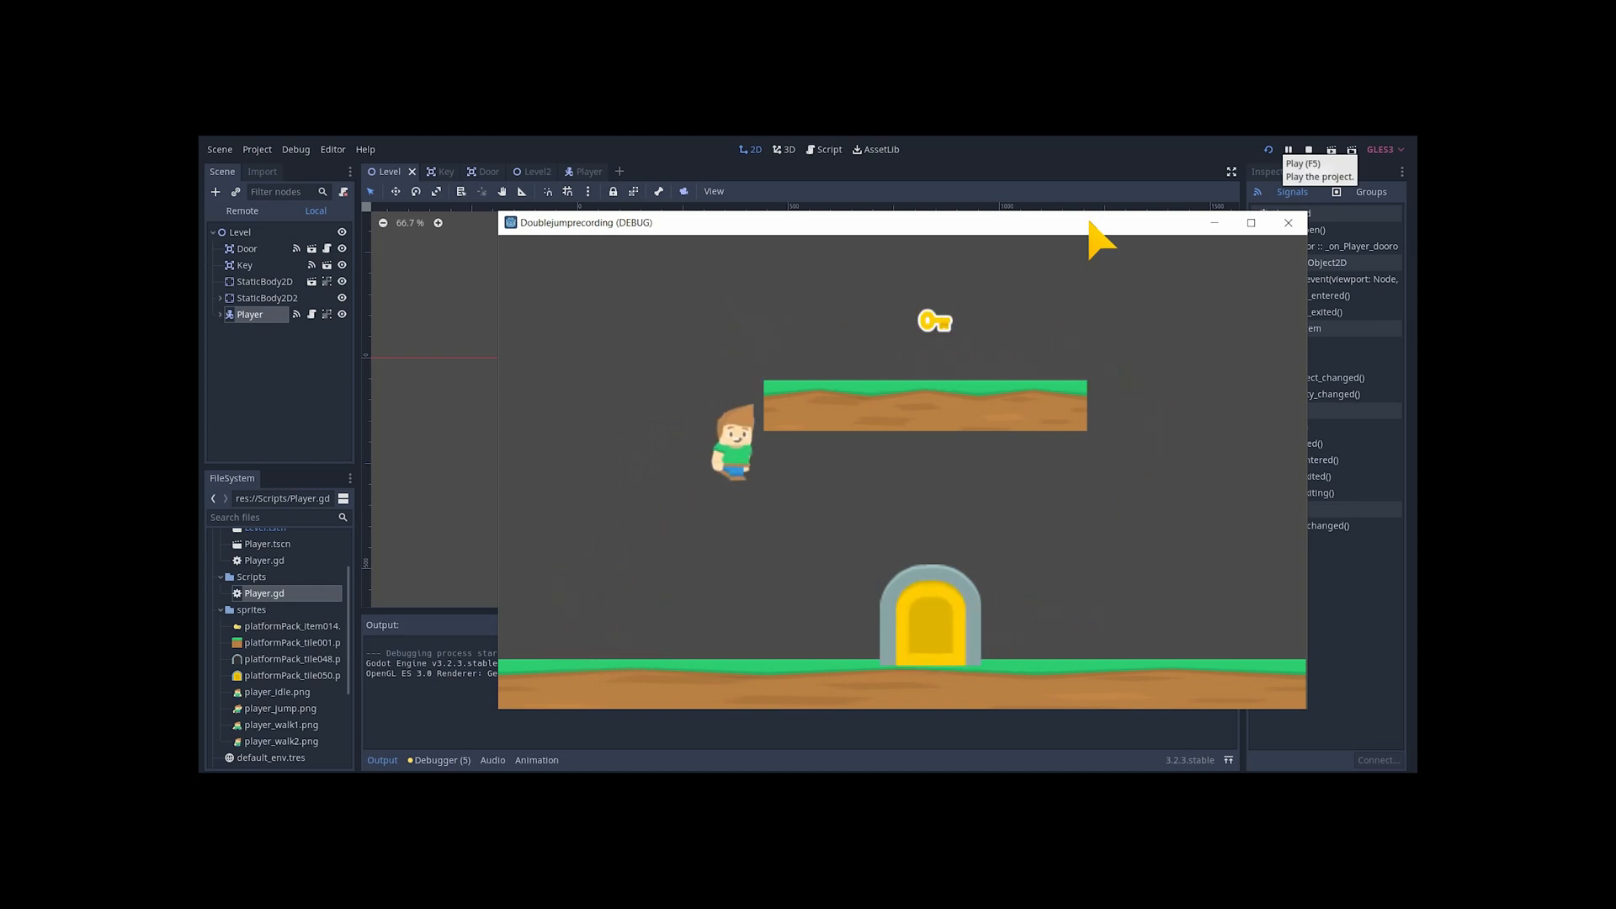
# Stop the game and build a Key scene: Area2D root, key-textured Sprite, CollisionShape2D
pyautogui.click(1287, 222)
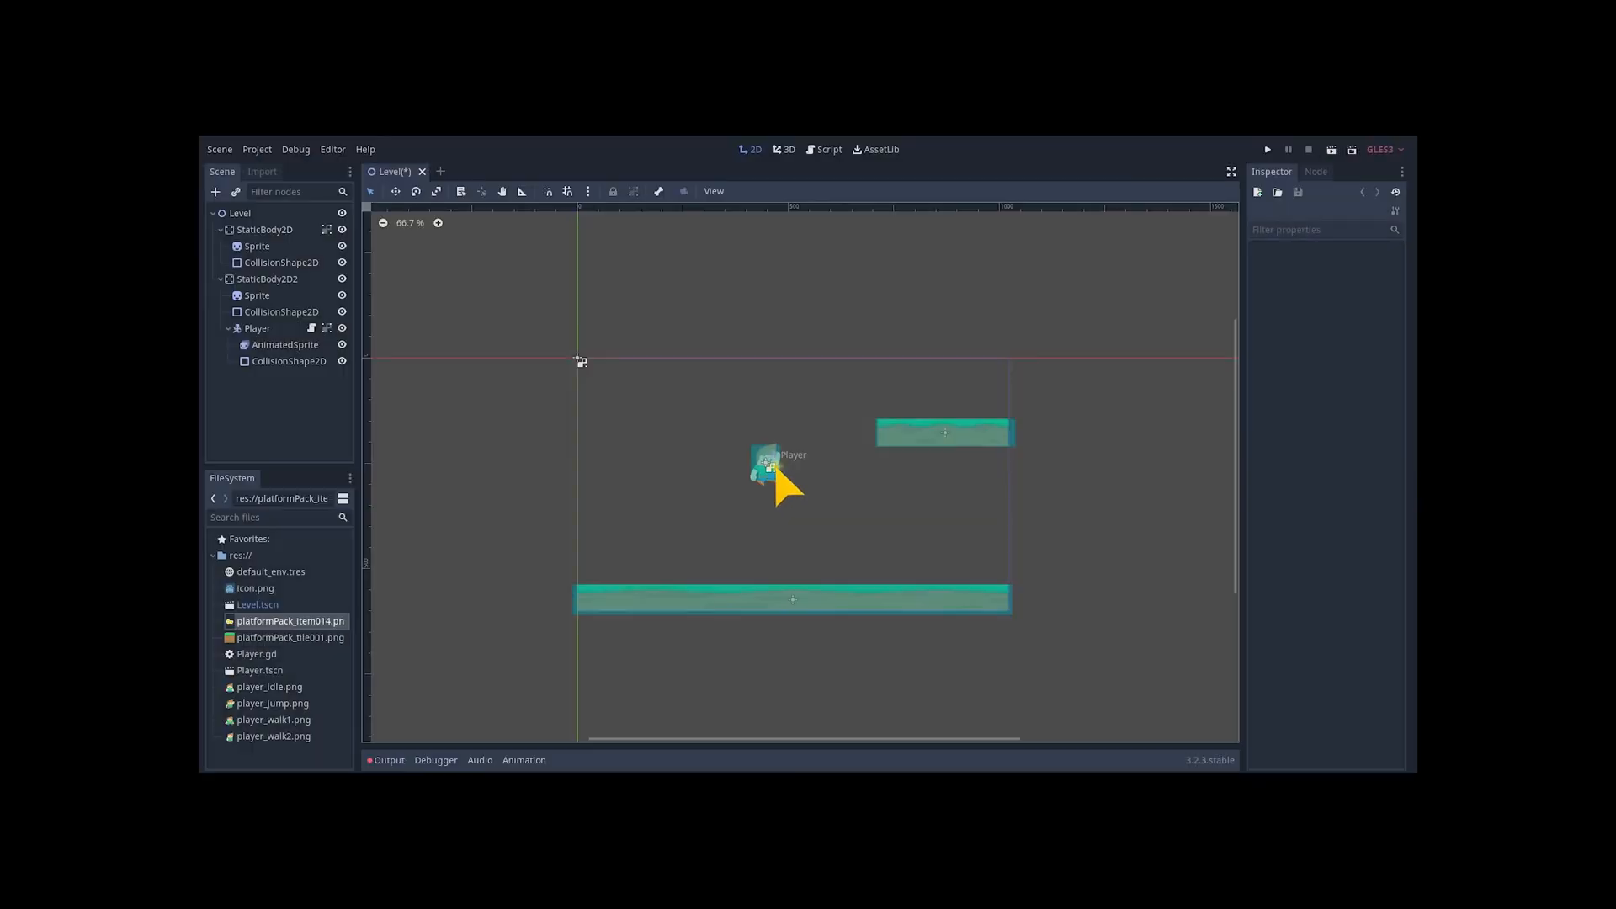
pyautogui.click(518, 170)
pyautogui.write('area')
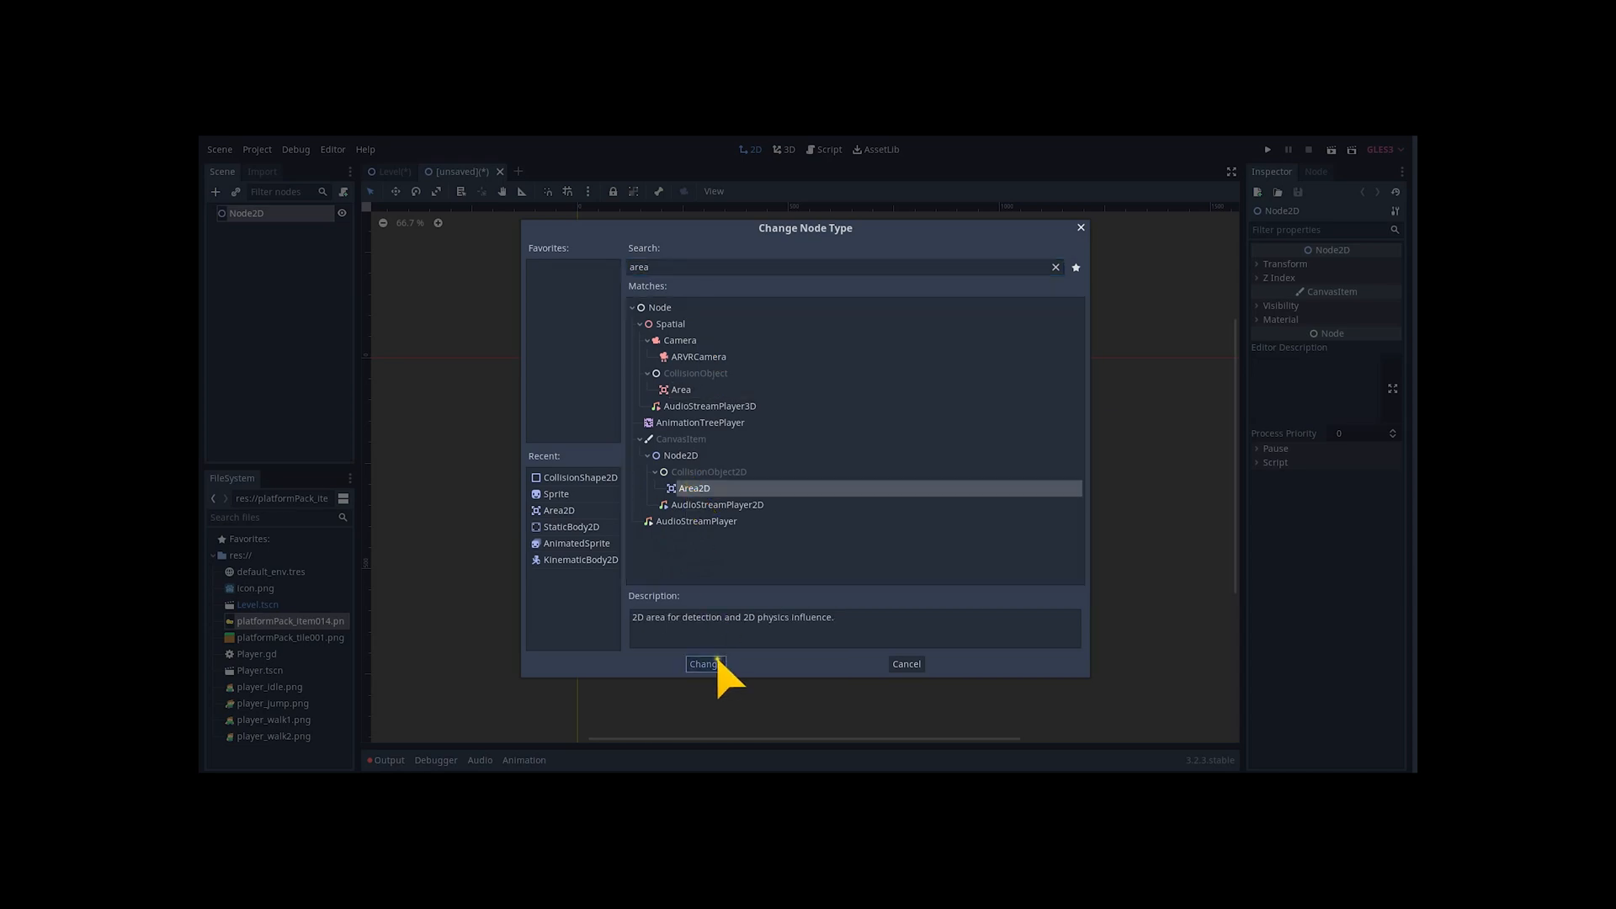
pyautogui.click(704, 664)
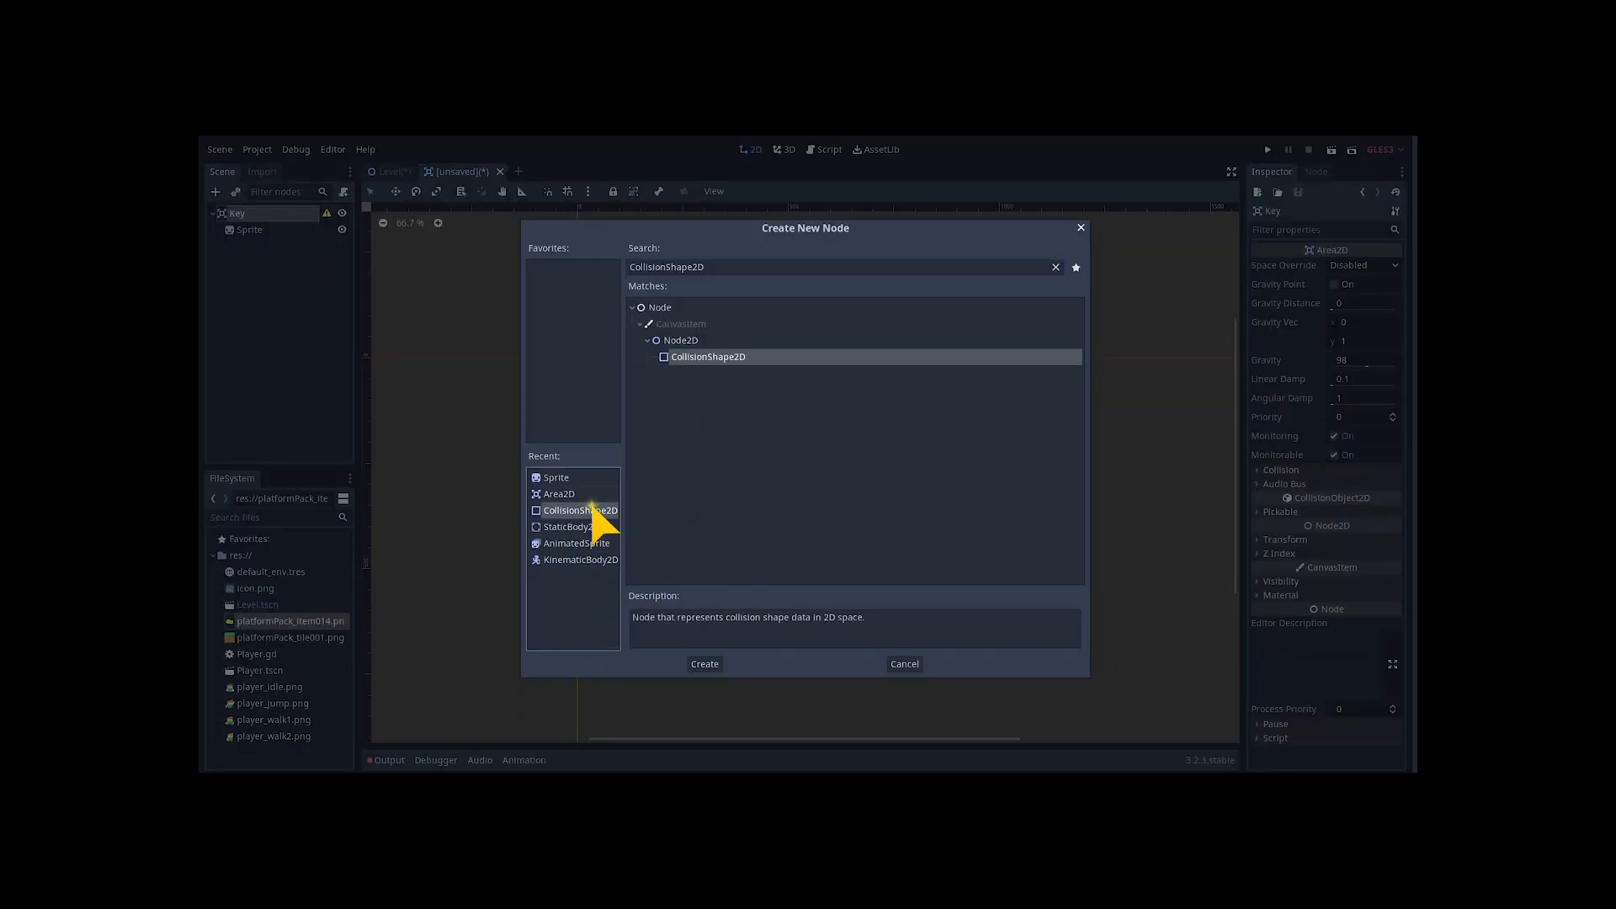
pyautogui.click(704, 664)
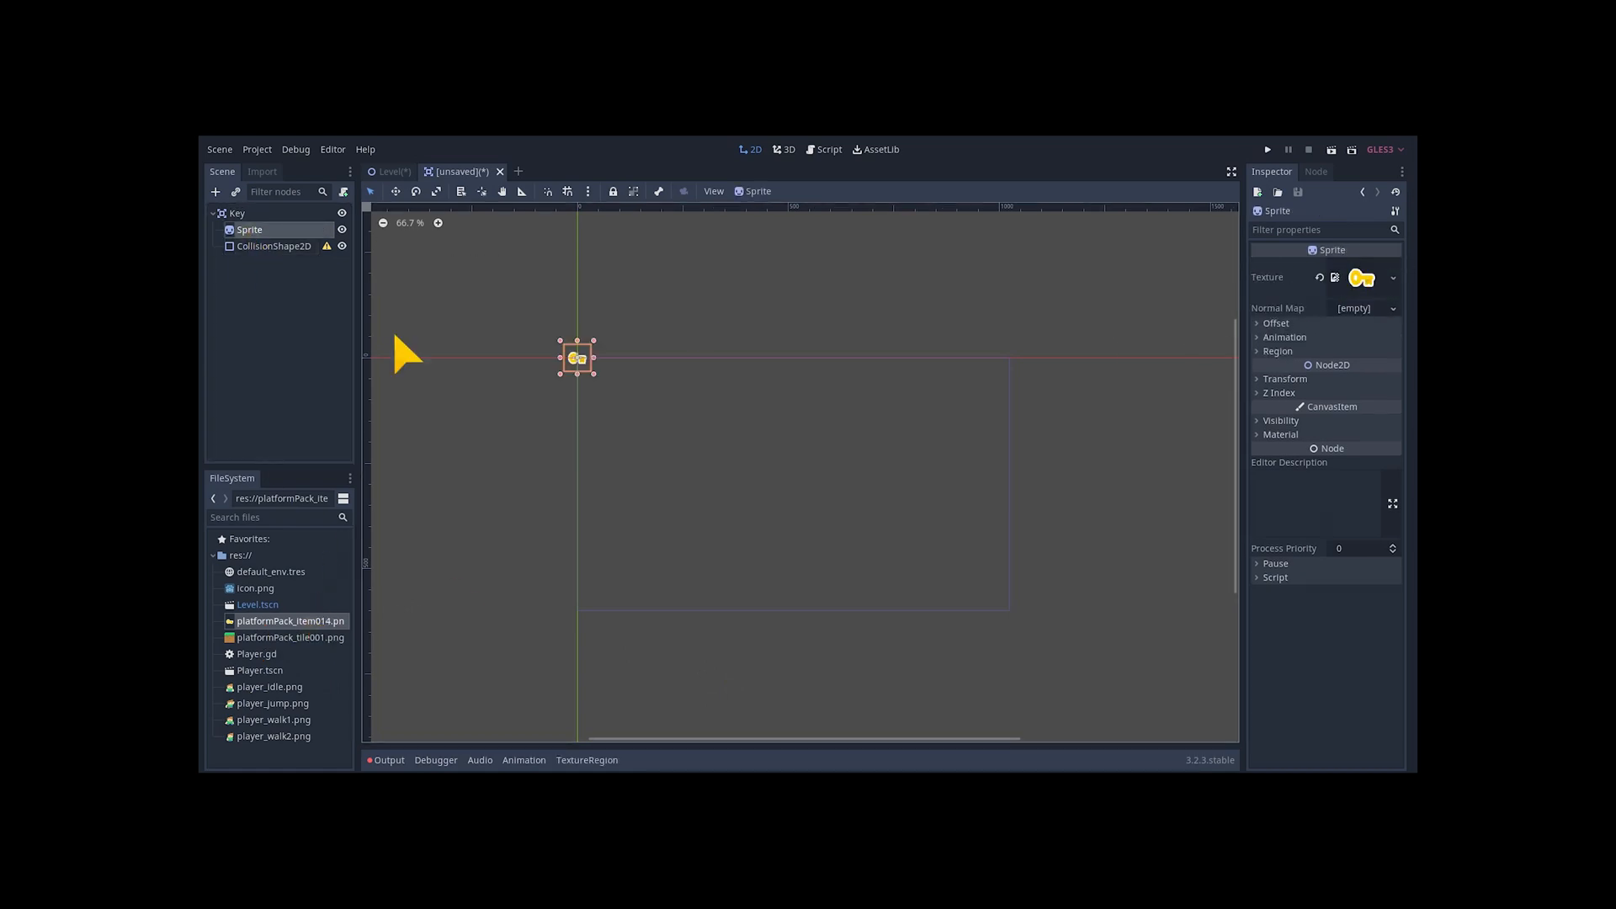
pyautogui.click(274, 245)
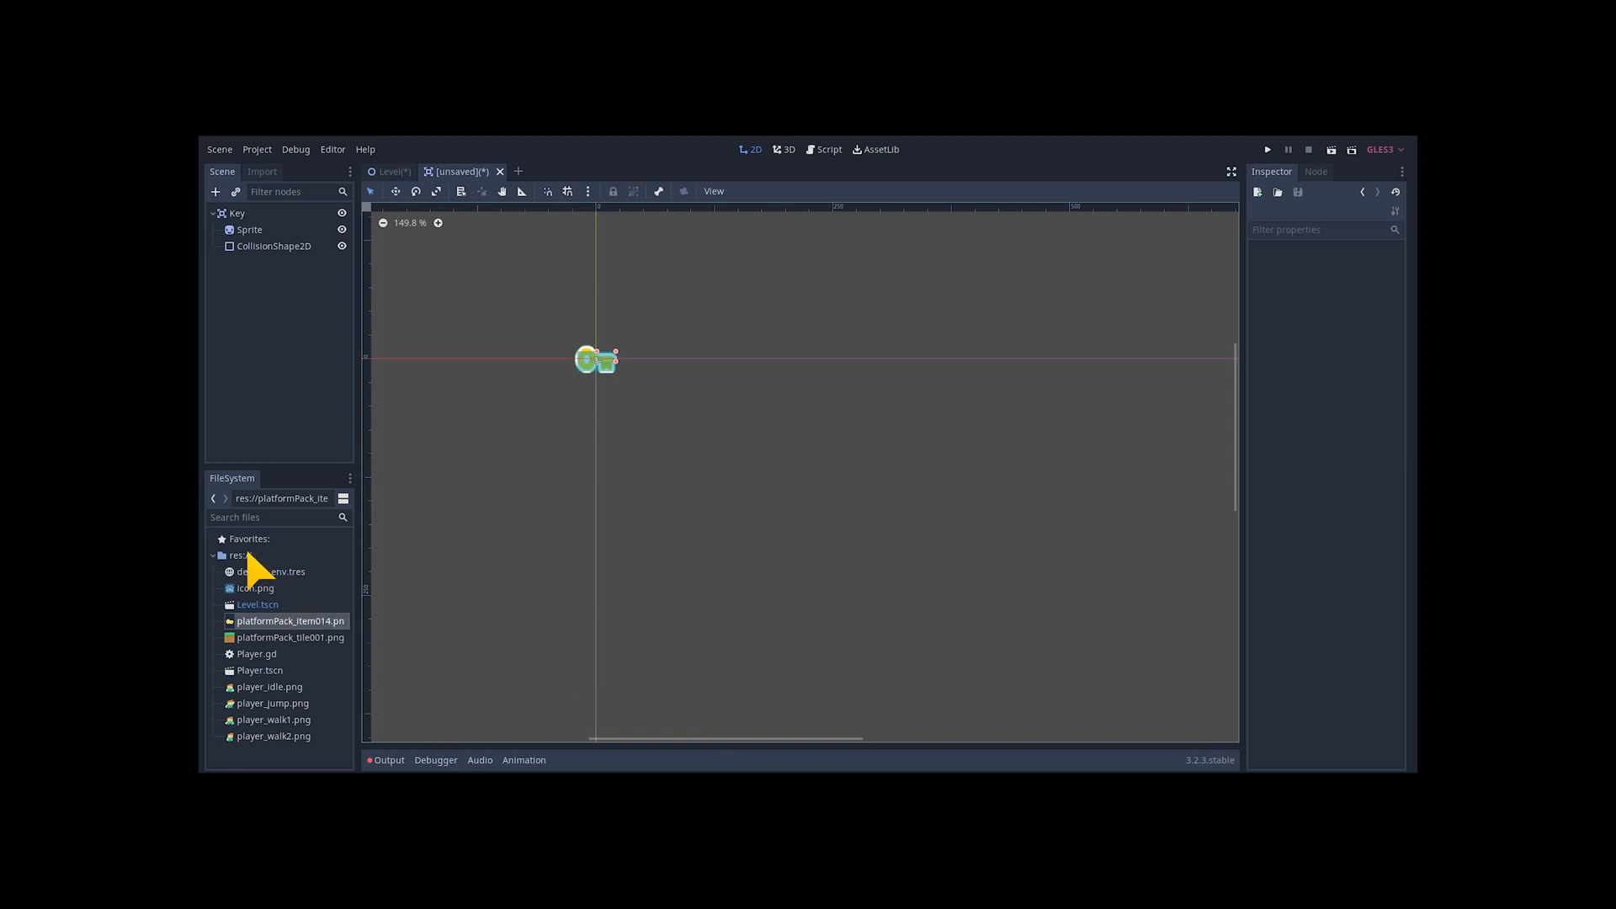
# Create Scenes, Scripts and sprites folders under res:// and begin saving Key.tscn
pyautogui.rightClick(237, 555)
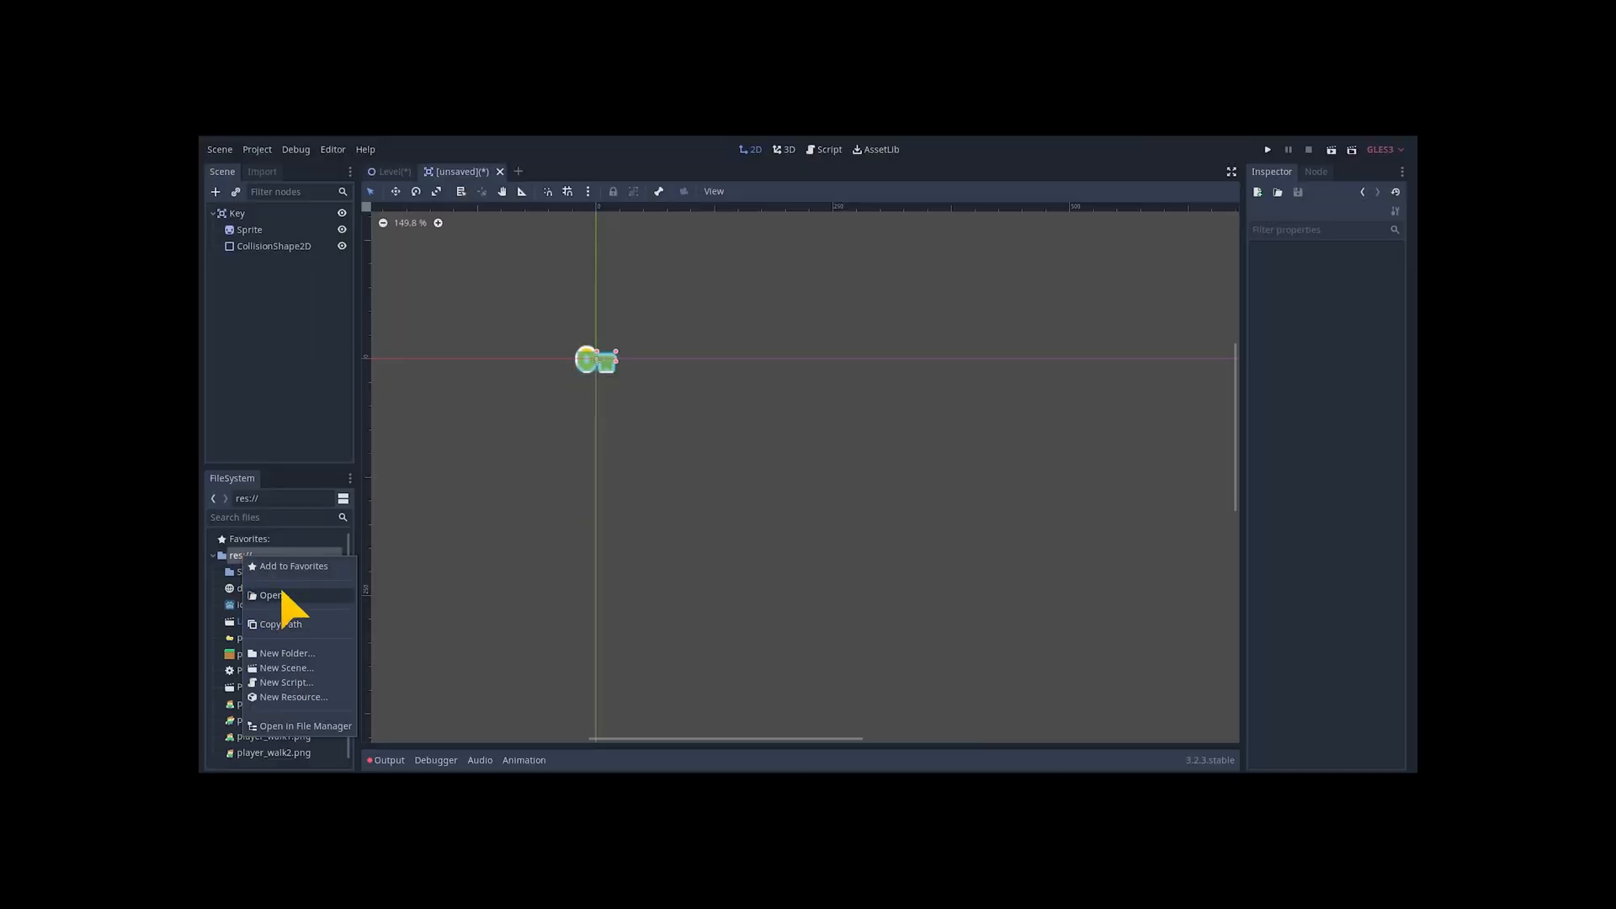
pyautogui.click(286, 652)
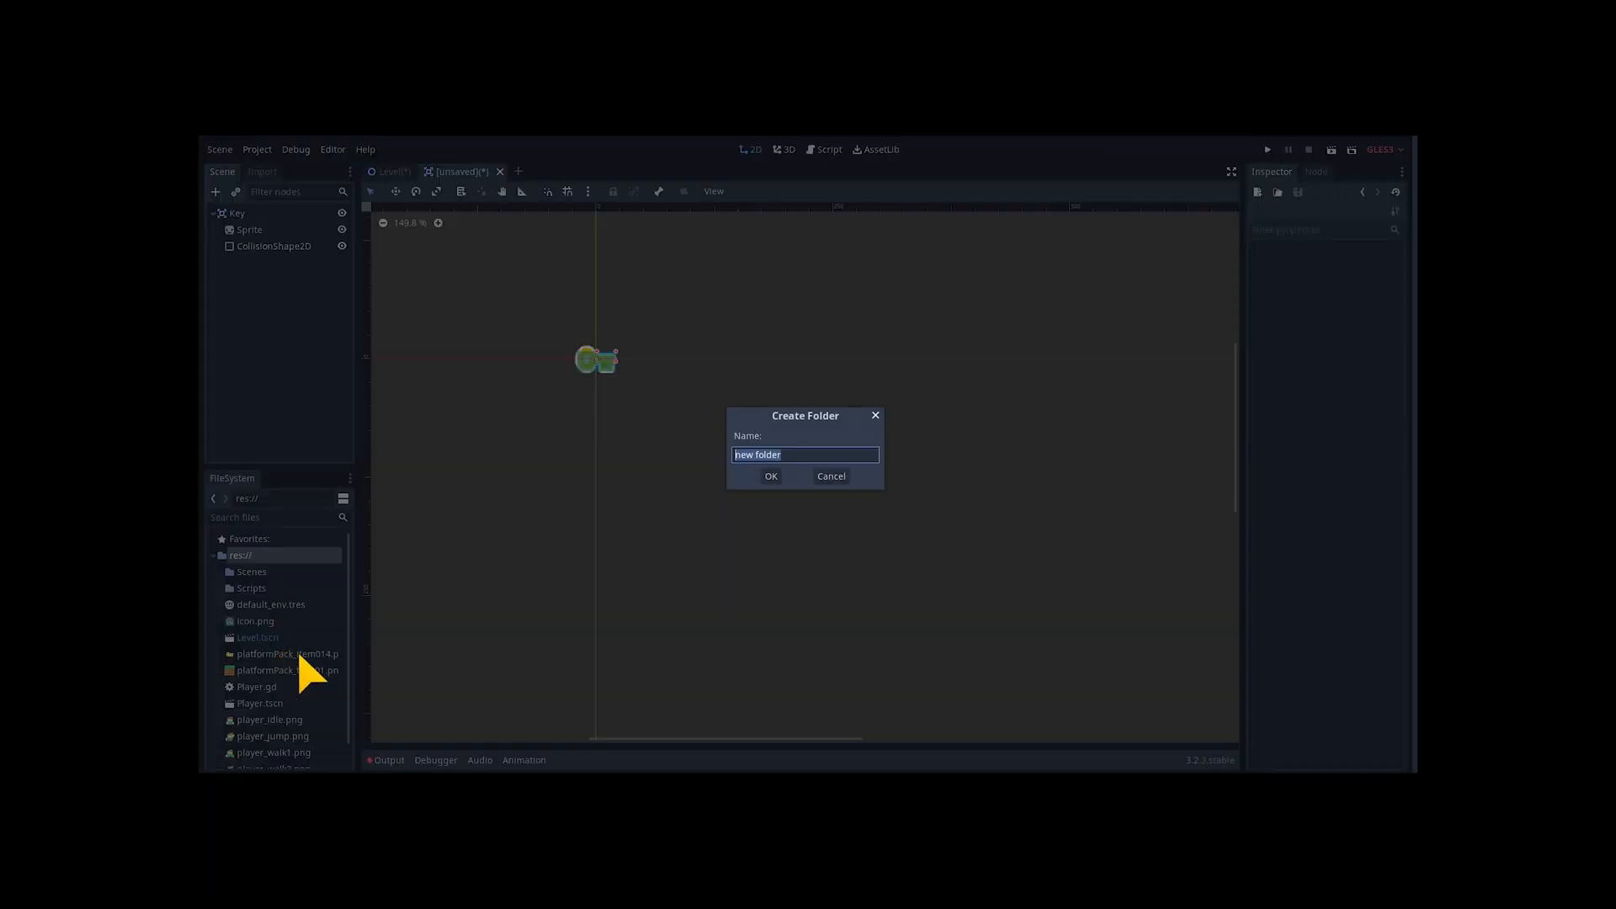
pyautogui.click(770, 475)
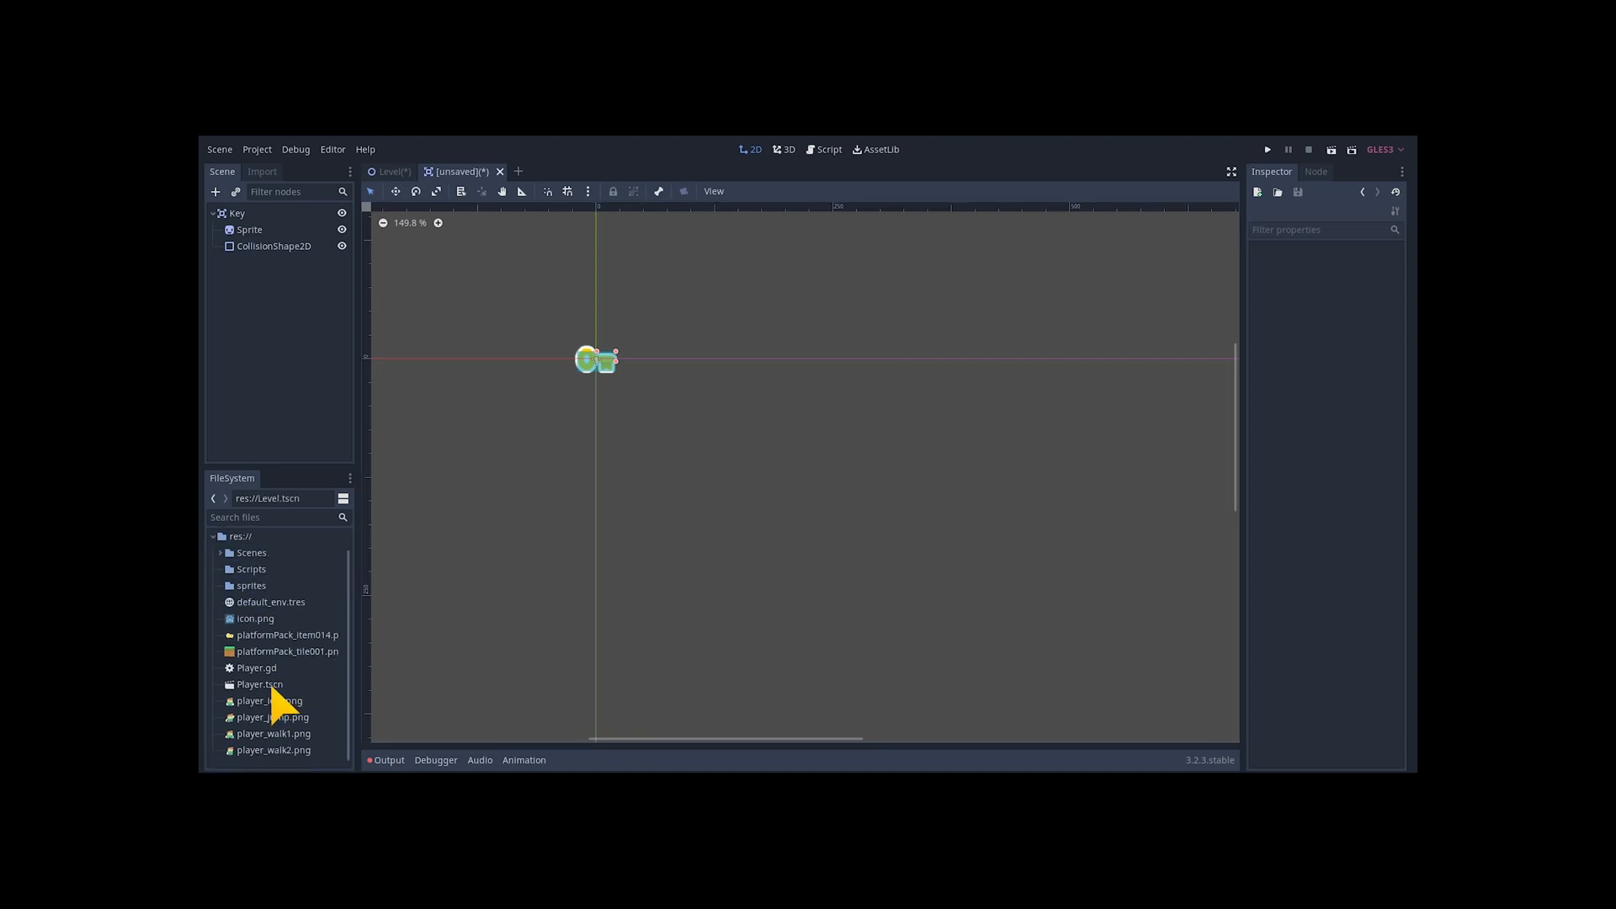
pyautogui.click(390, 170)
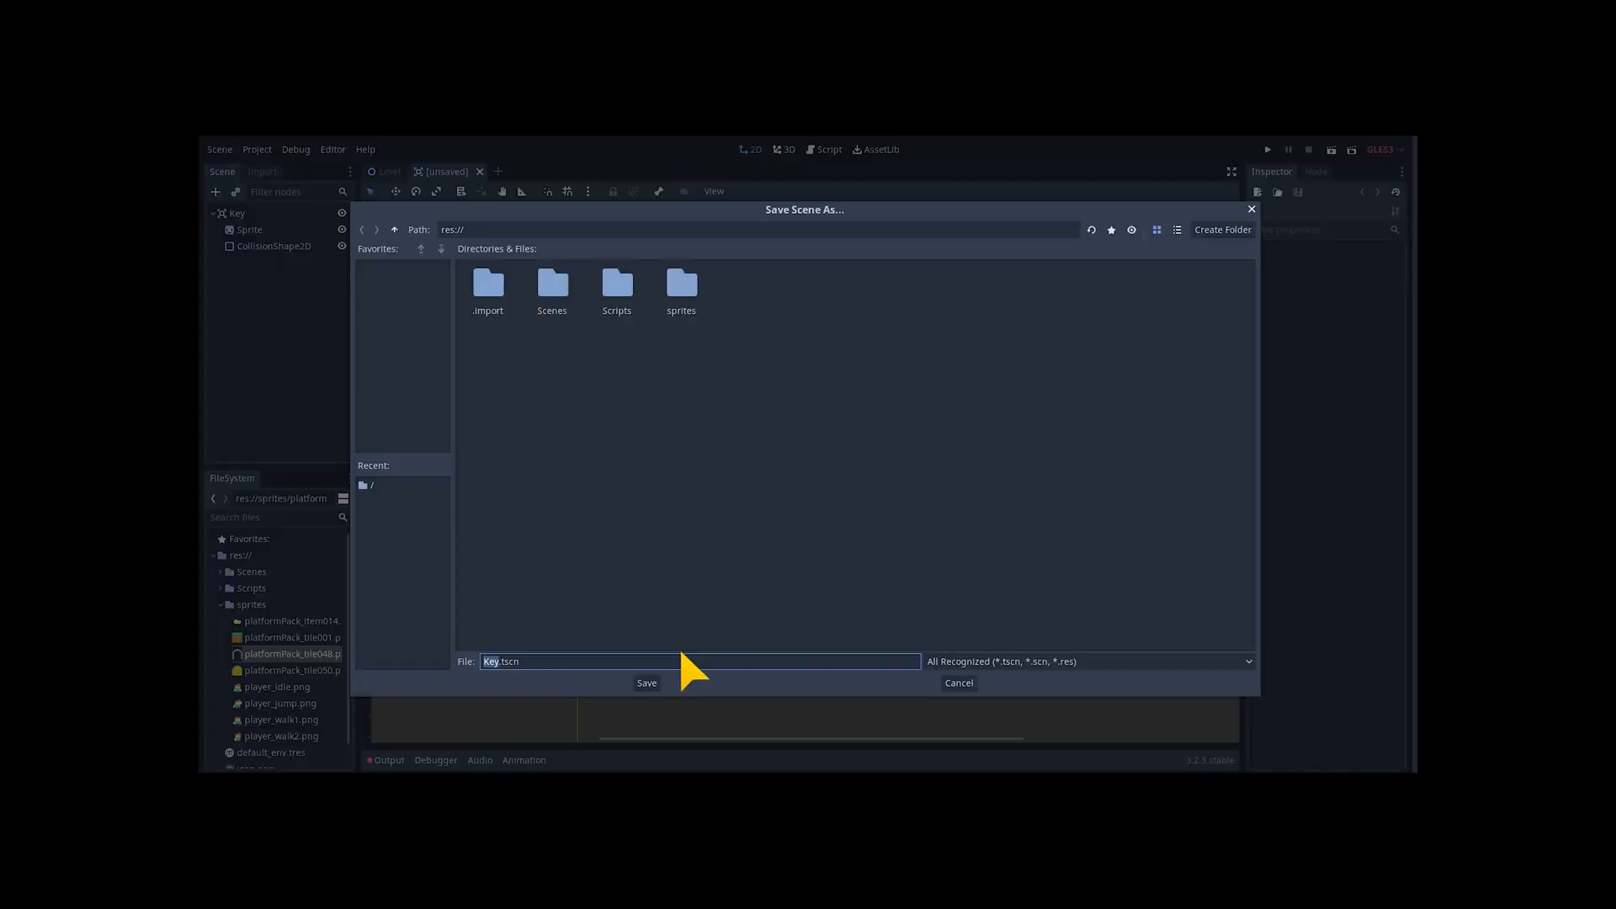
# Save Key.tscn and start a Door Area2D scene with Dooranimation AnimatedSprite and CollisionShape2D
pyautogui.click(646, 683)
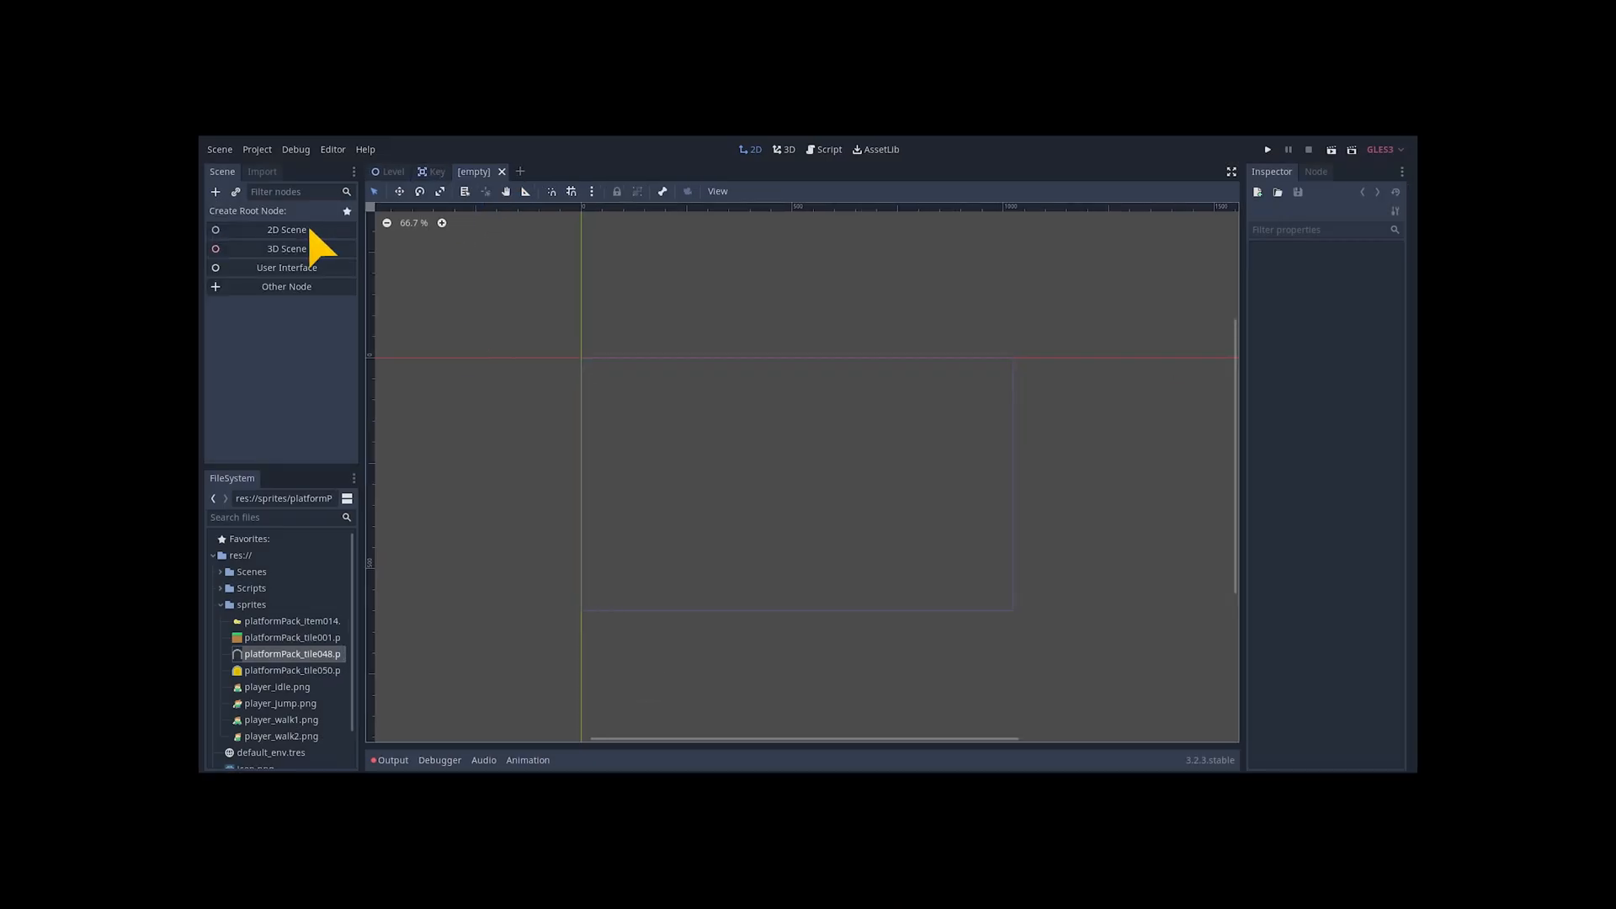
pyautogui.rightClick(247, 213)
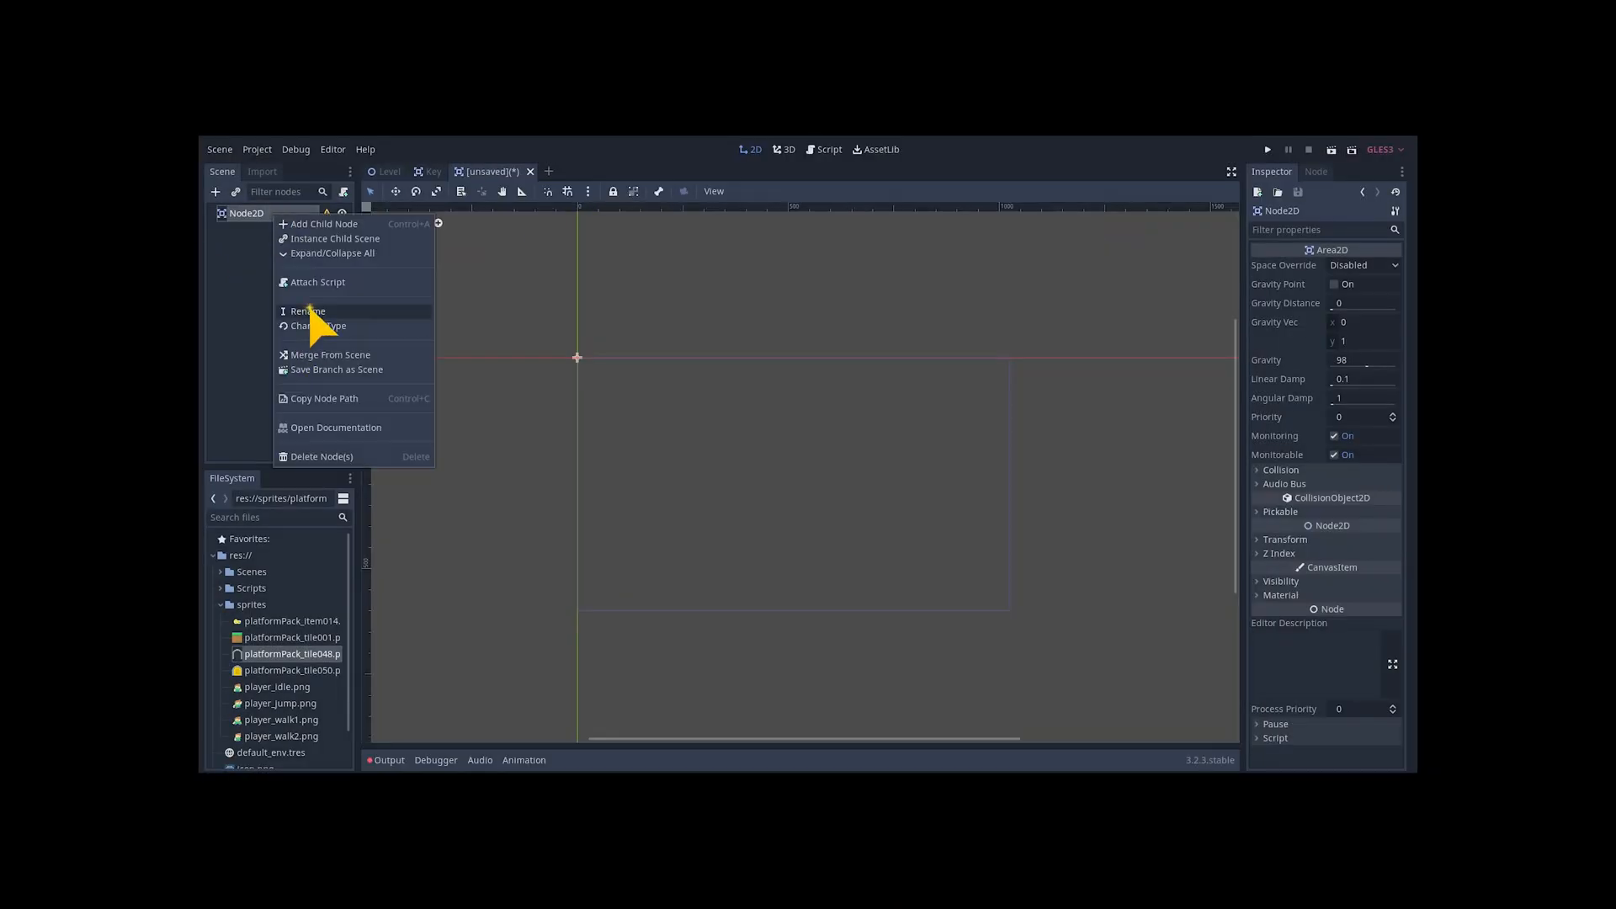
pyautogui.click(318, 326)
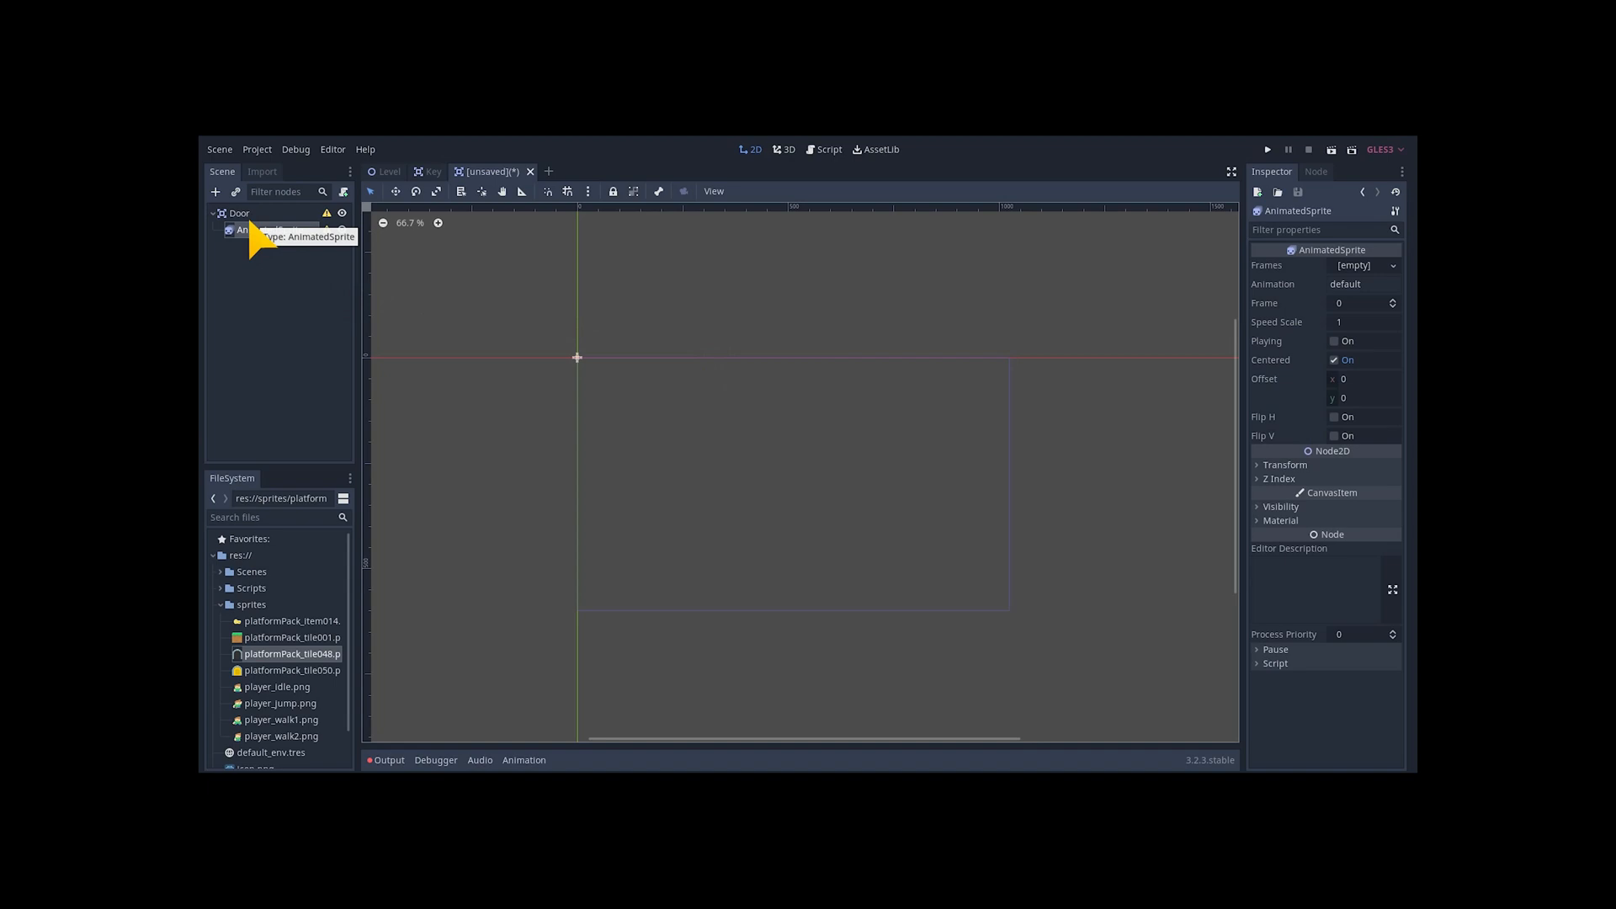
pyautogui.click(215, 192)
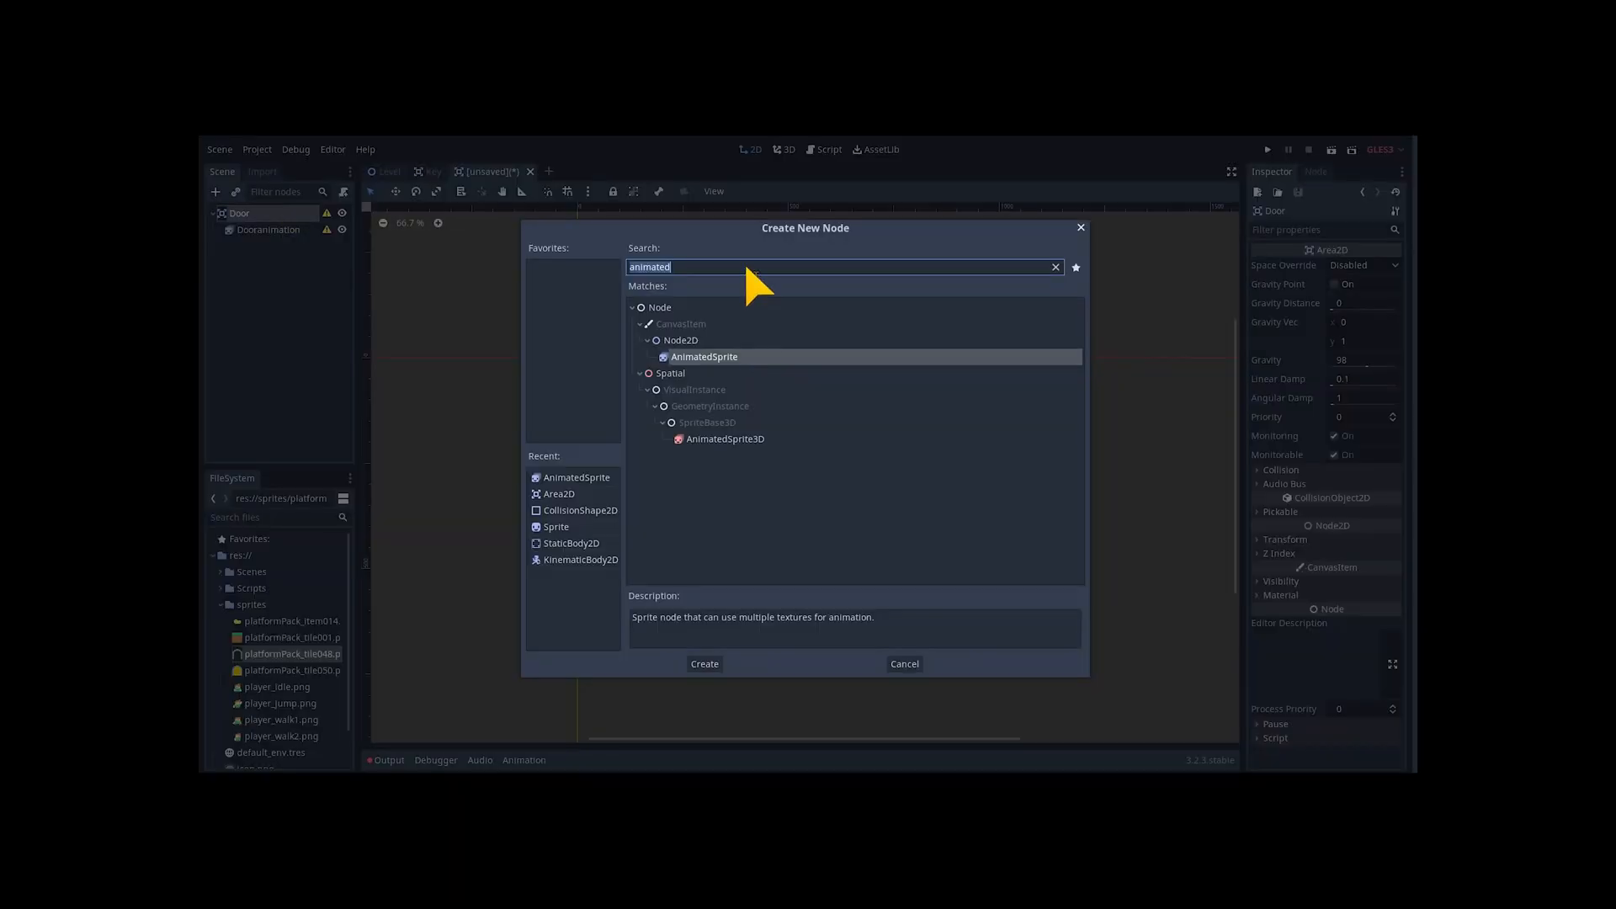
pyautogui.click(704, 664)
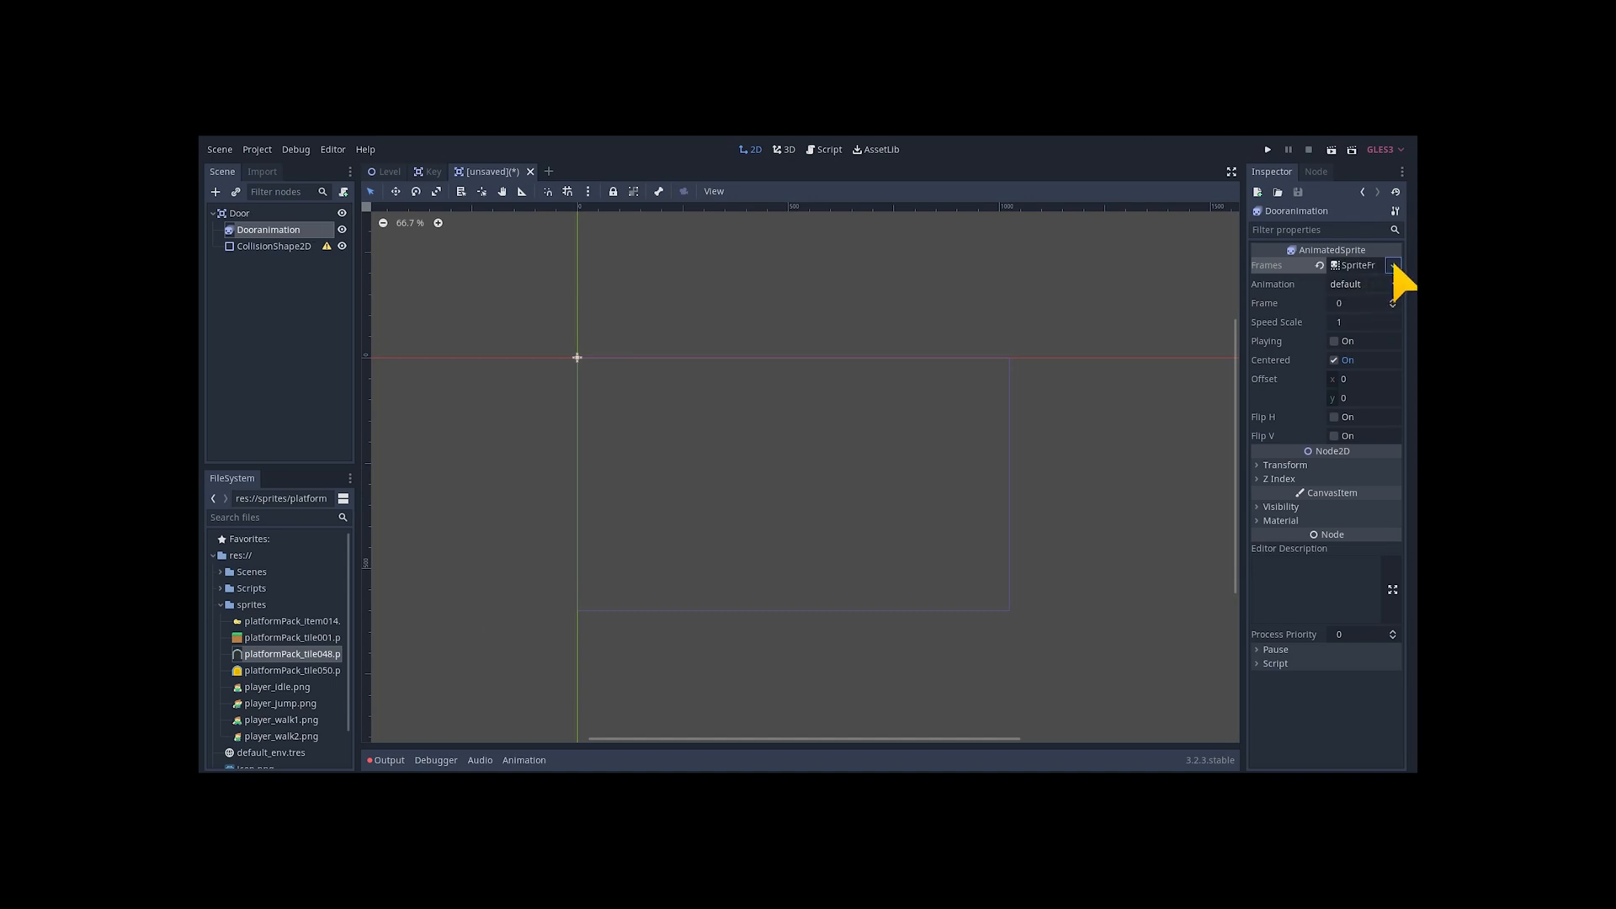
# Add Close and Open door animations with door frames, showing Close by default
pyautogui.click(1358, 265)
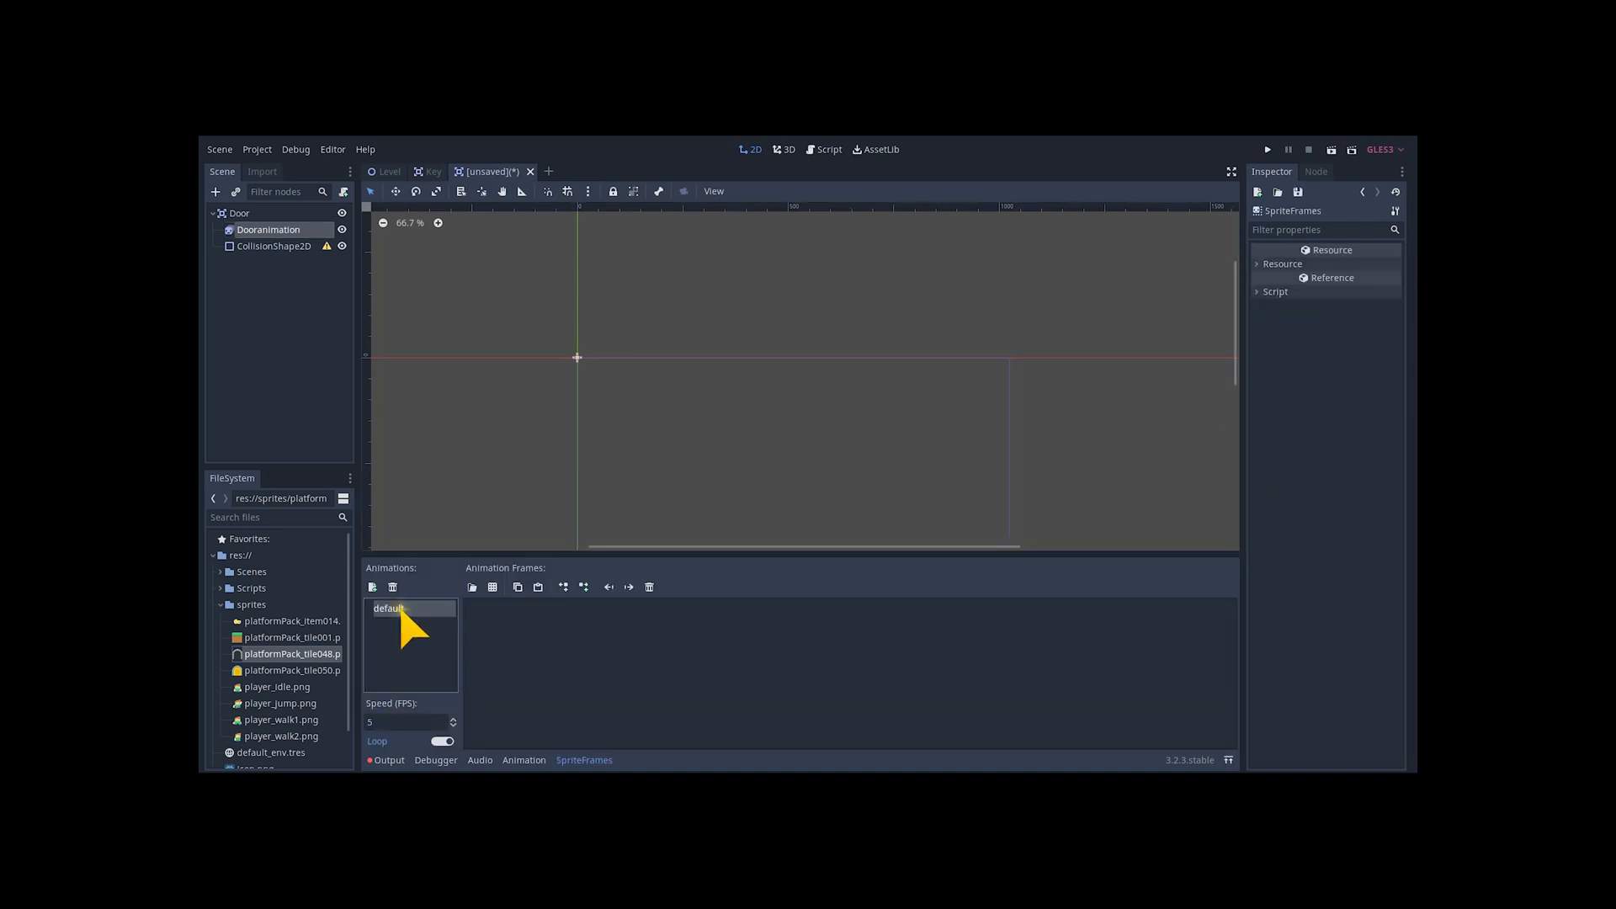
pyautogui.rightClick(410, 608)
pyautogui.write('Close')
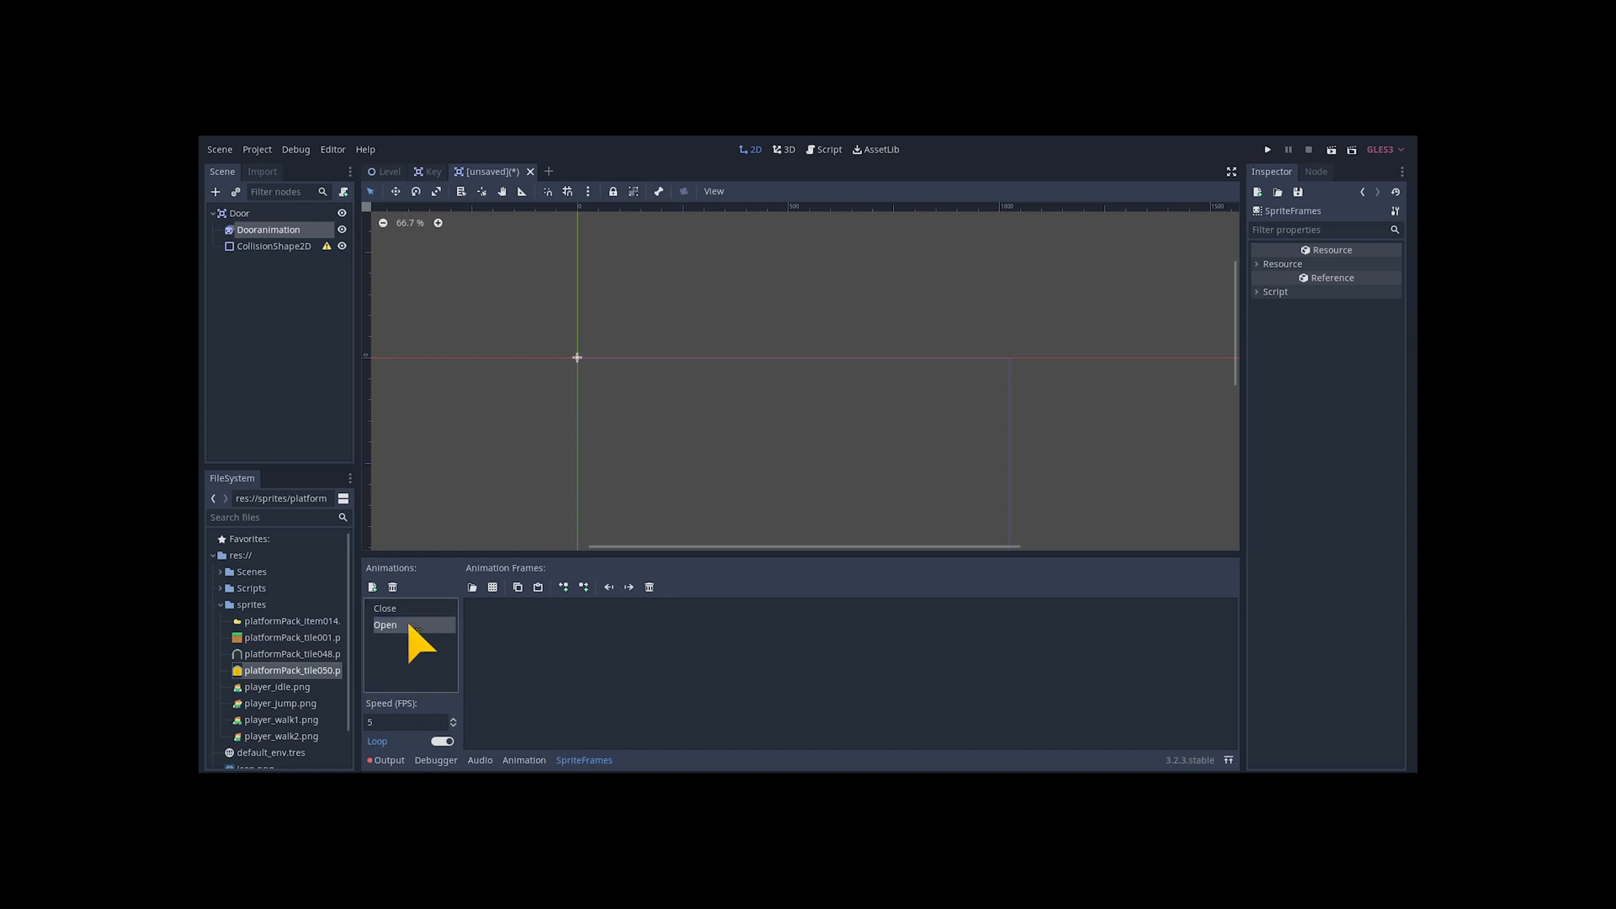
pyautogui.click(386, 624)
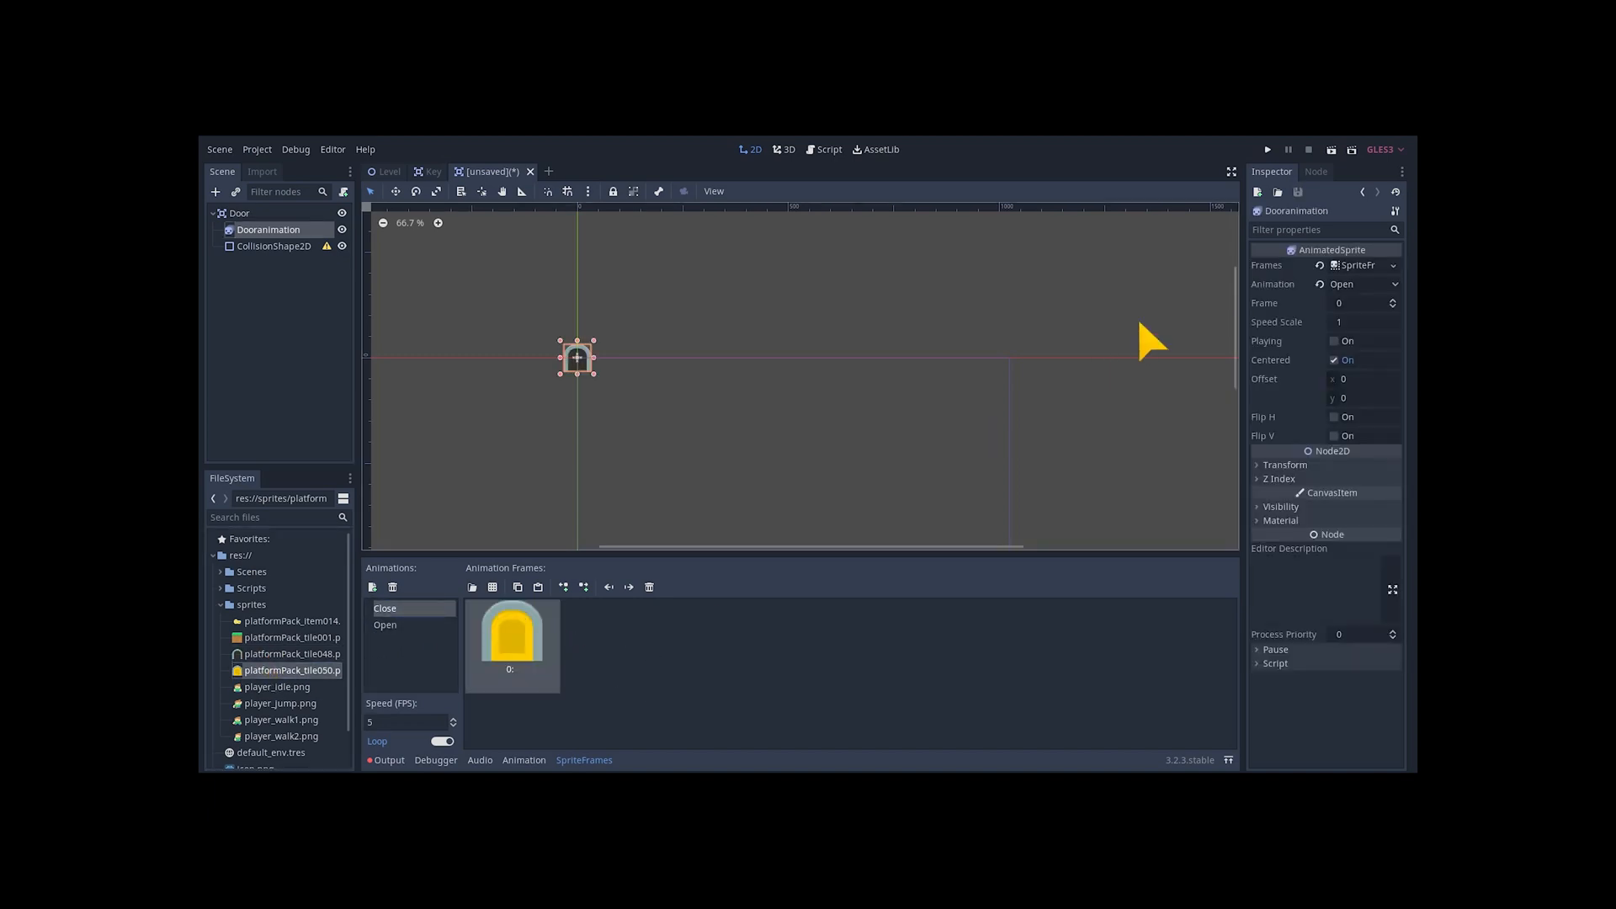
pyautogui.click(1360, 284)
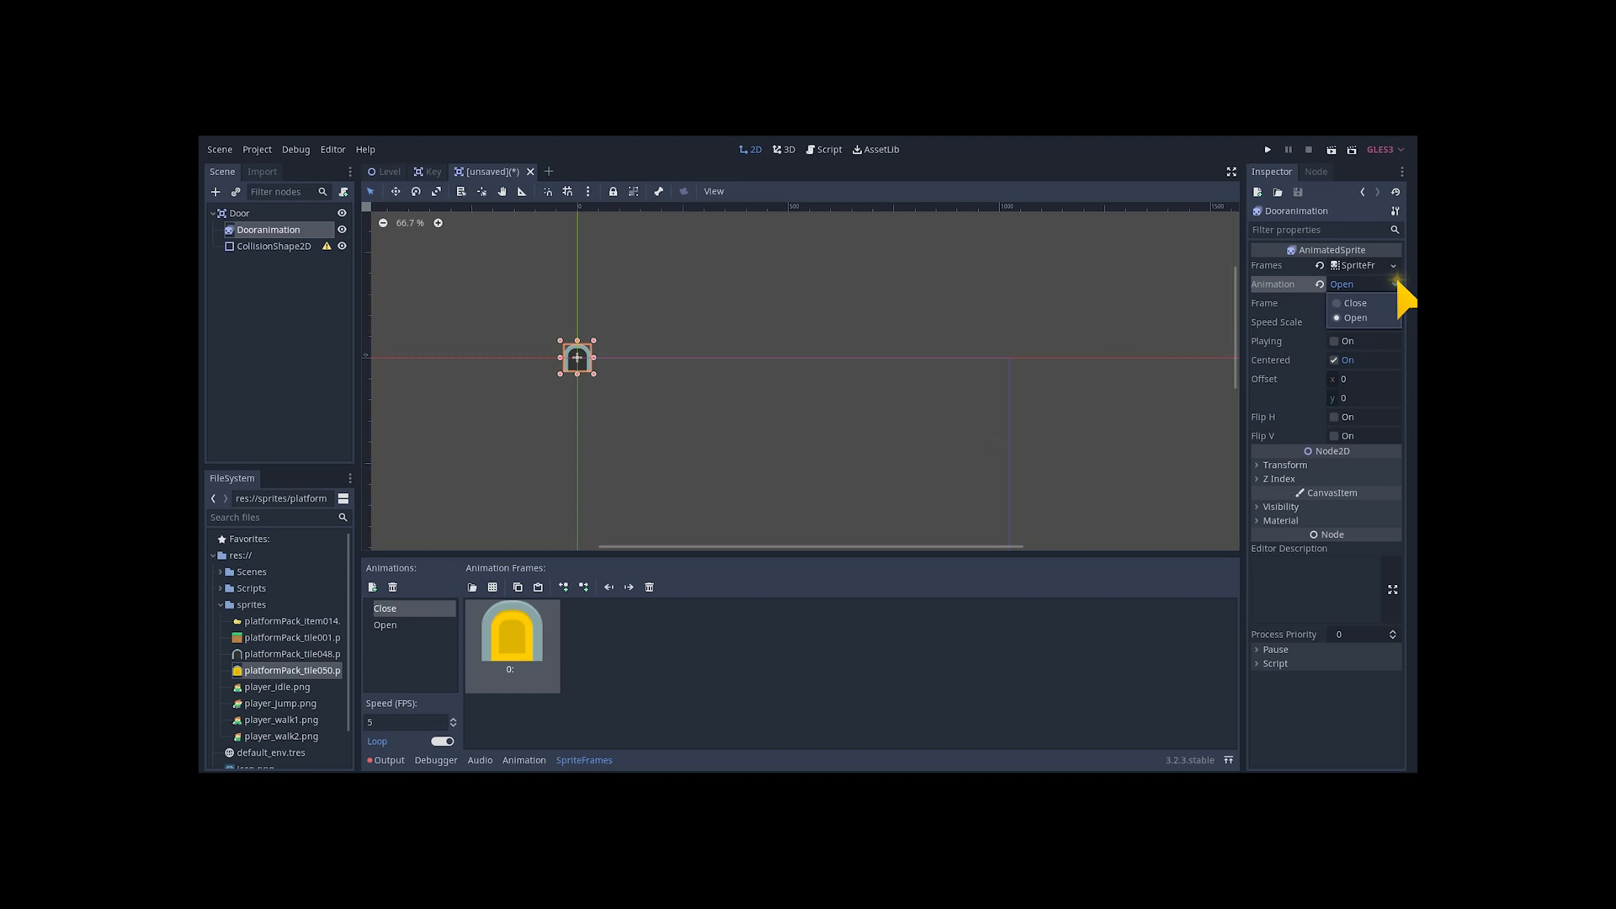
pyautogui.click(1353, 303)
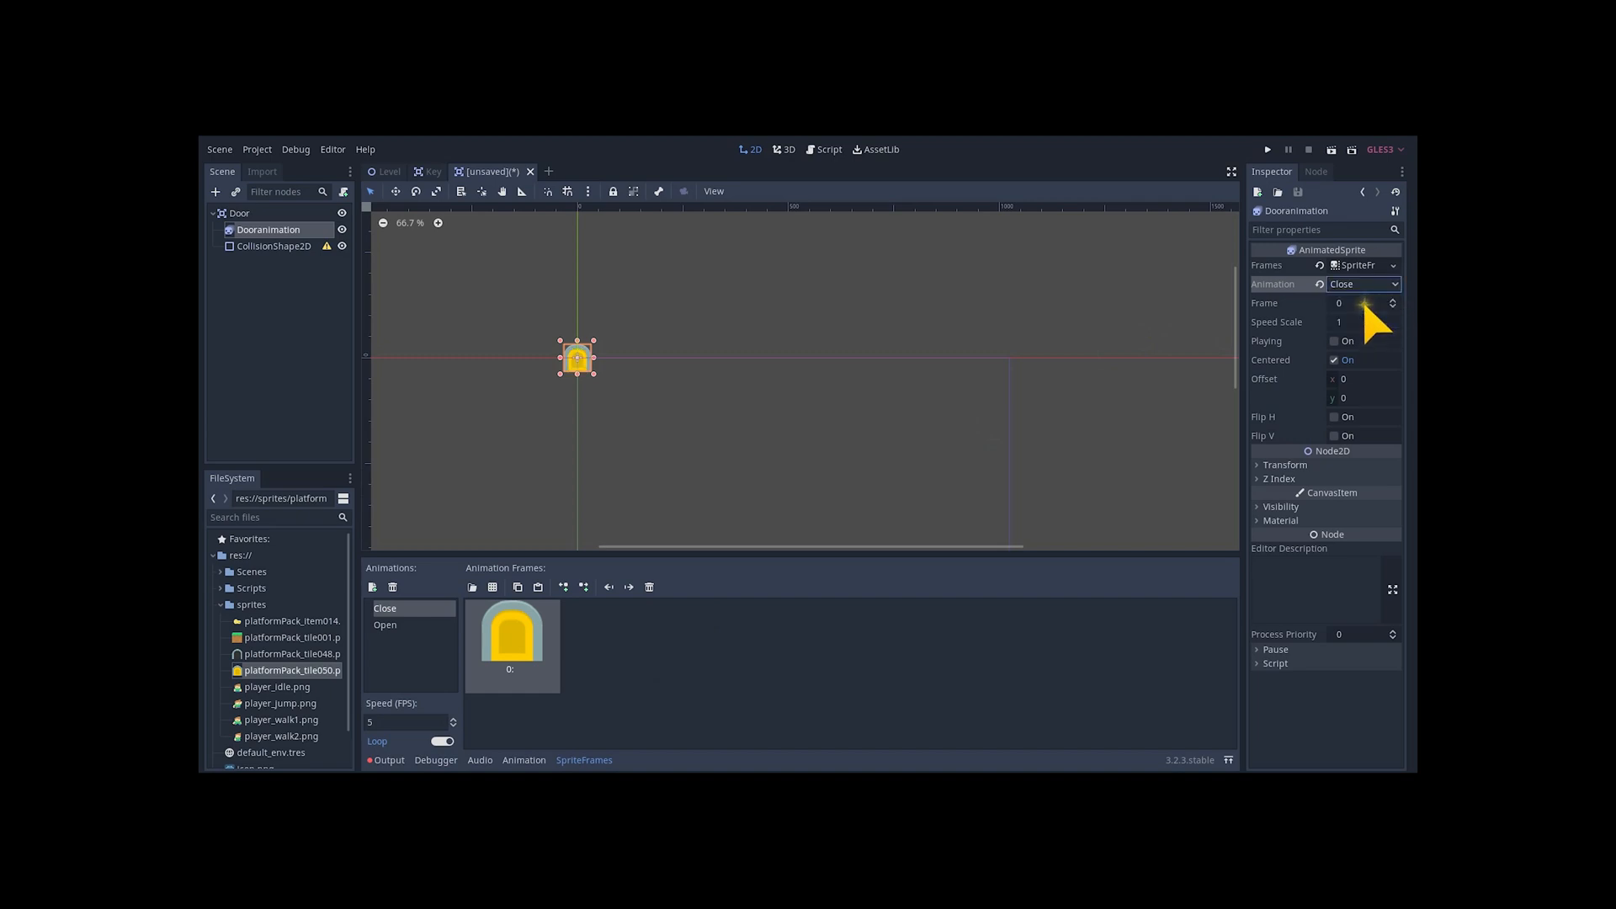
# Set the door sprite's scale to 2, size its collision shape, and attach Door.gd
pyautogui.click(1286, 464)
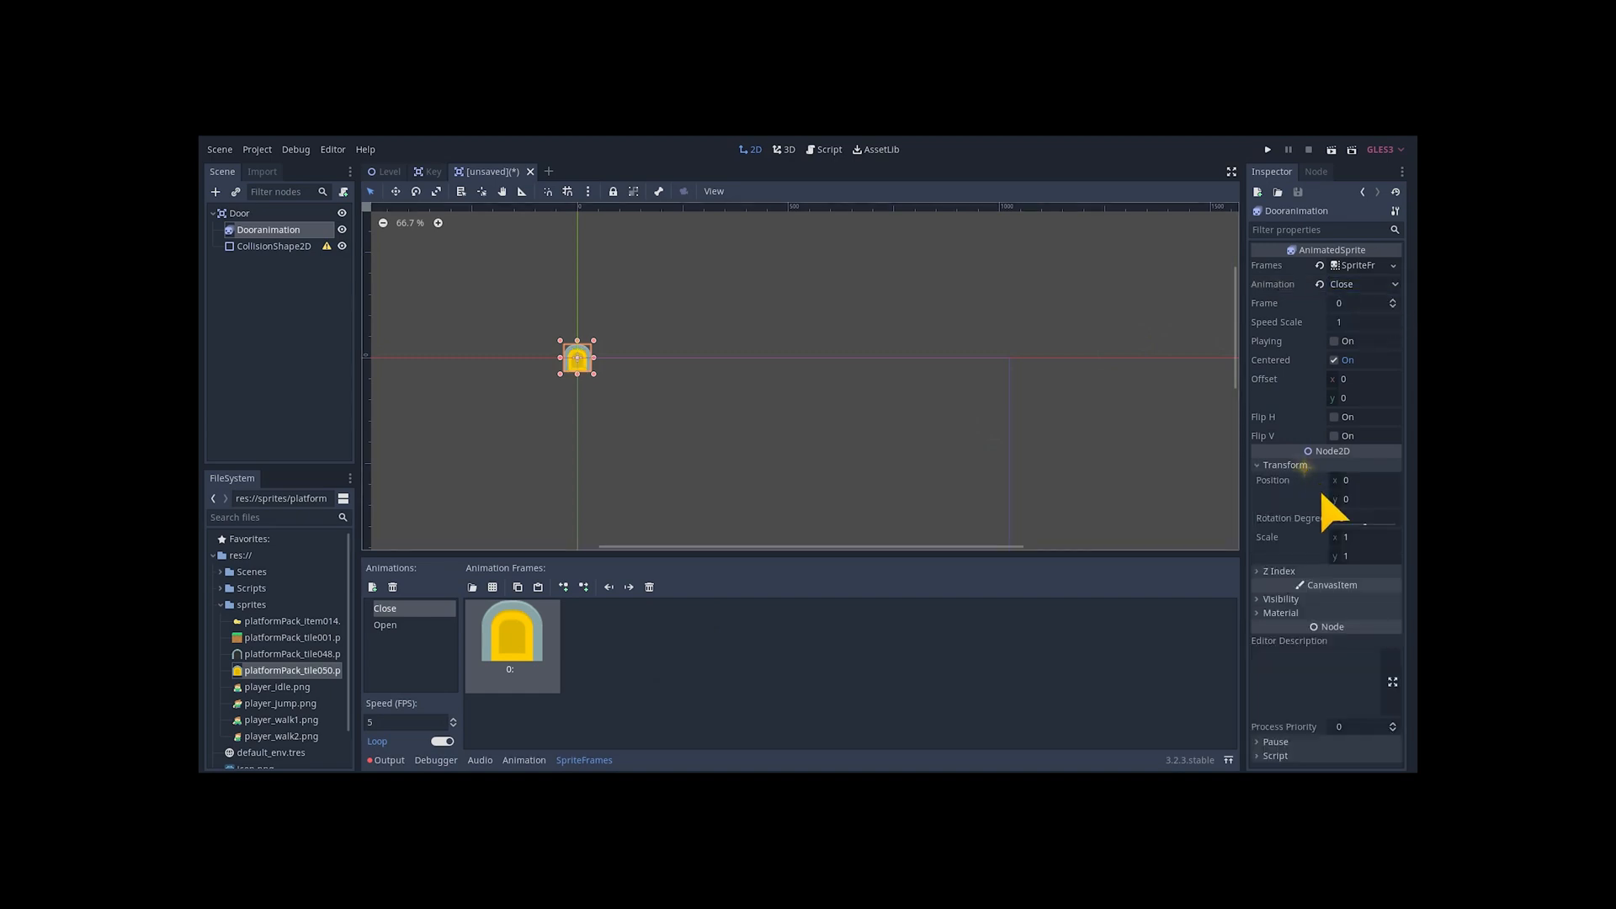
pyautogui.click(1365, 537)
pyautogui.write('2')
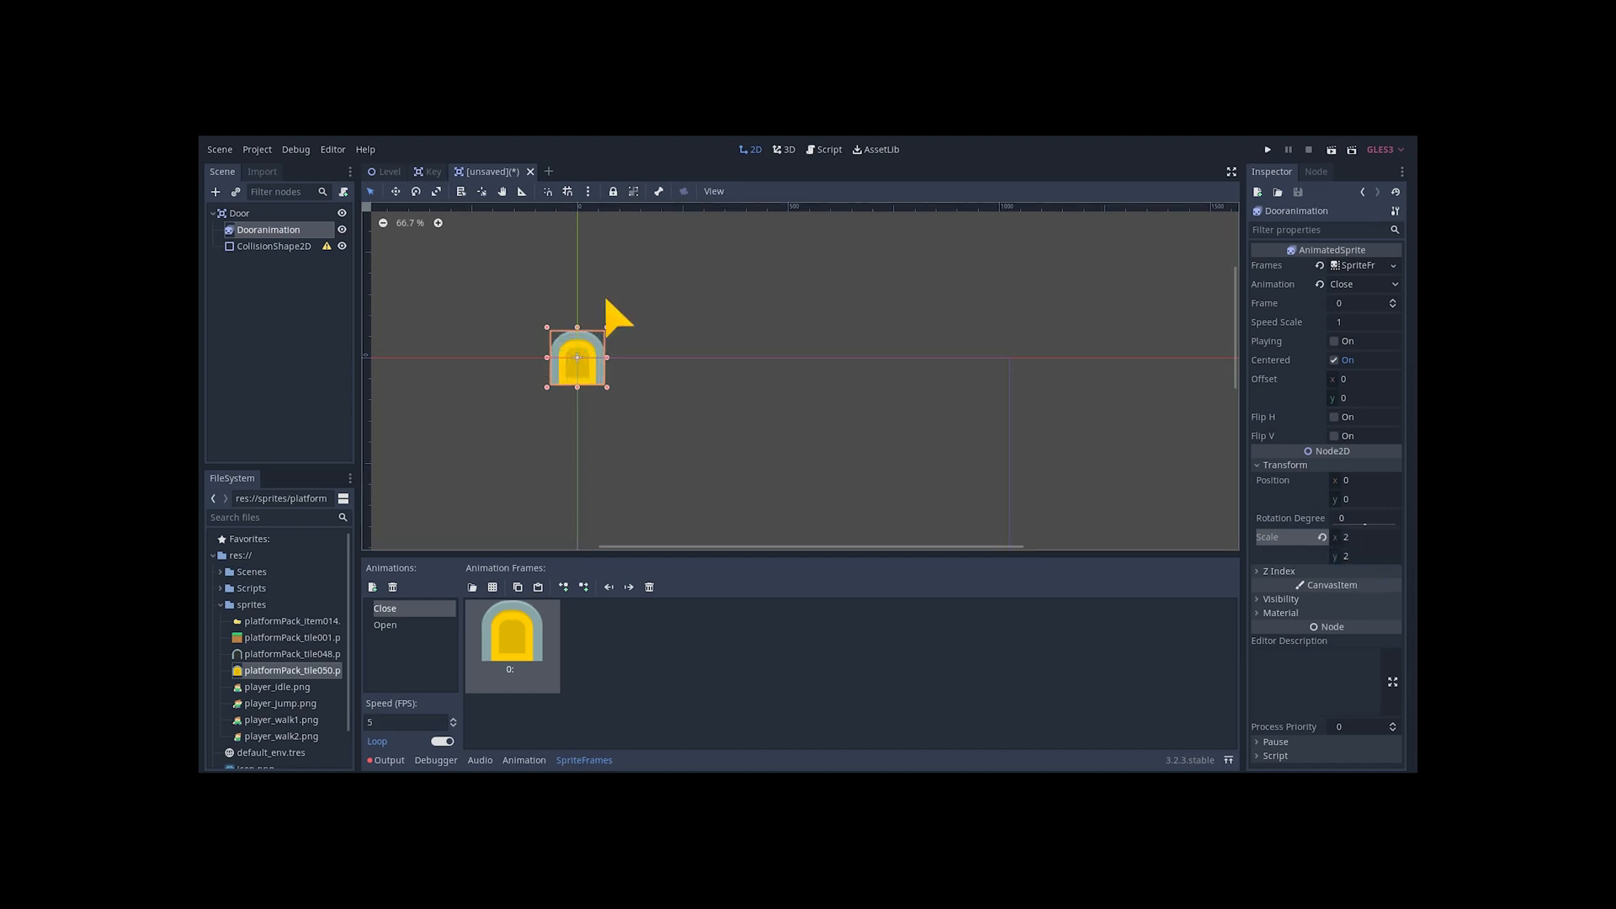
pyautogui.click(275, 245)
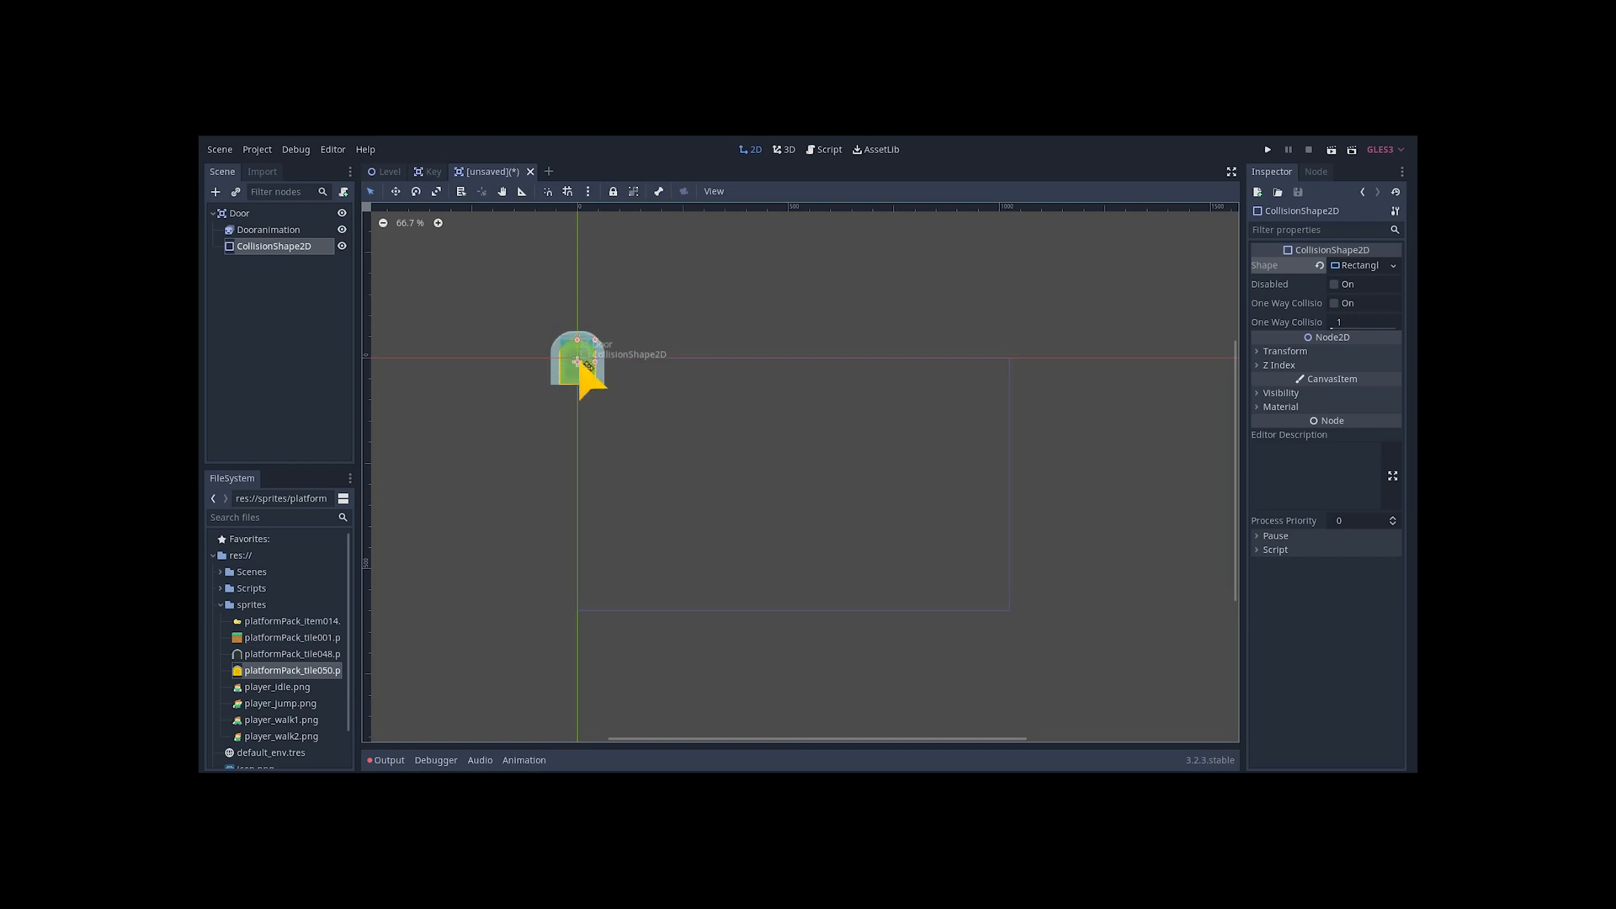
pyautogui.click(828, 148)
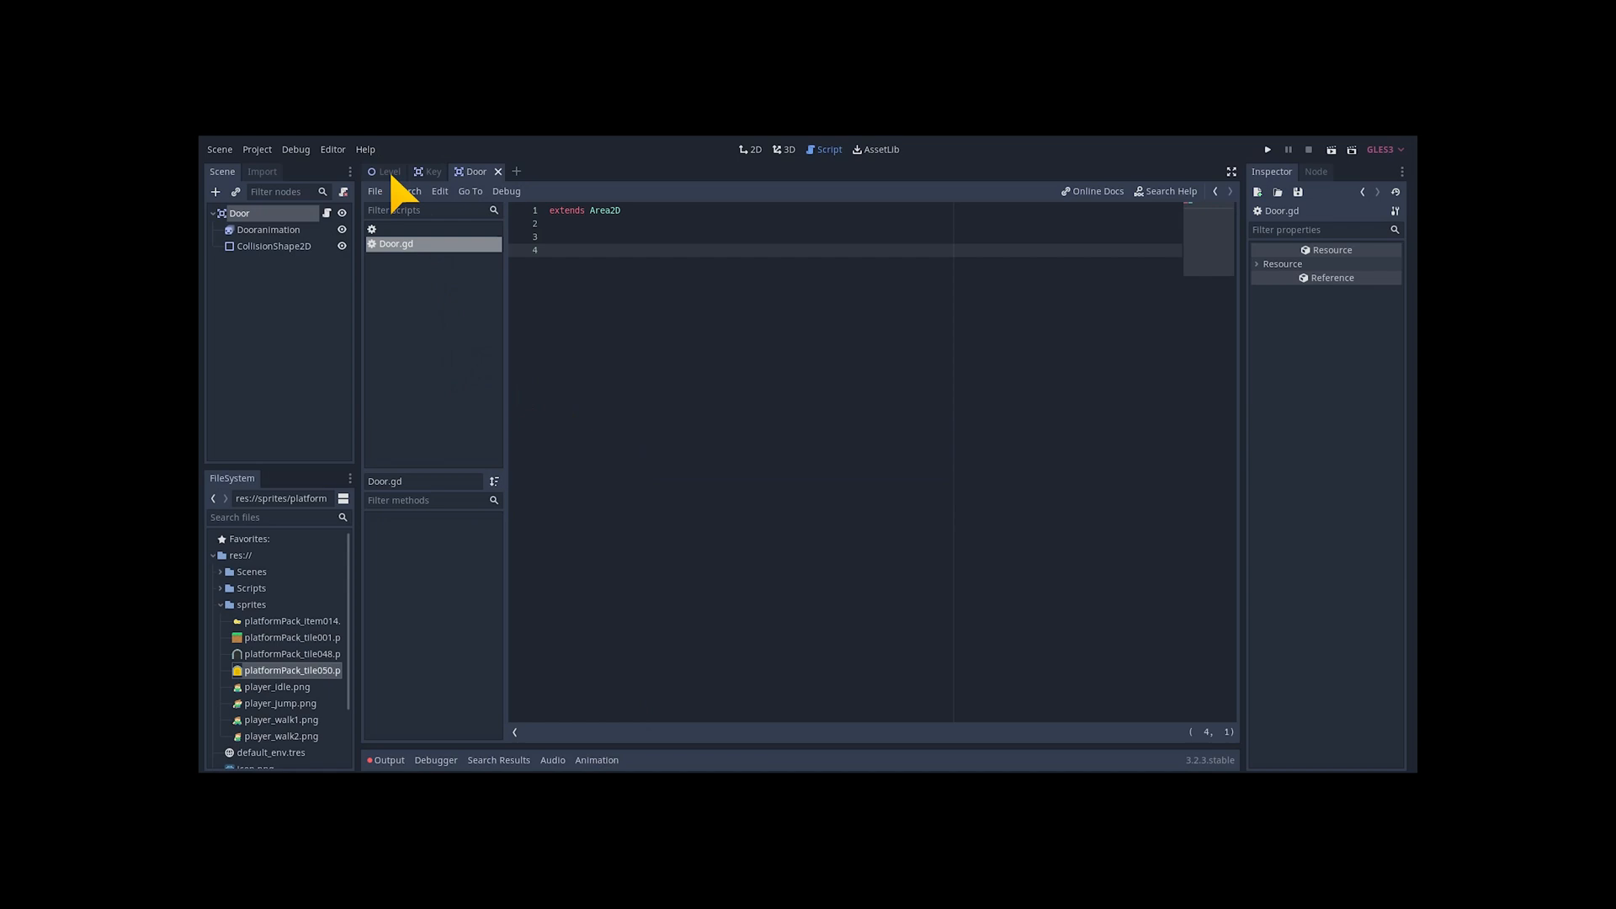
pyautogui.click(389, 171)
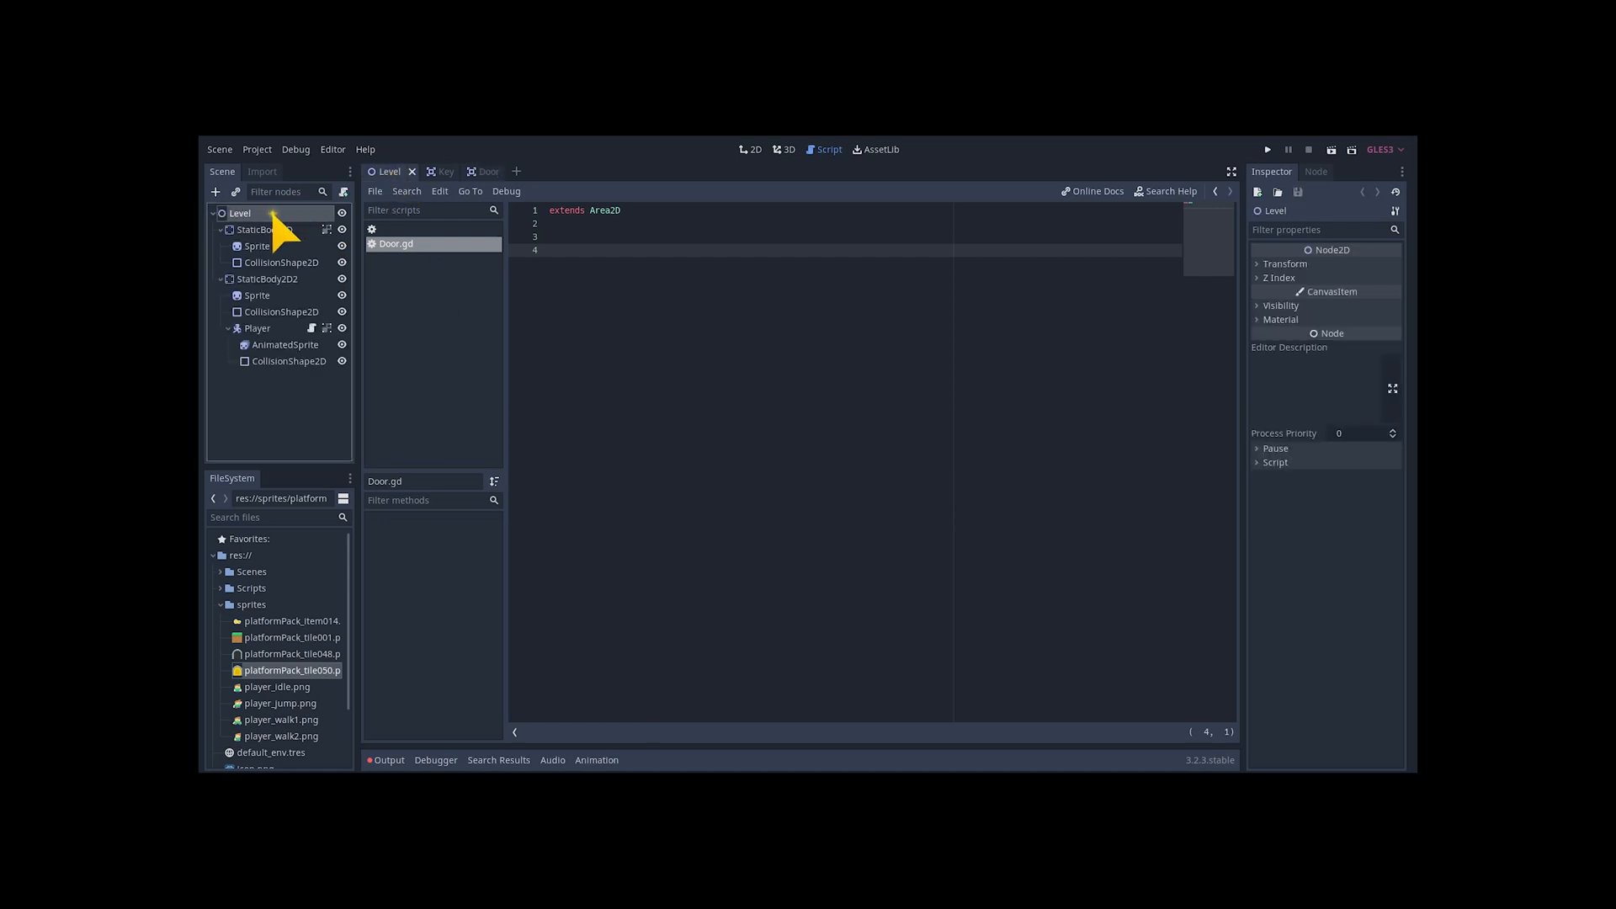
# Instance the Key and Door scenes into Level and tidy the node tree
pyautogui.click(754, 150)
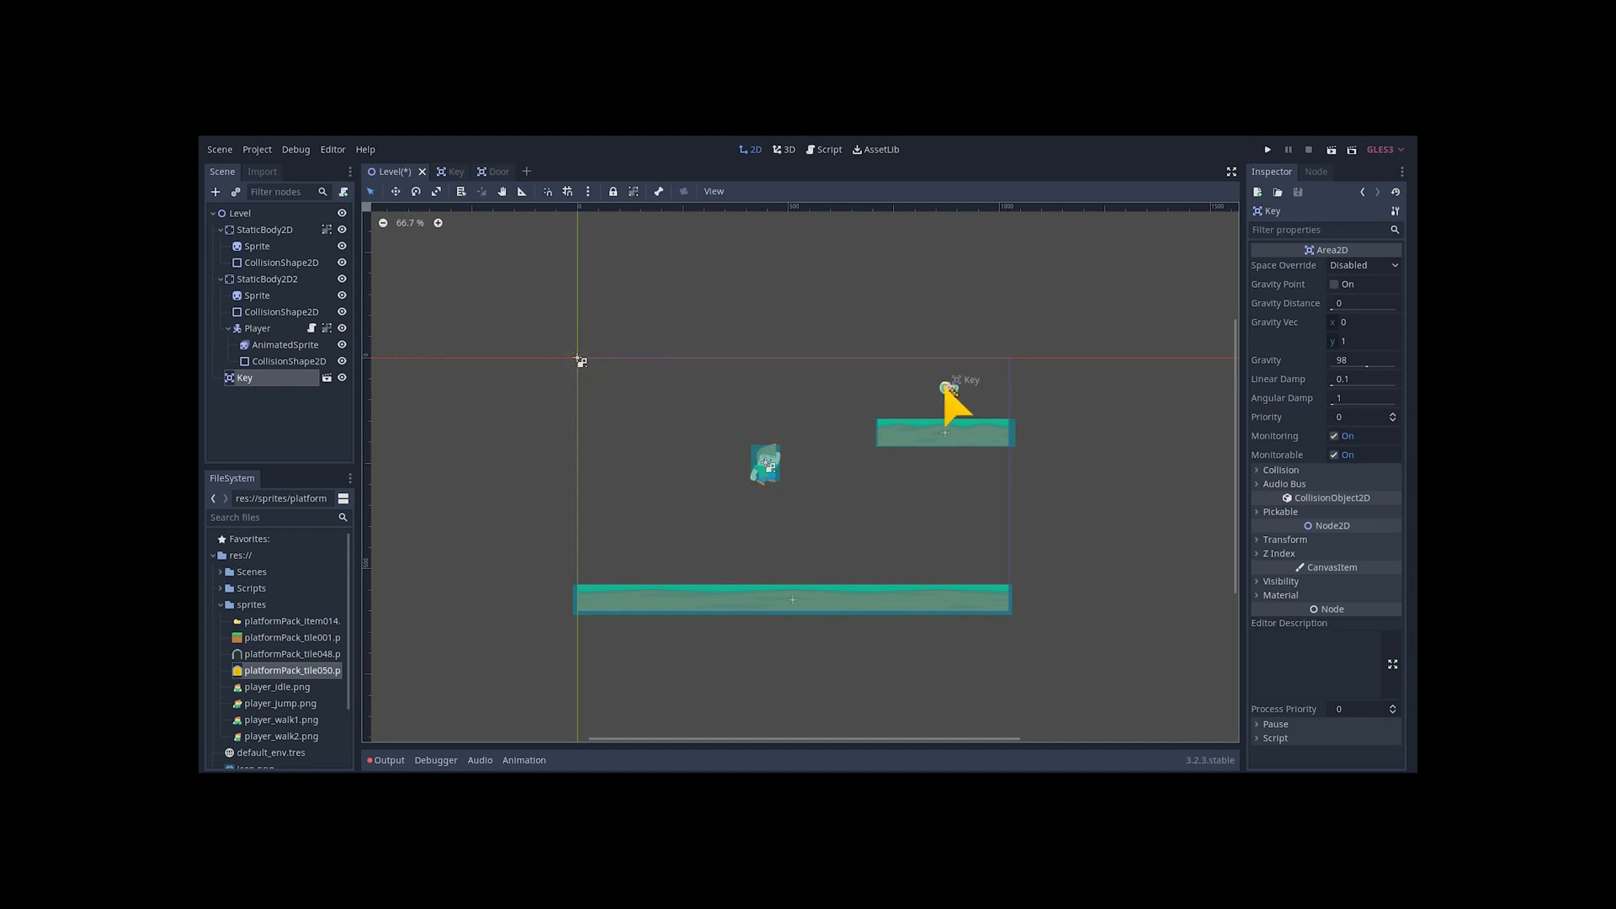
pyautogui.rightClick(239, 212)
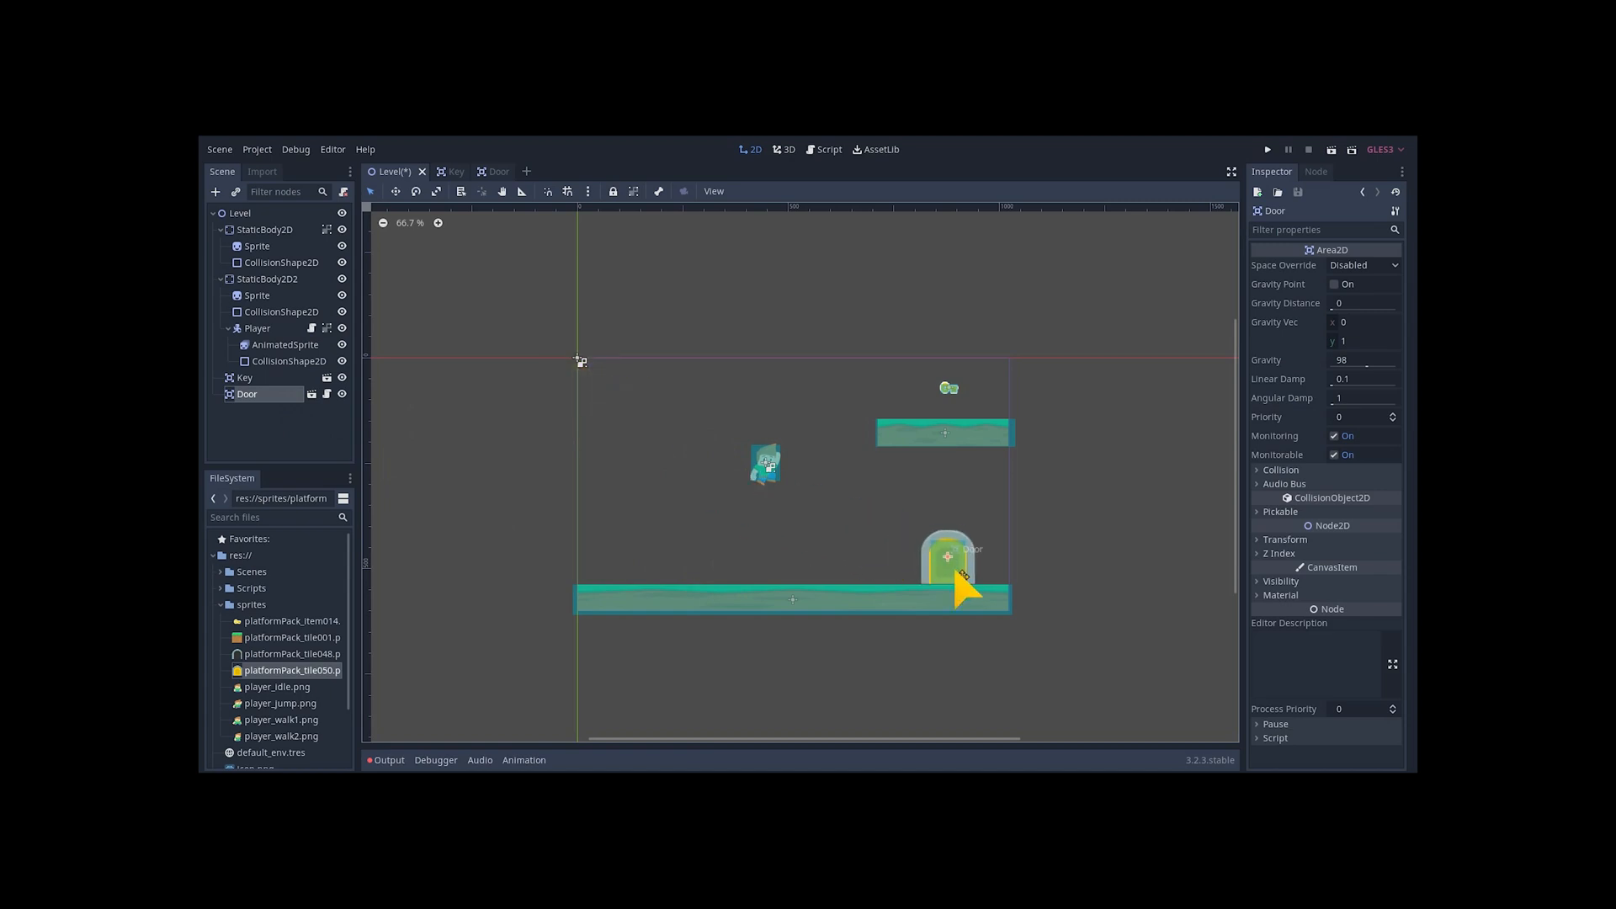
pyautogui.moveTo(248, 394)
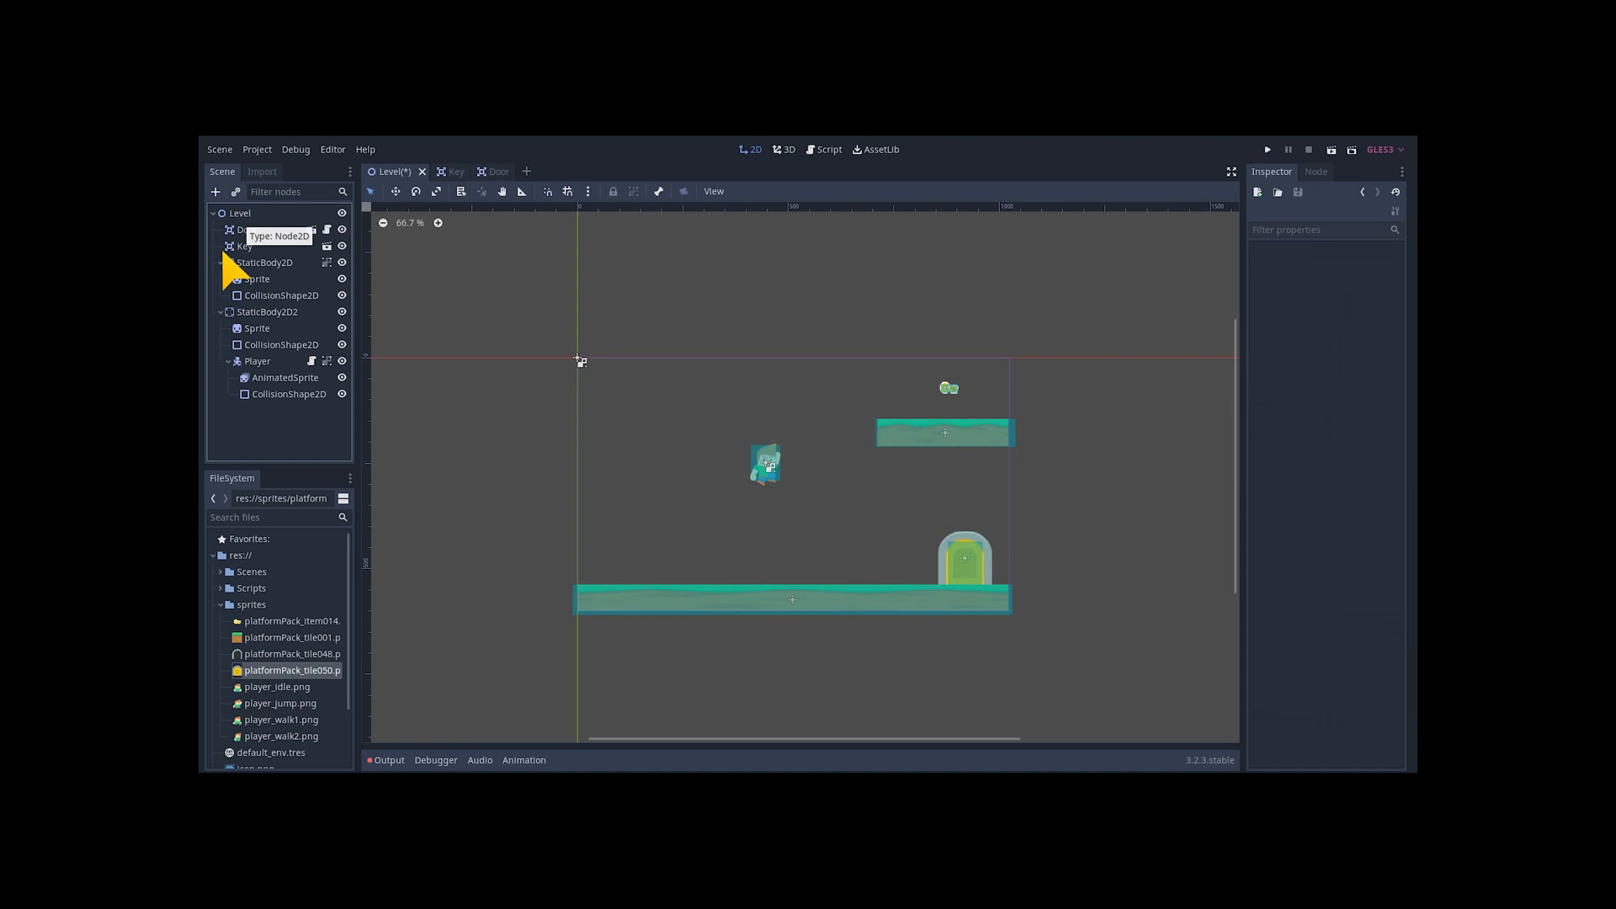
pyautogui.click(258, 328)
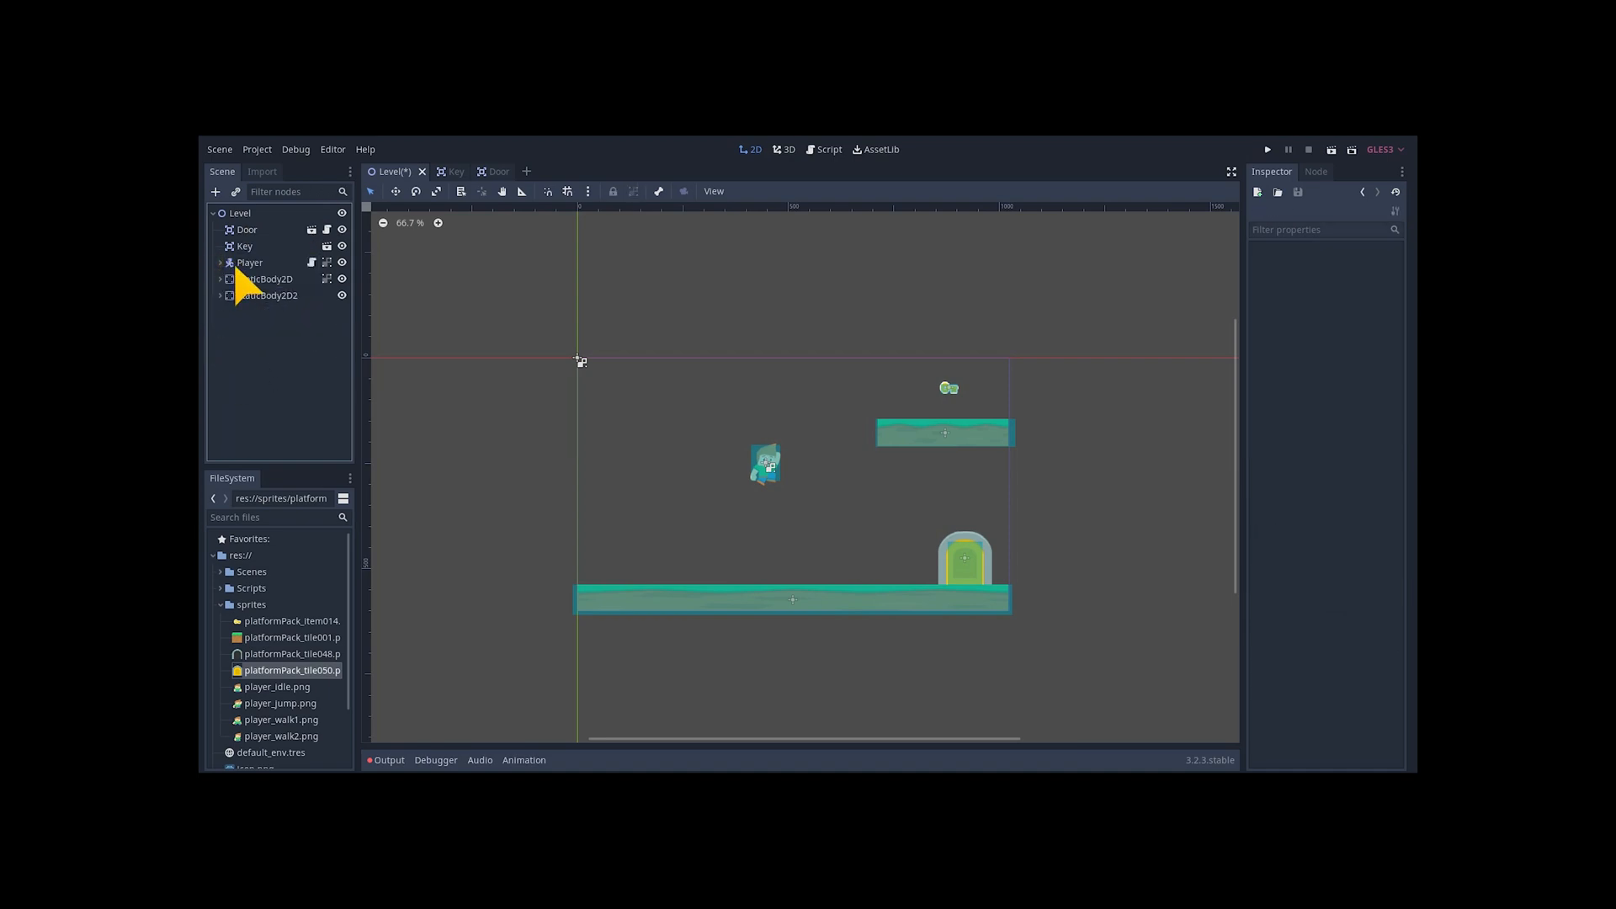
# Connect Key's body_entered signal to the Player script
pyautogui.click(1315, 171)
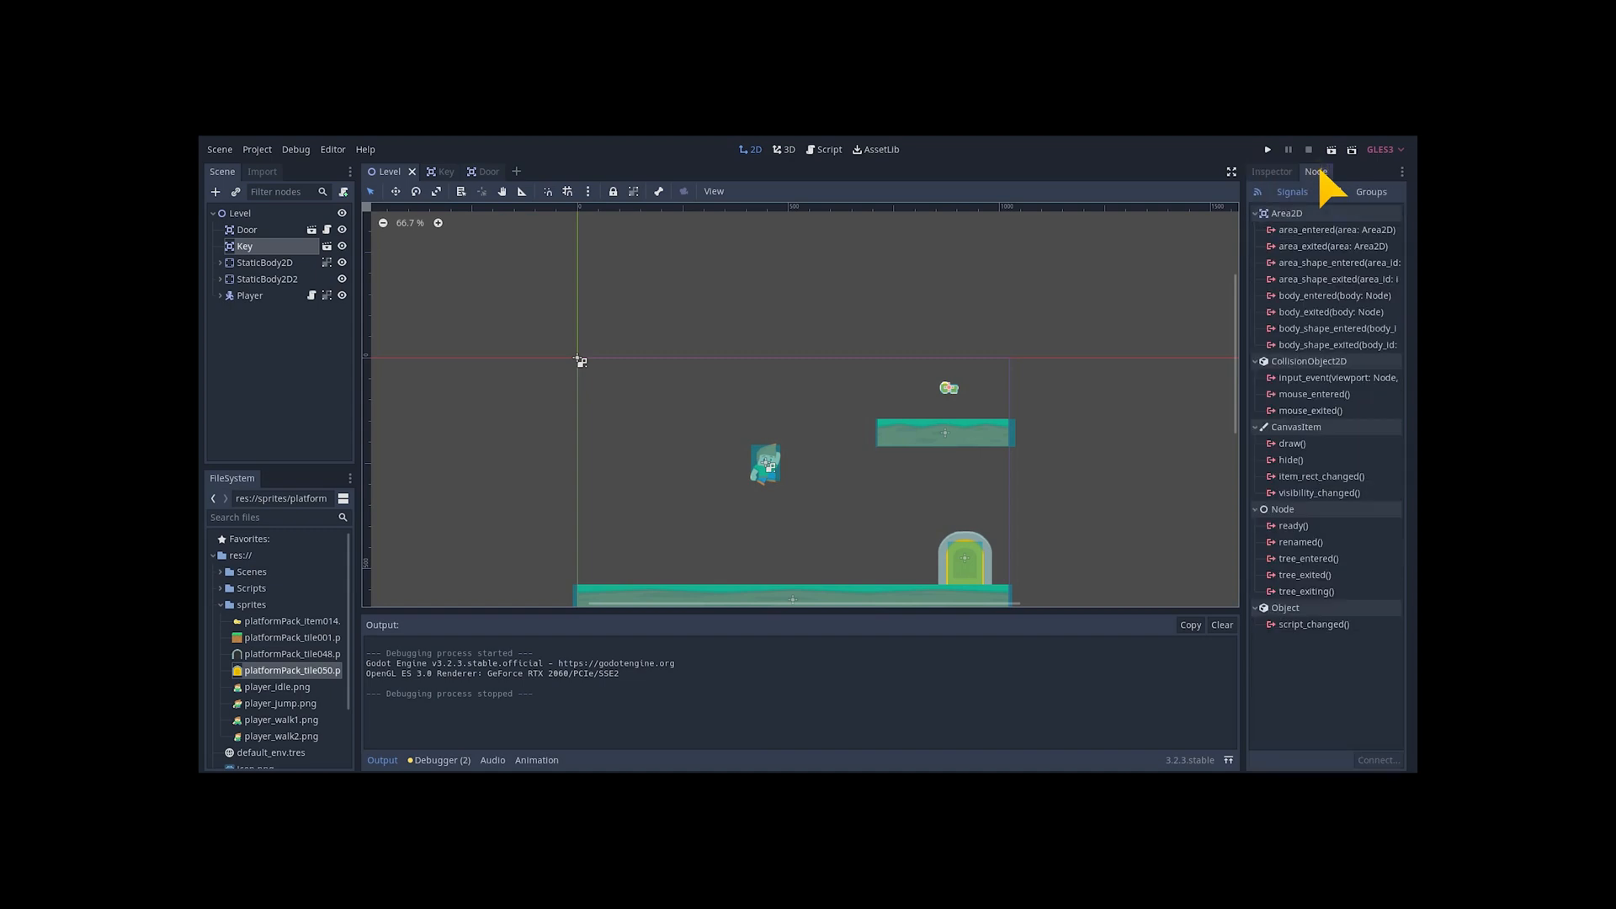
pyautogui.doubleClick(1333, 296)
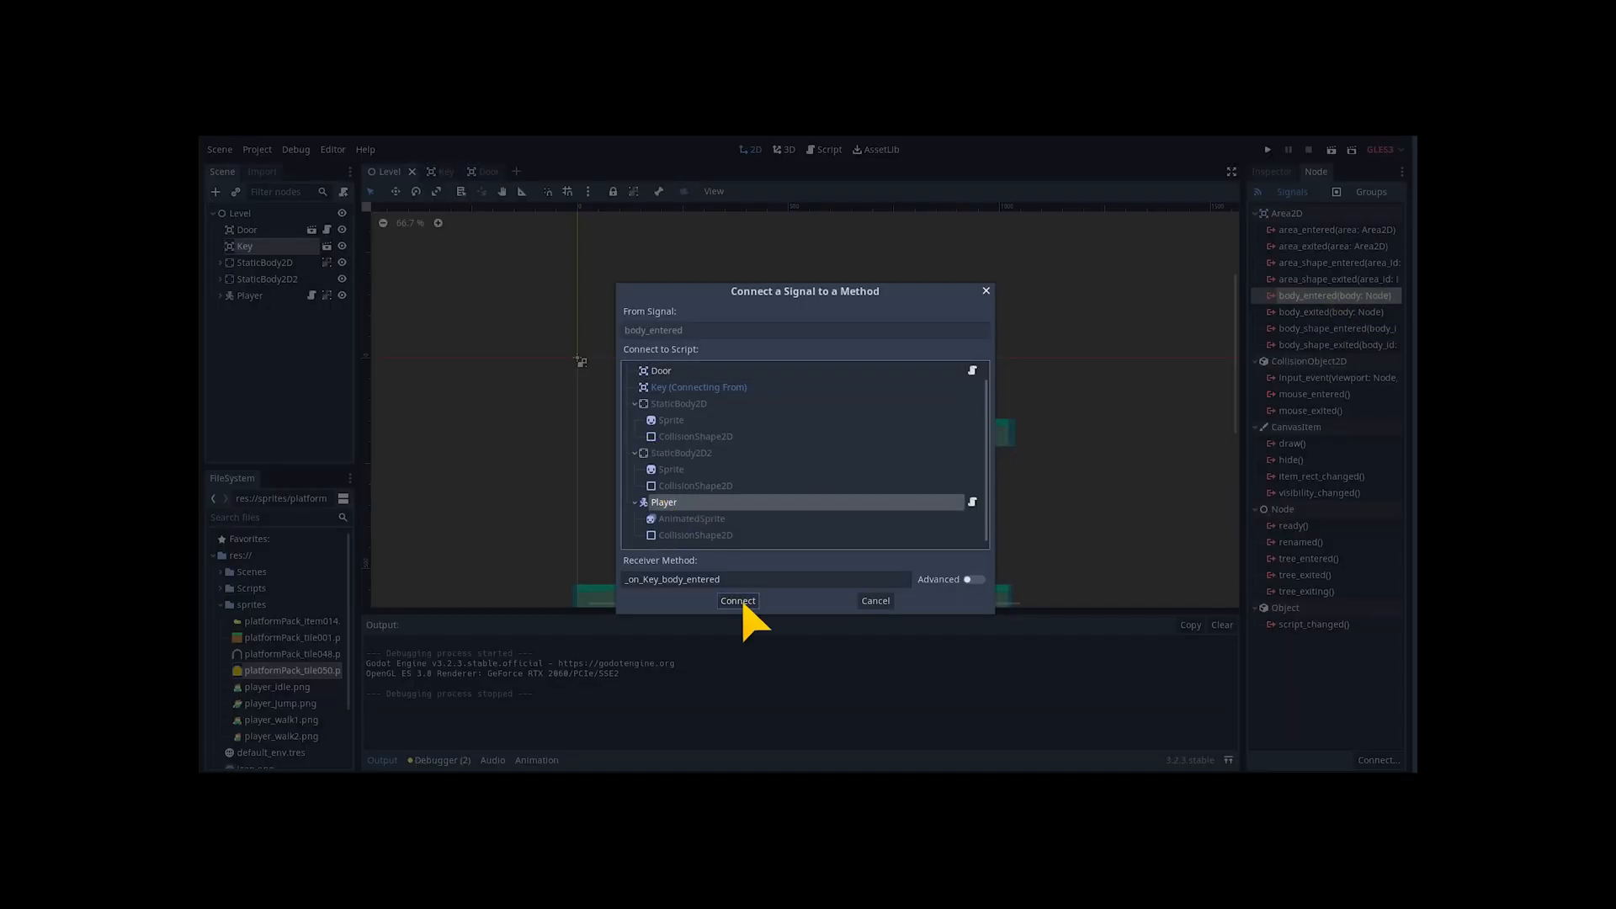
pyautogui.click(738, 601)
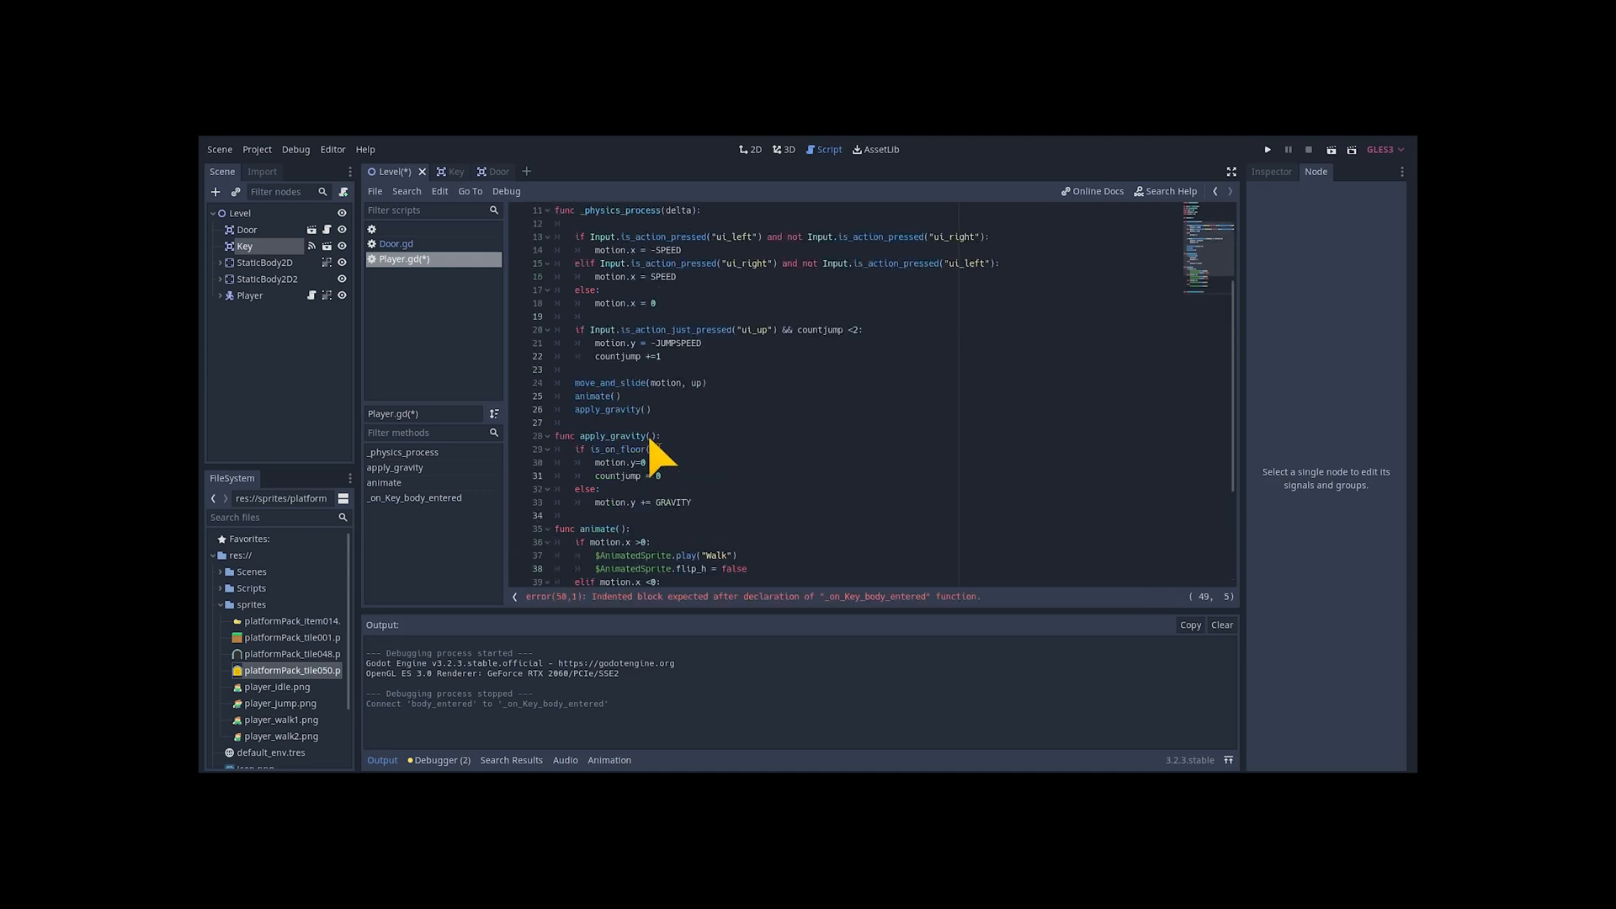
# In Player.gd add 'var key = false', set key true, free ../Key, then run
pyautogui.scroll(3)
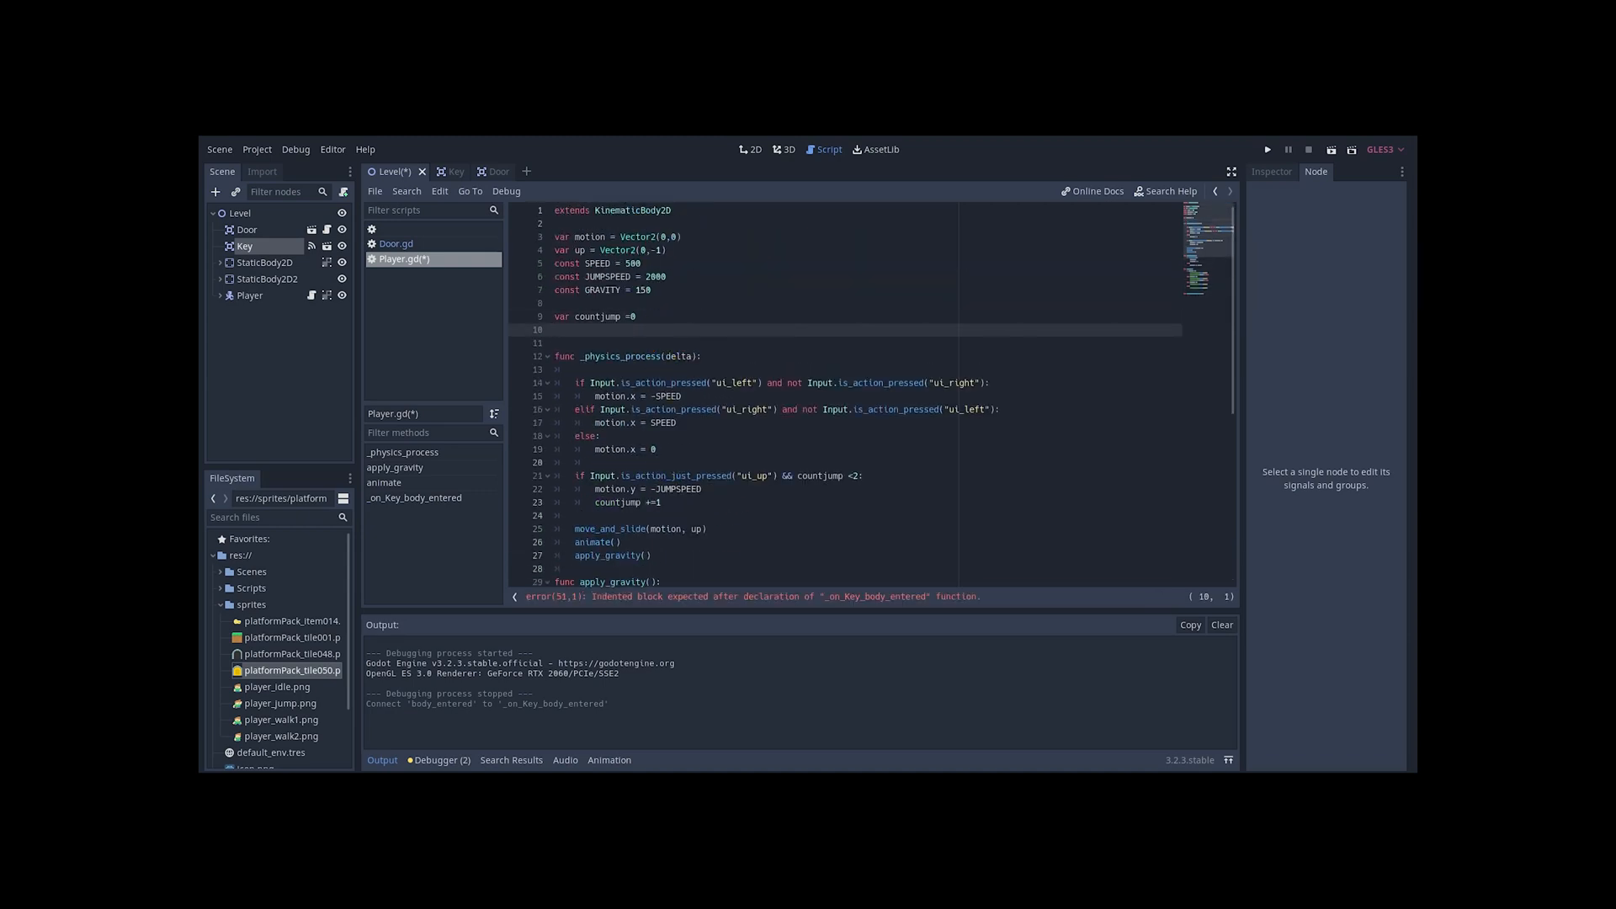
pyautogui.write('var ke')
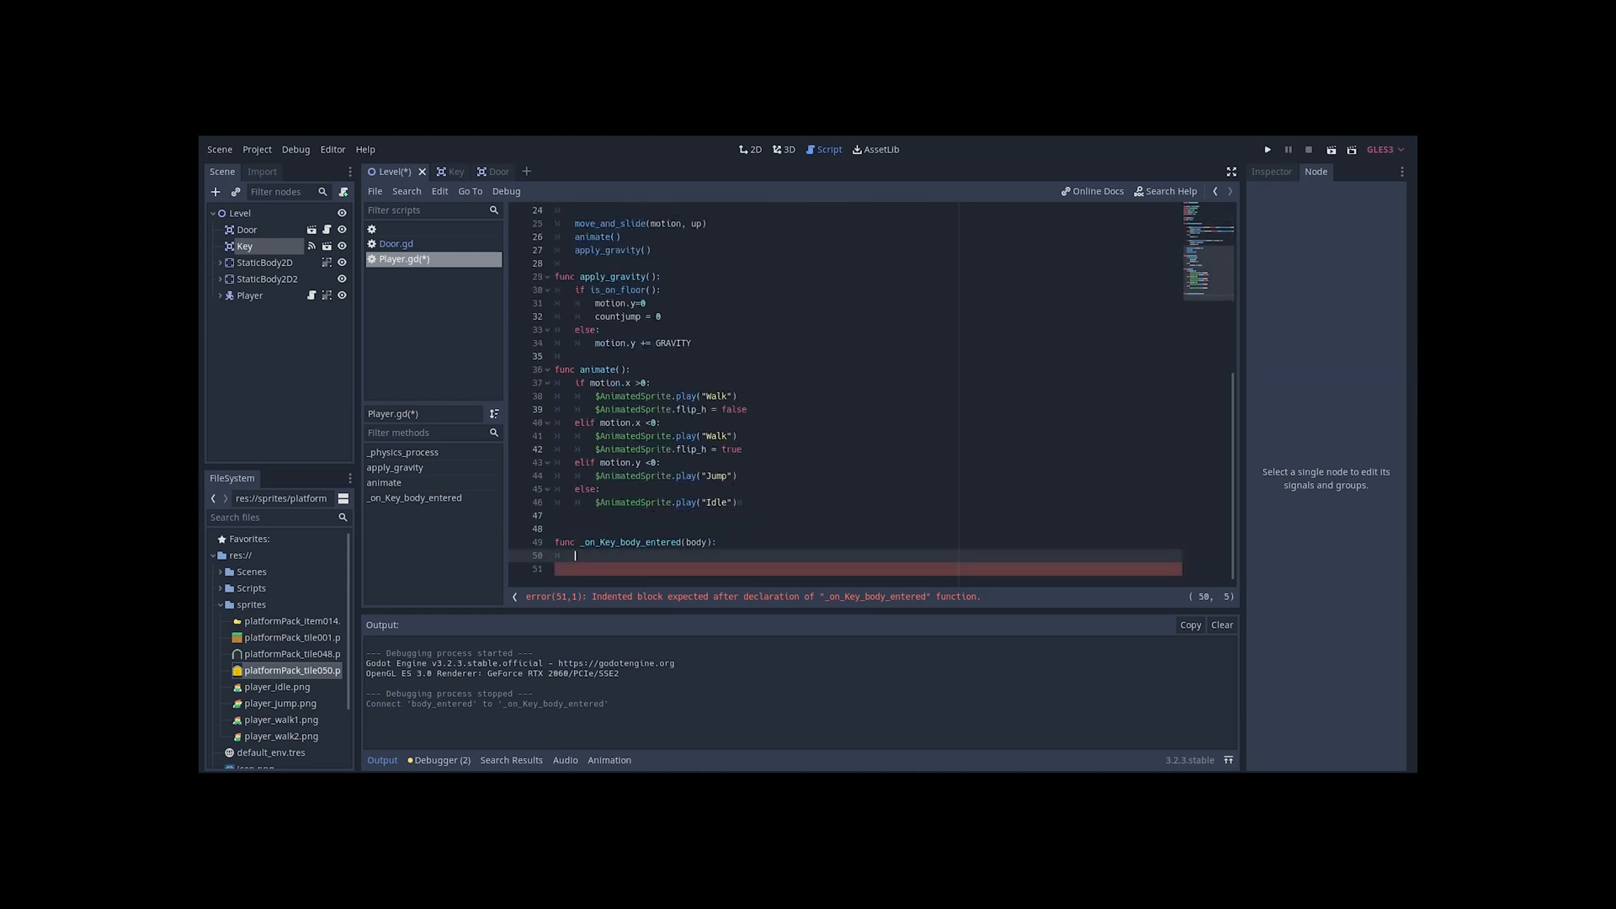
pyautogui.write('get_node(""../Key"')
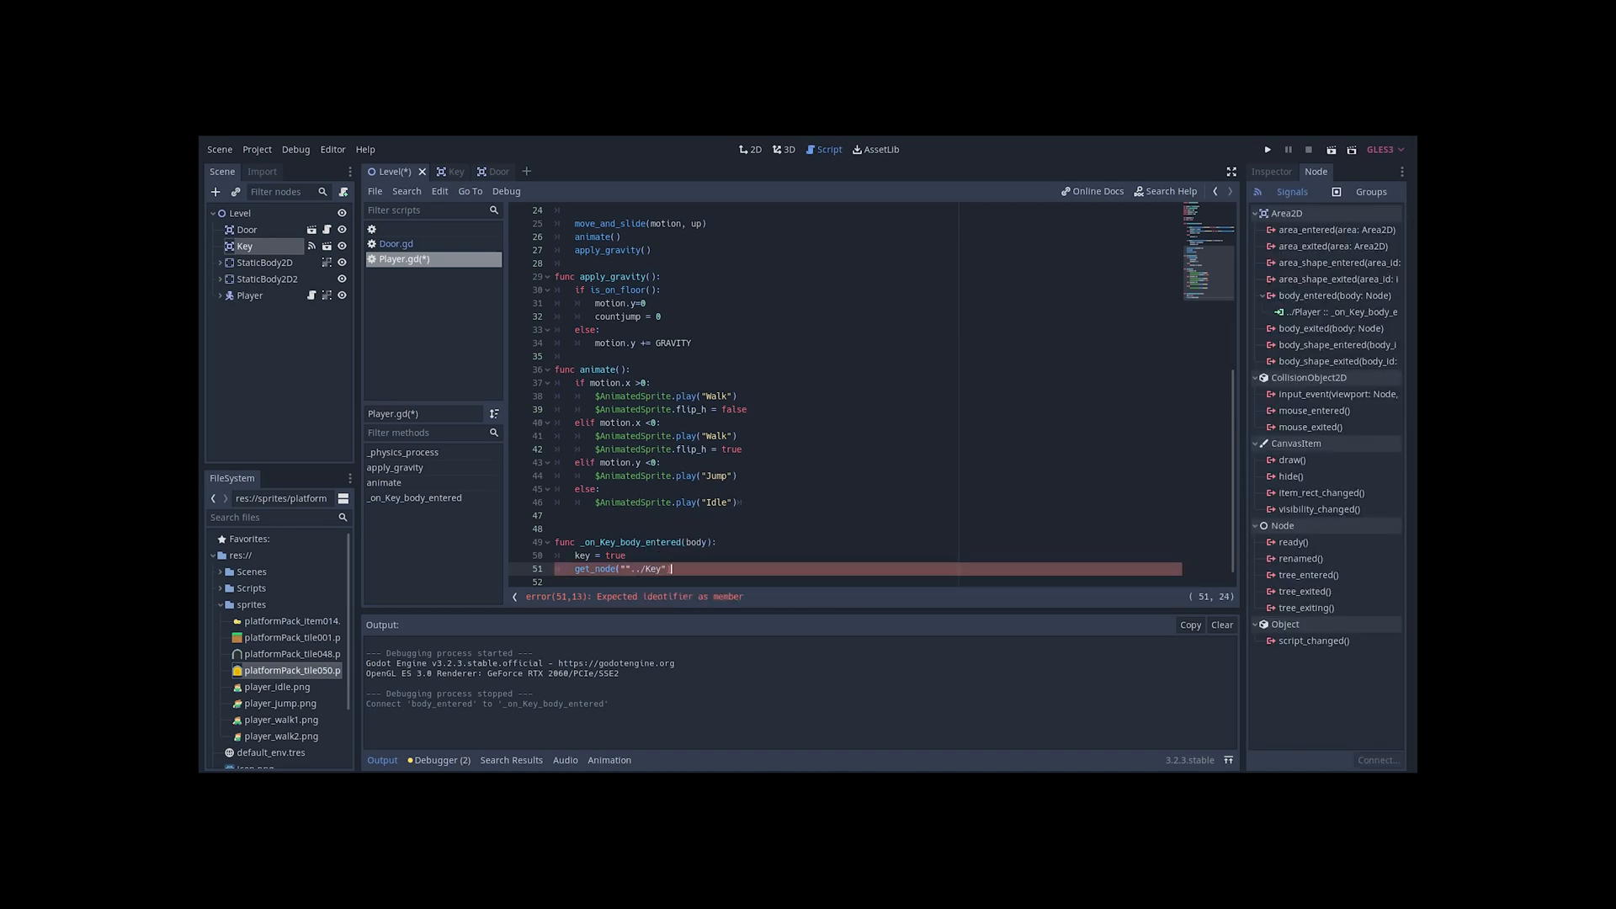
pyautogui.write('.queue_fr')
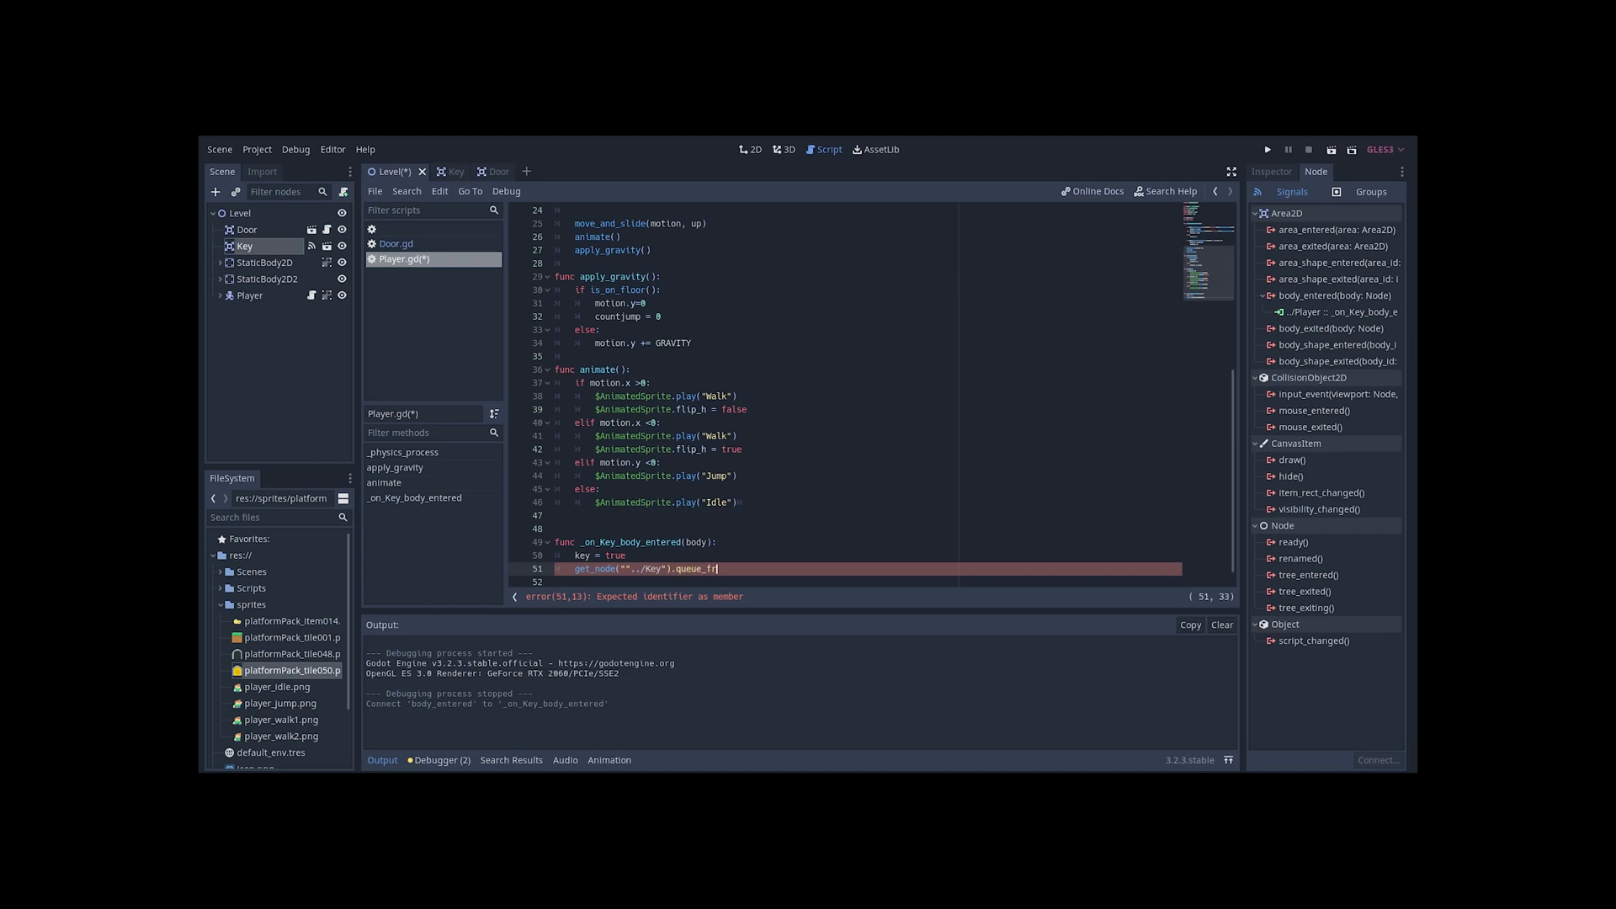
pyautogui.write('ee()')
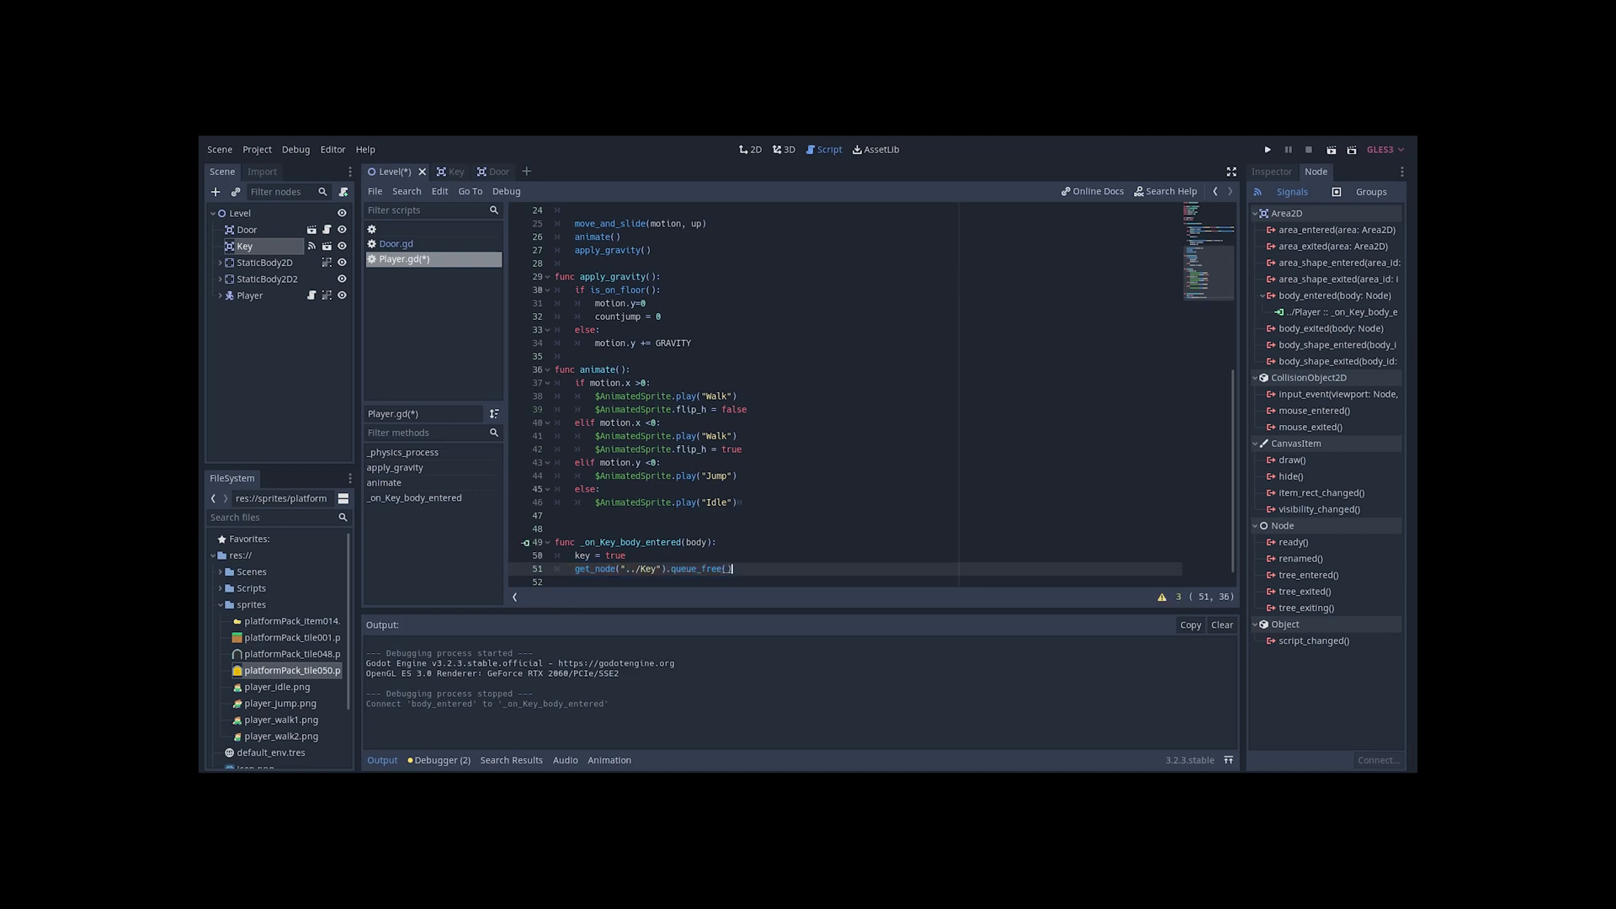
pyautogui.click(1268, 150)
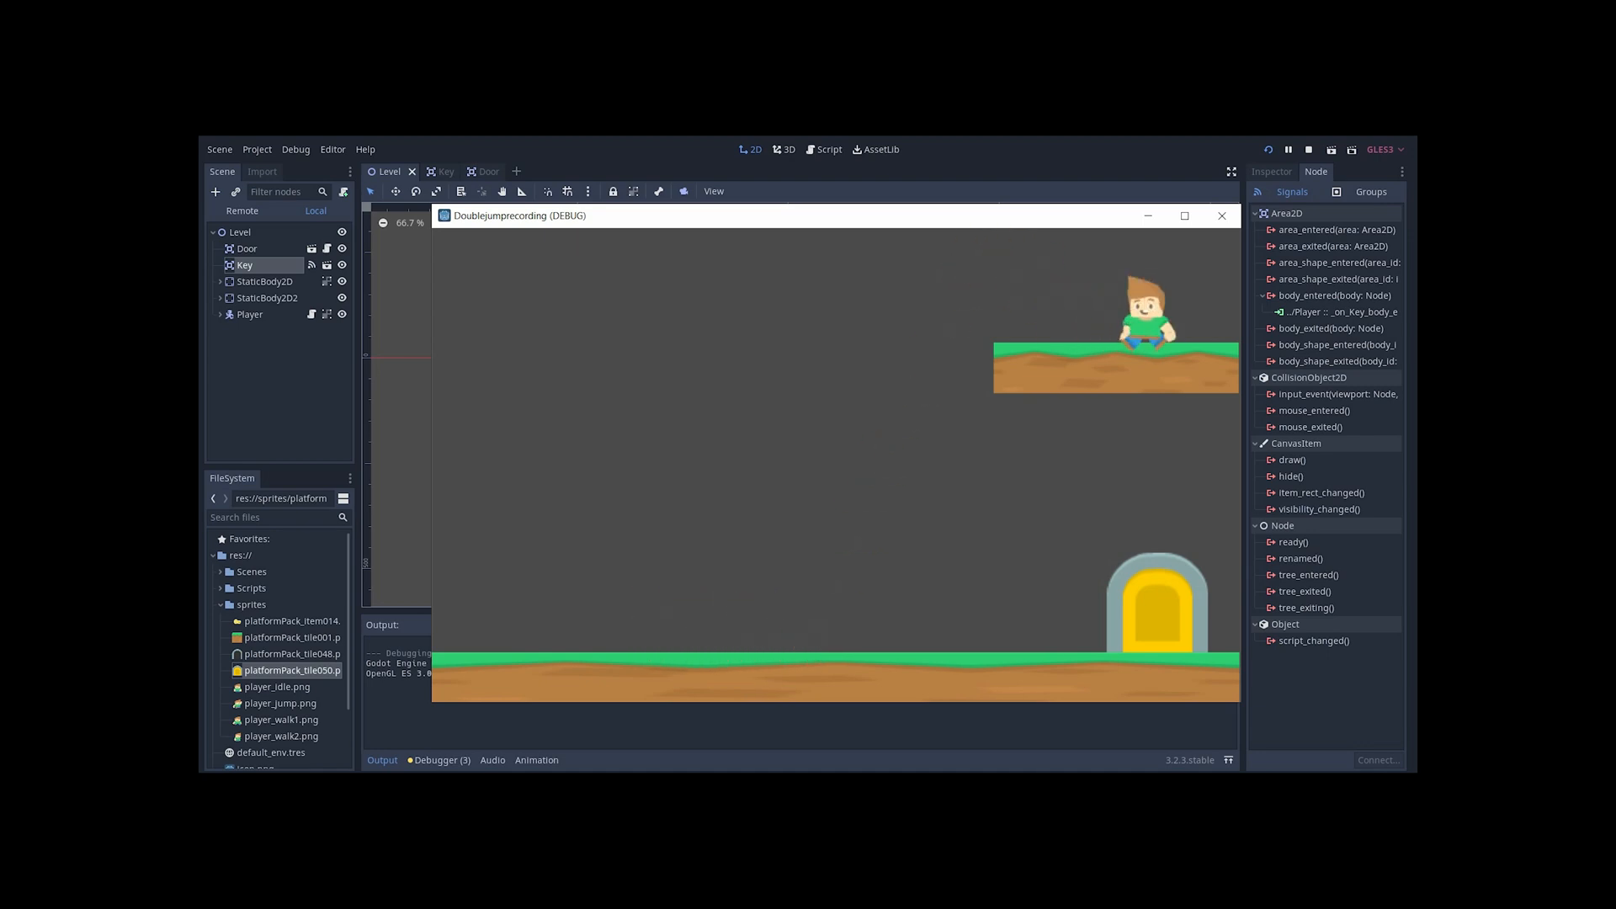
# Stop the game, connect Door's body_entered to Player, and declare 'signal dooropen'
pyautogui.click(1309, 150)
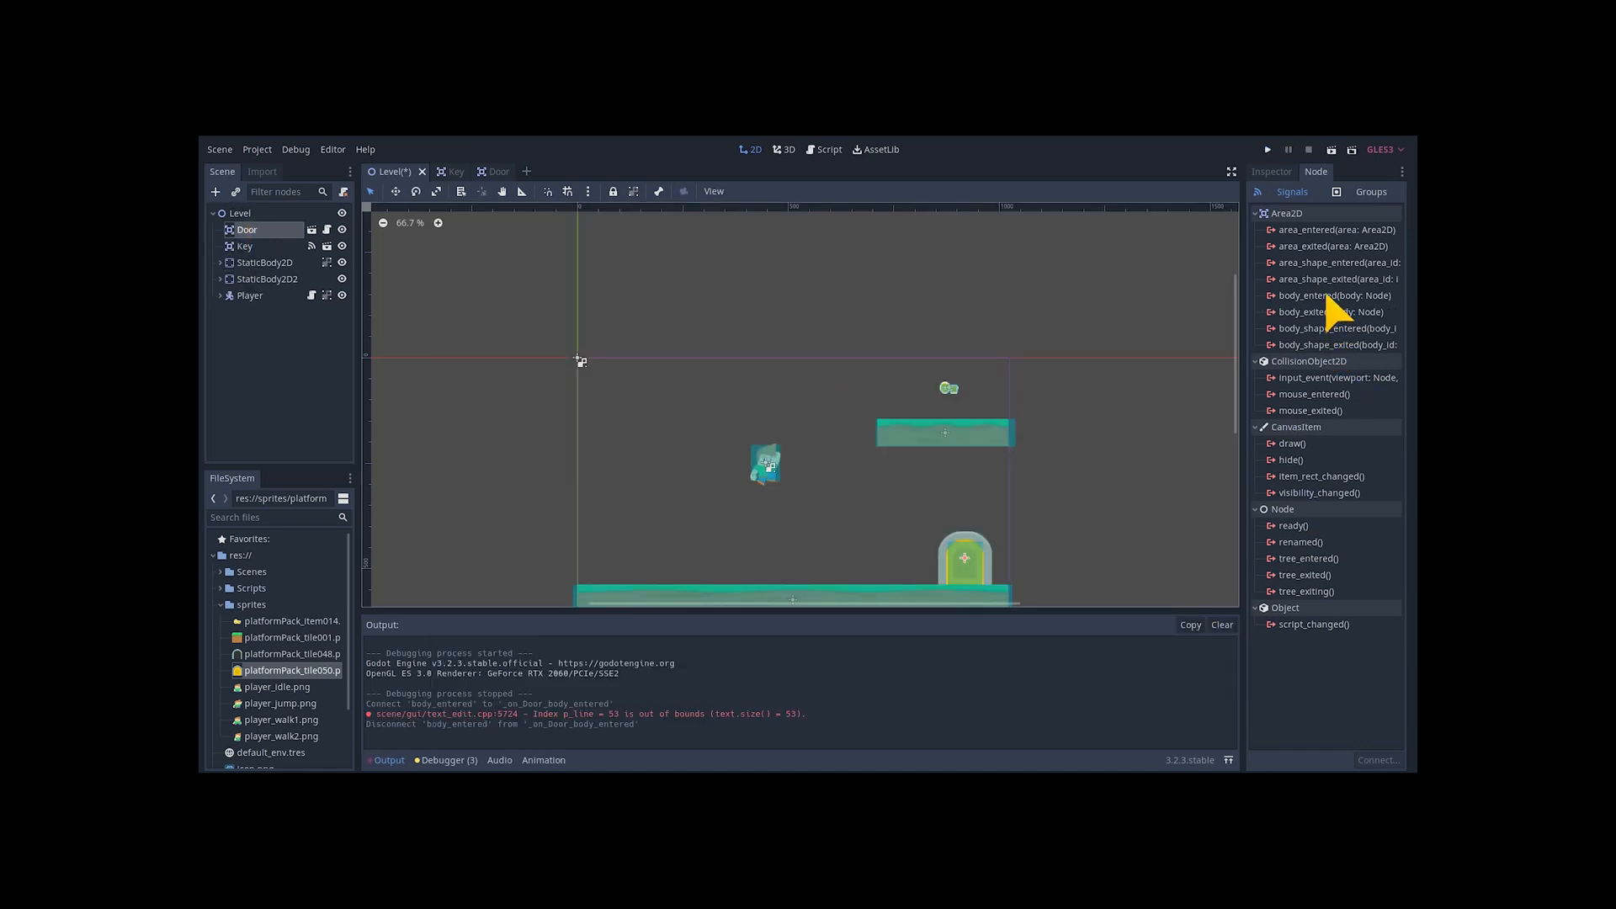
pyautogui.click(828, 148)
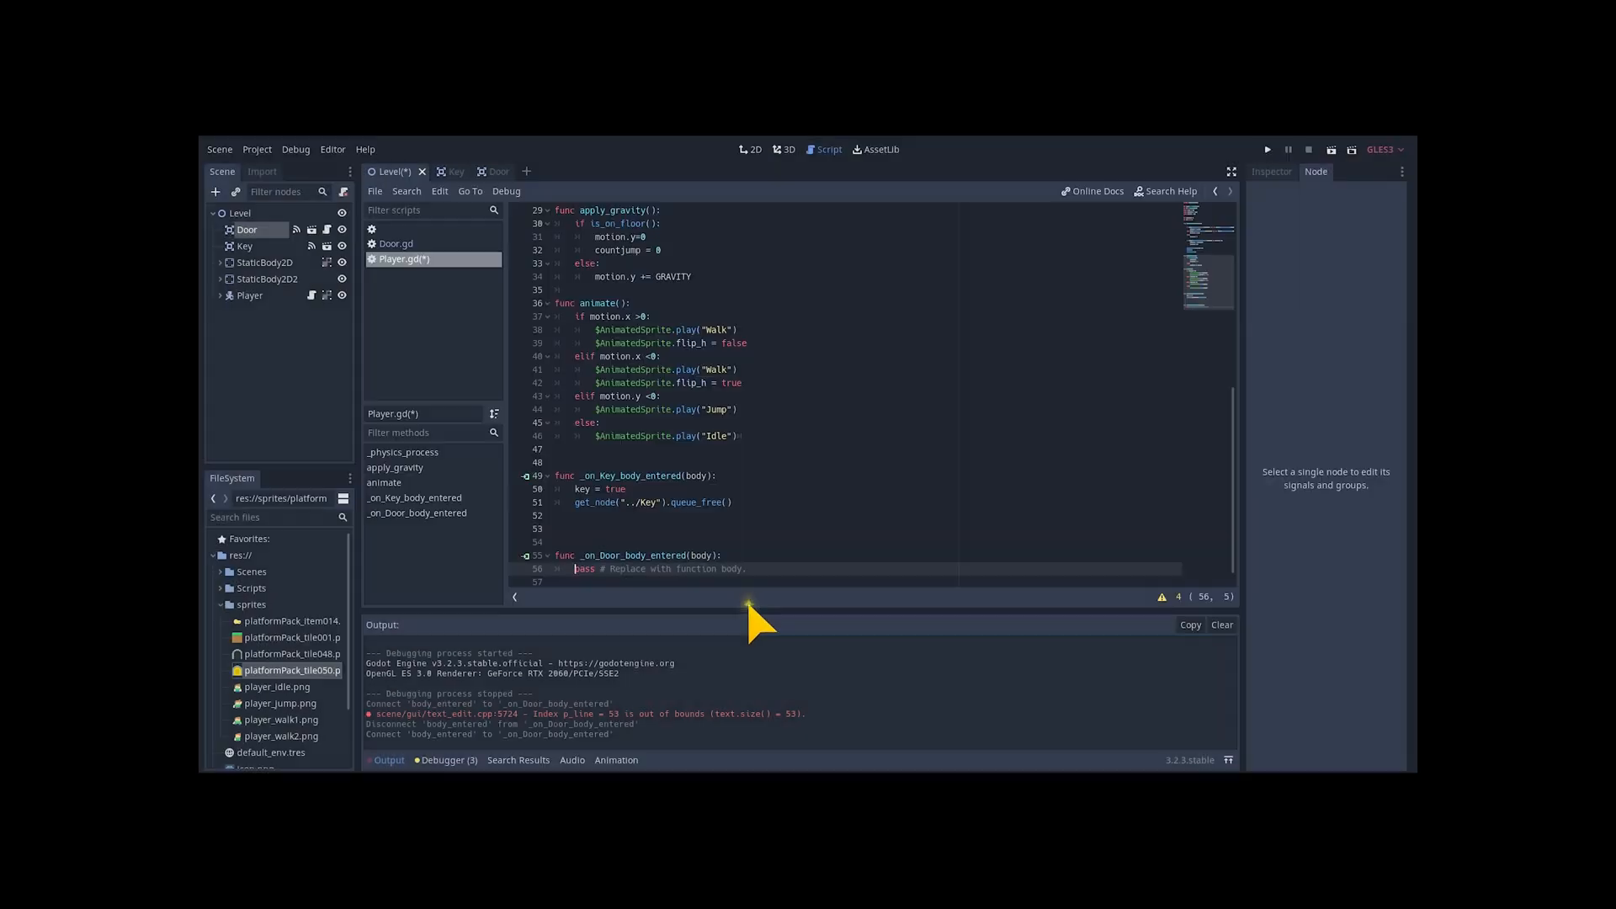
pyautogui.scroll(3)
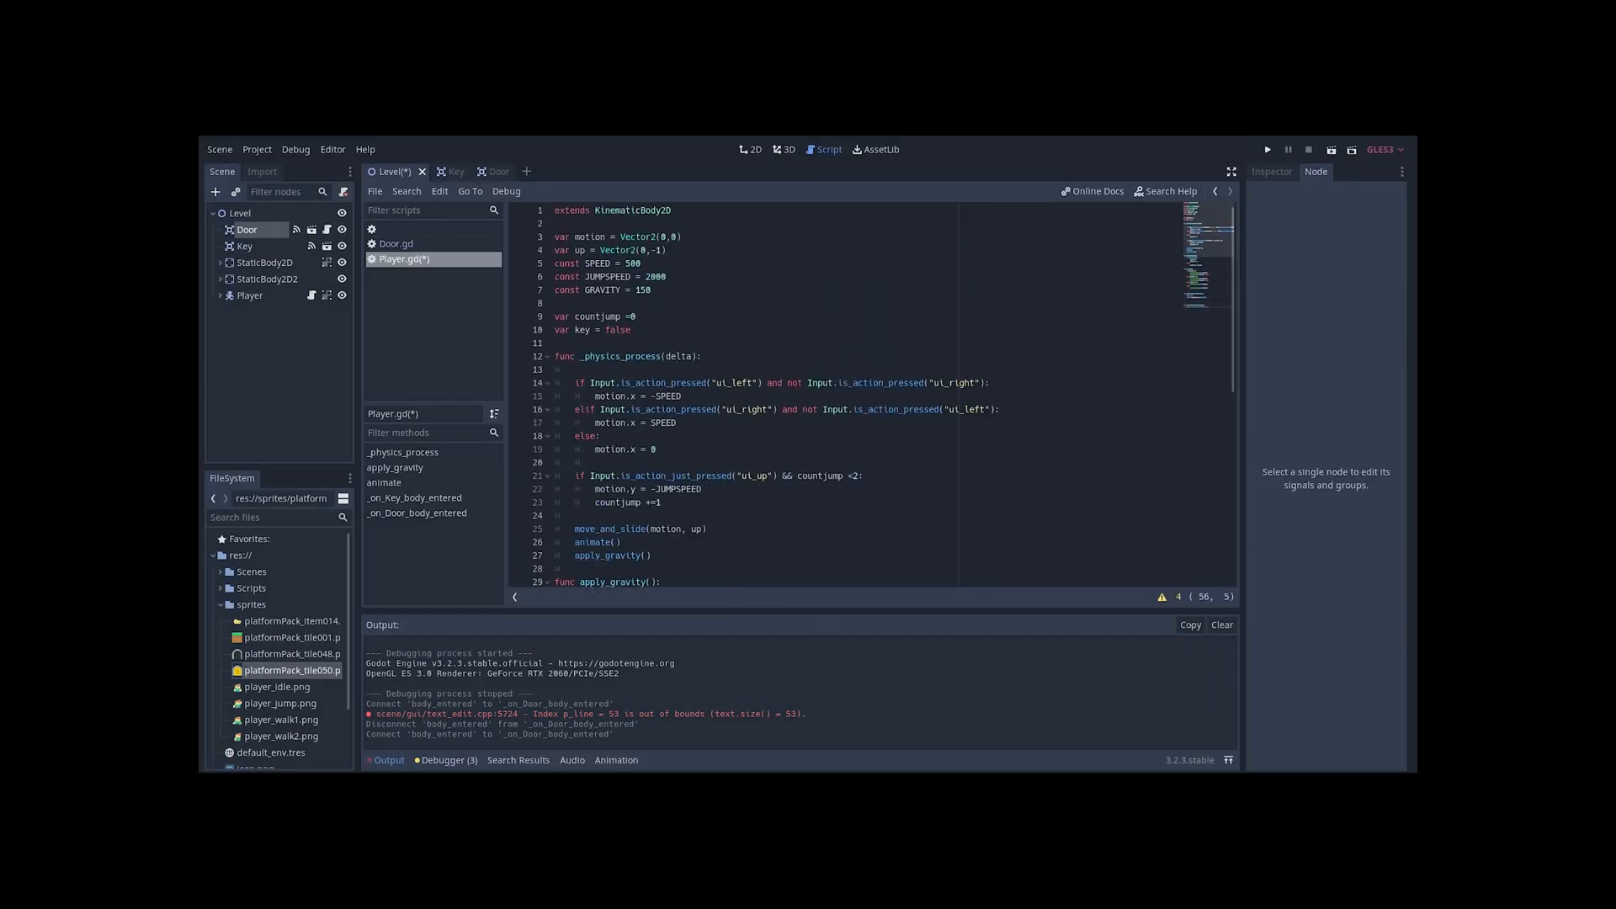
pyautogui.write('signal d')
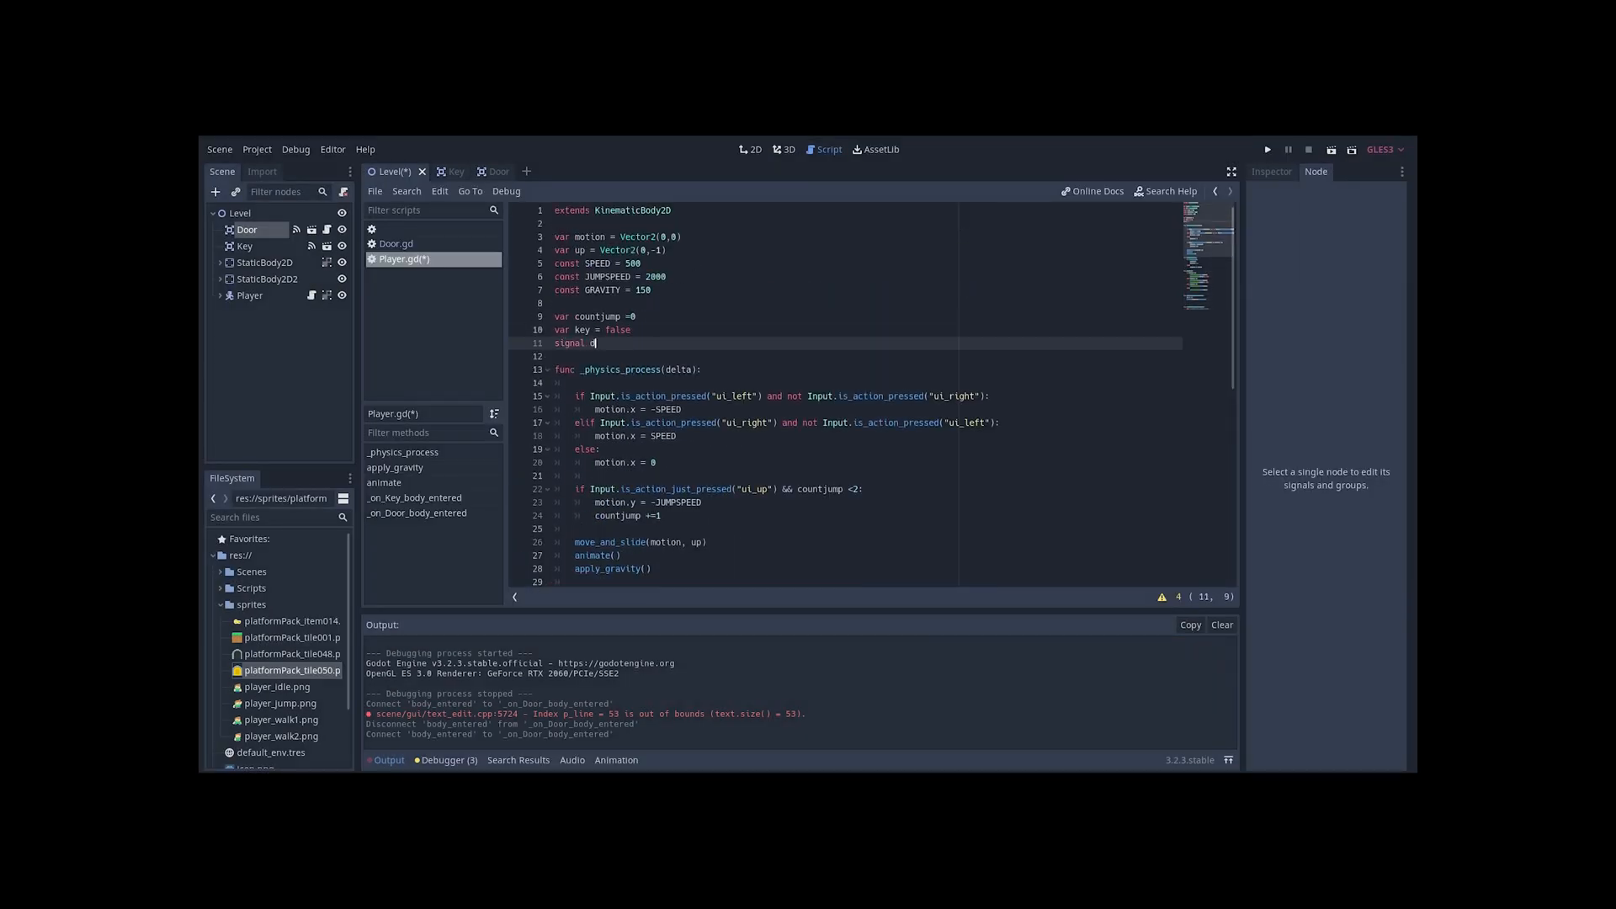
# In _on_Door_body_entered, emit dooropen if key == true, then yield a 0.5 s timer
pyautogui.scroll(-3)
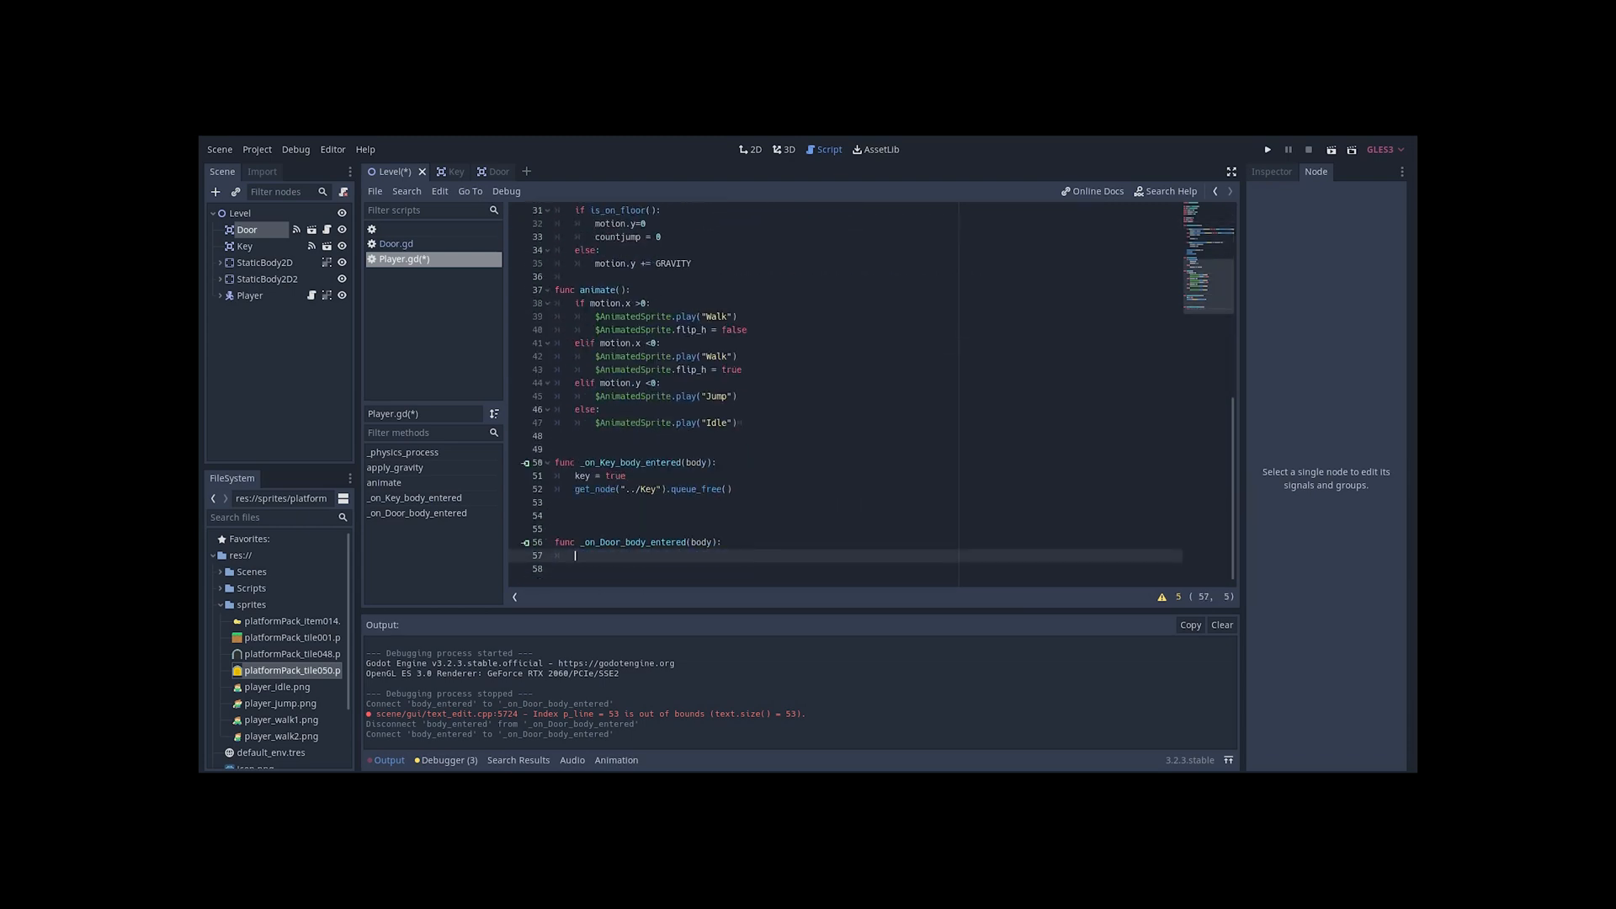
pyautogui.write('if key')
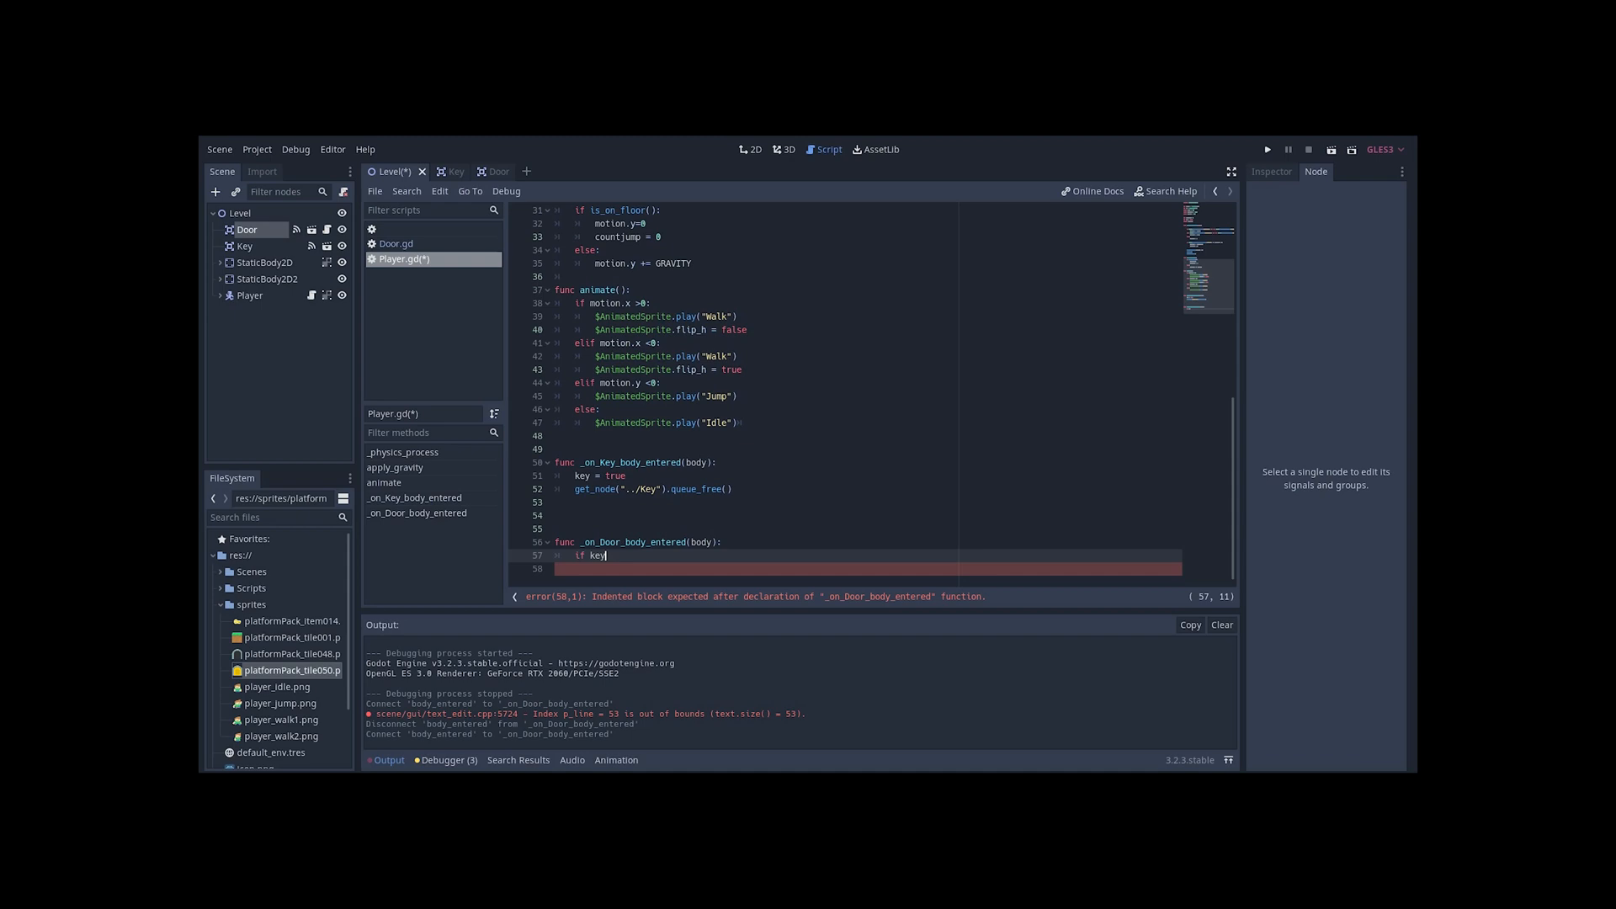
pyautogui.write('== true:')
pyautogui.click(867, 569)
pyautogui.write('emit_signal("dooropen')
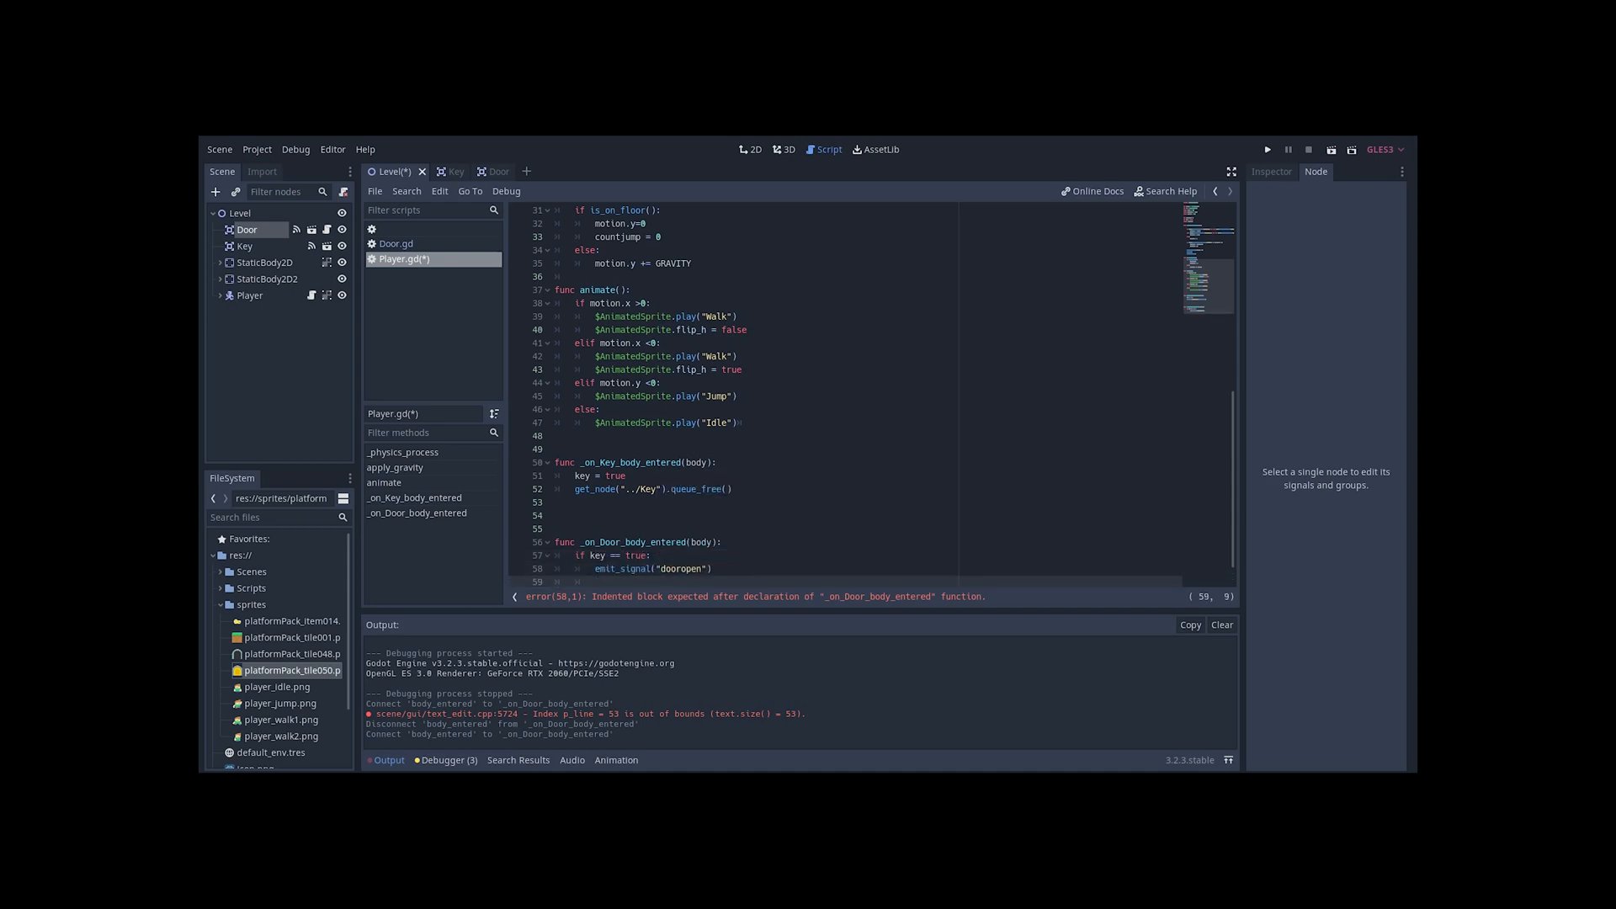
pyautogui.write('yield(get_tree().create_timer')
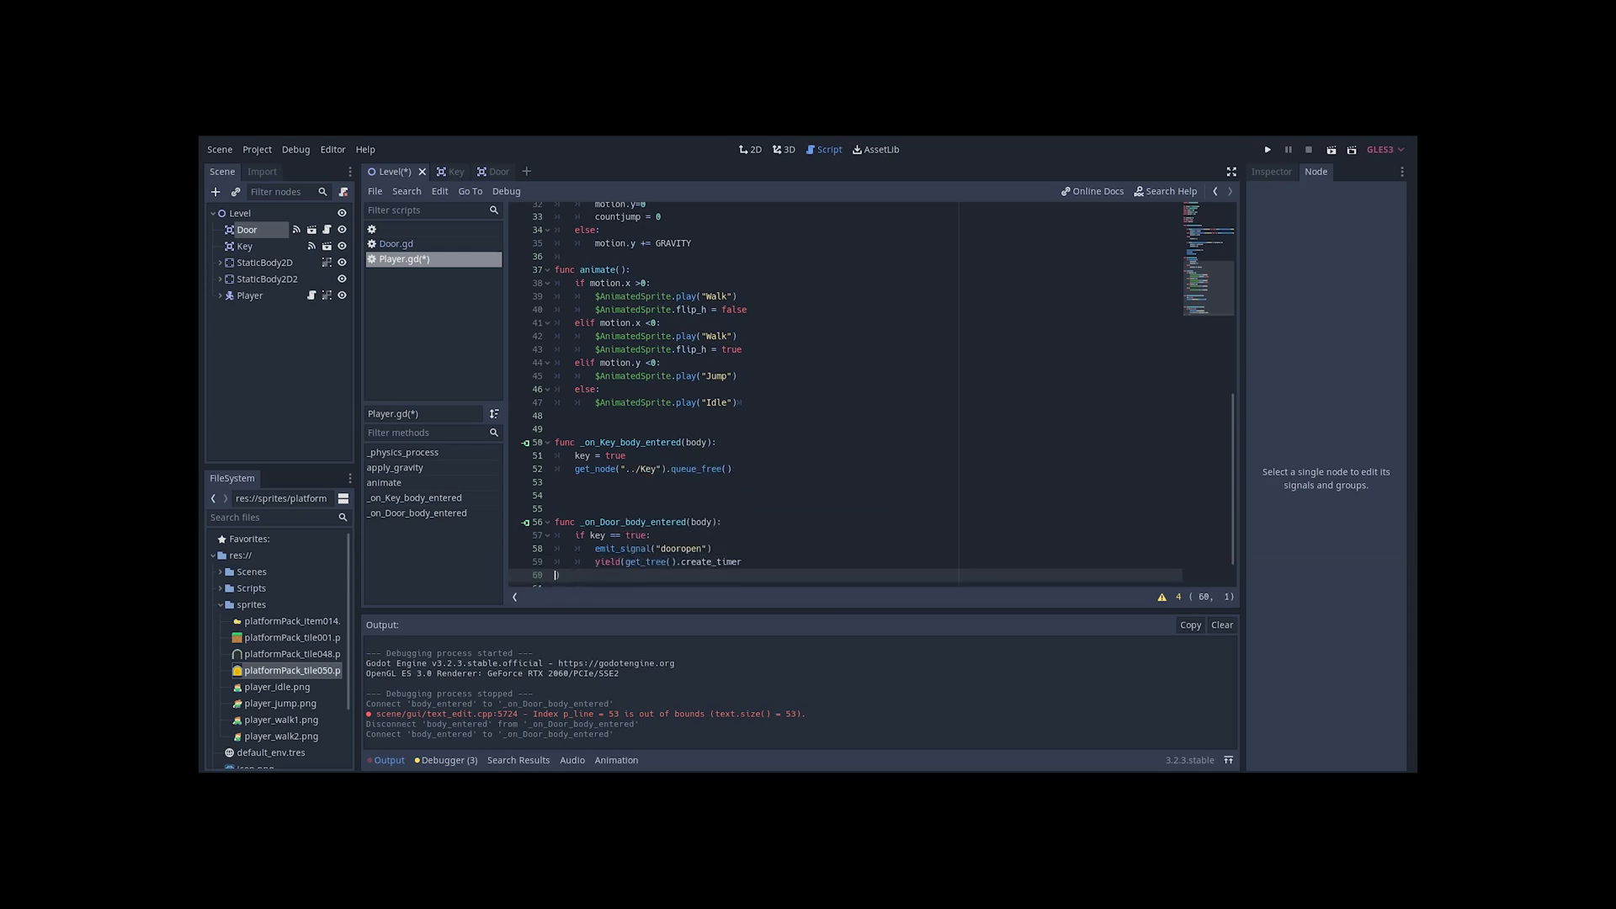
pyautogui.write('.5)')
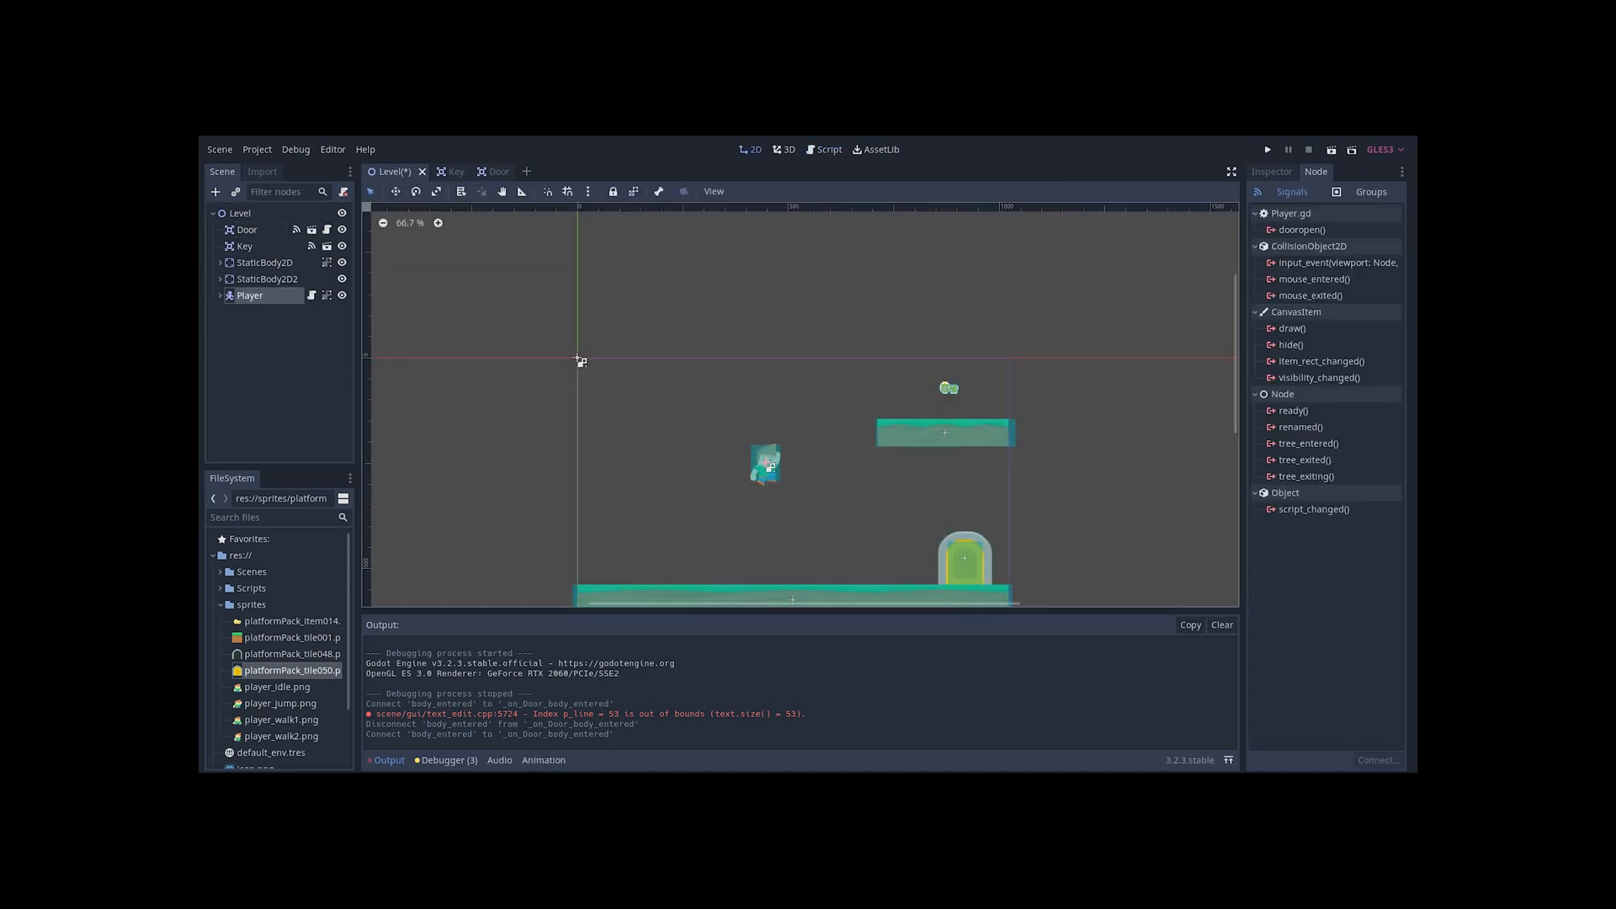
# Connect Player's dooropen signal to _on_Player_dooropen in Door.gd
pyautogui.rightClick(1298, 229)
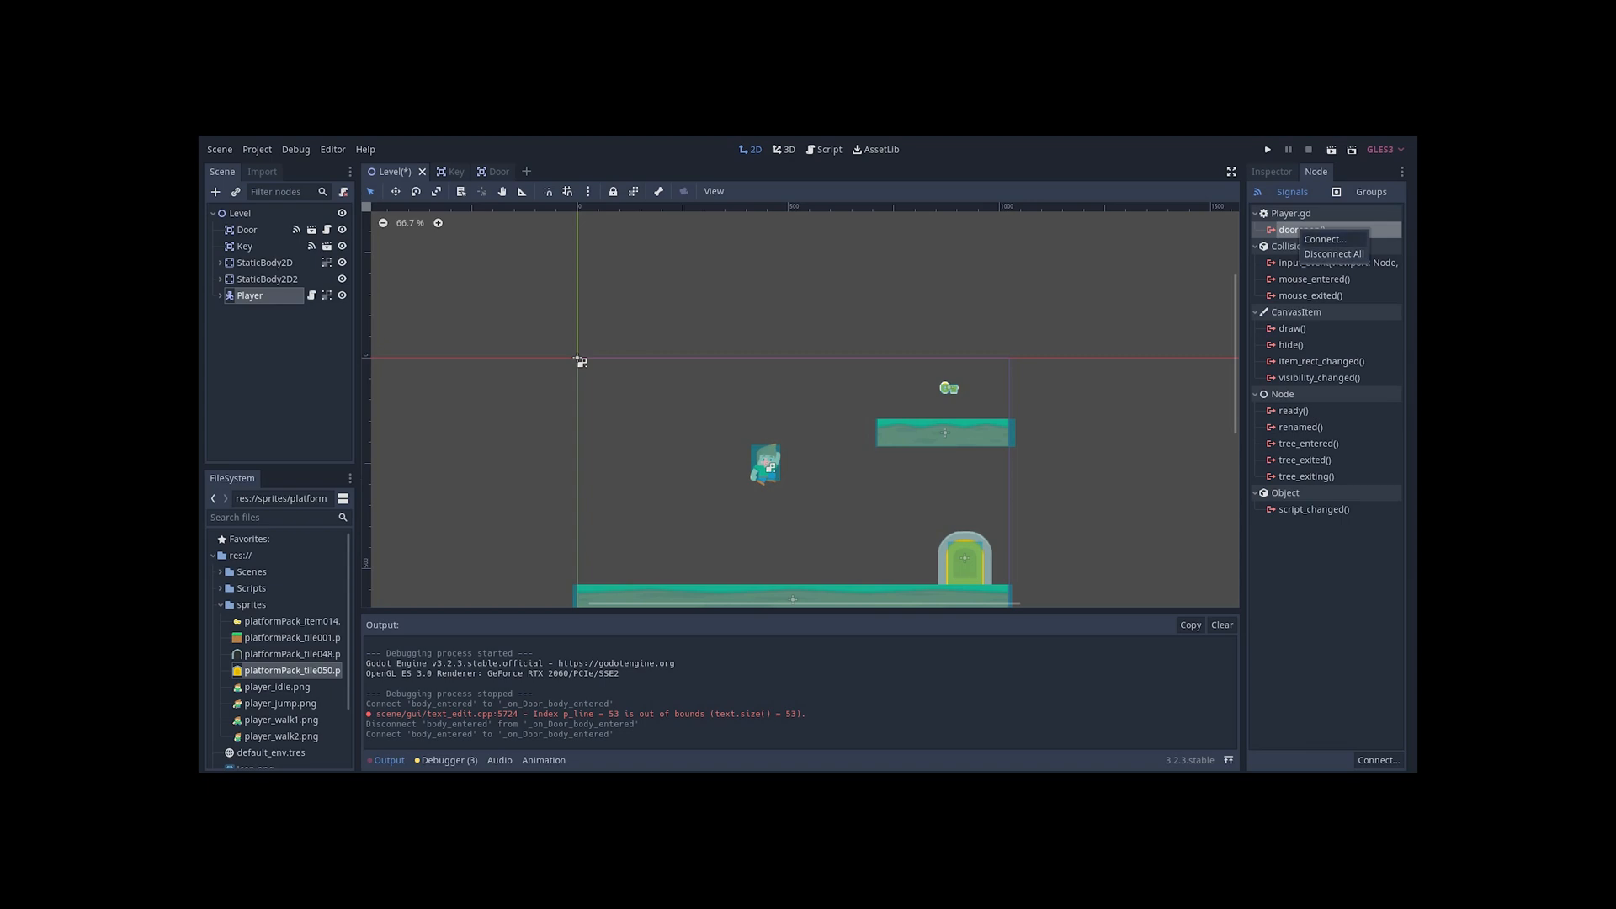
pyautogui.click(1324, 239)
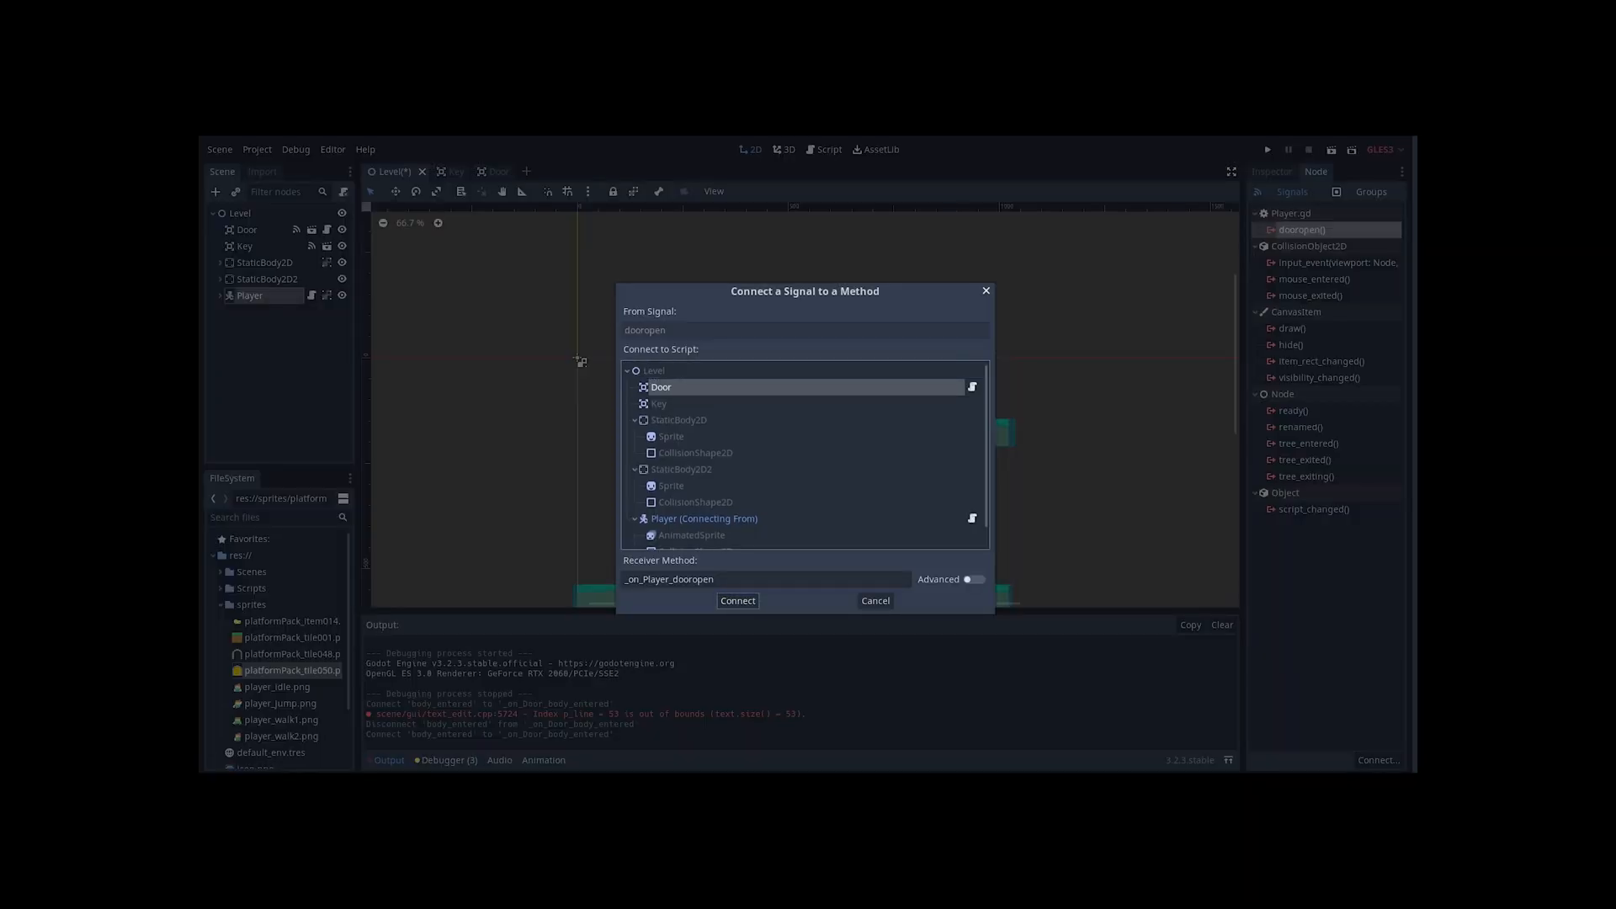
pyautogui.click(736, 601)
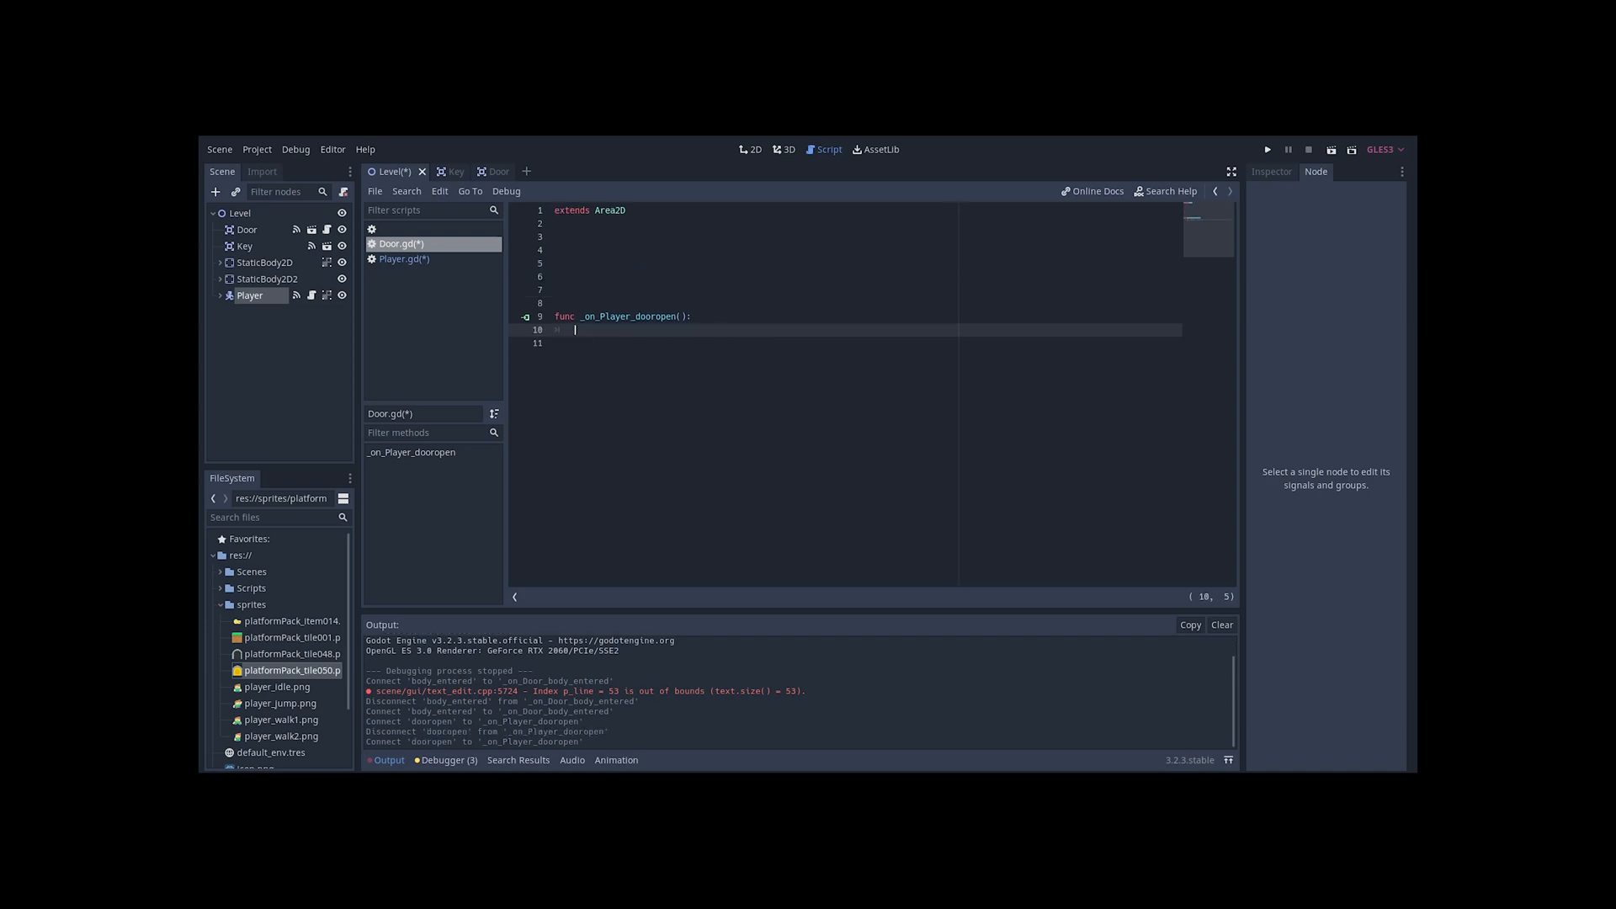
# Make the door play Open, wait for the timeout, play Close, and run the game
pyautogui.write('$Dooranimation.play()')
pyautogui.click(867, 343)
pyautogui.write('yield(get_tree().create_timer(0.5), "')
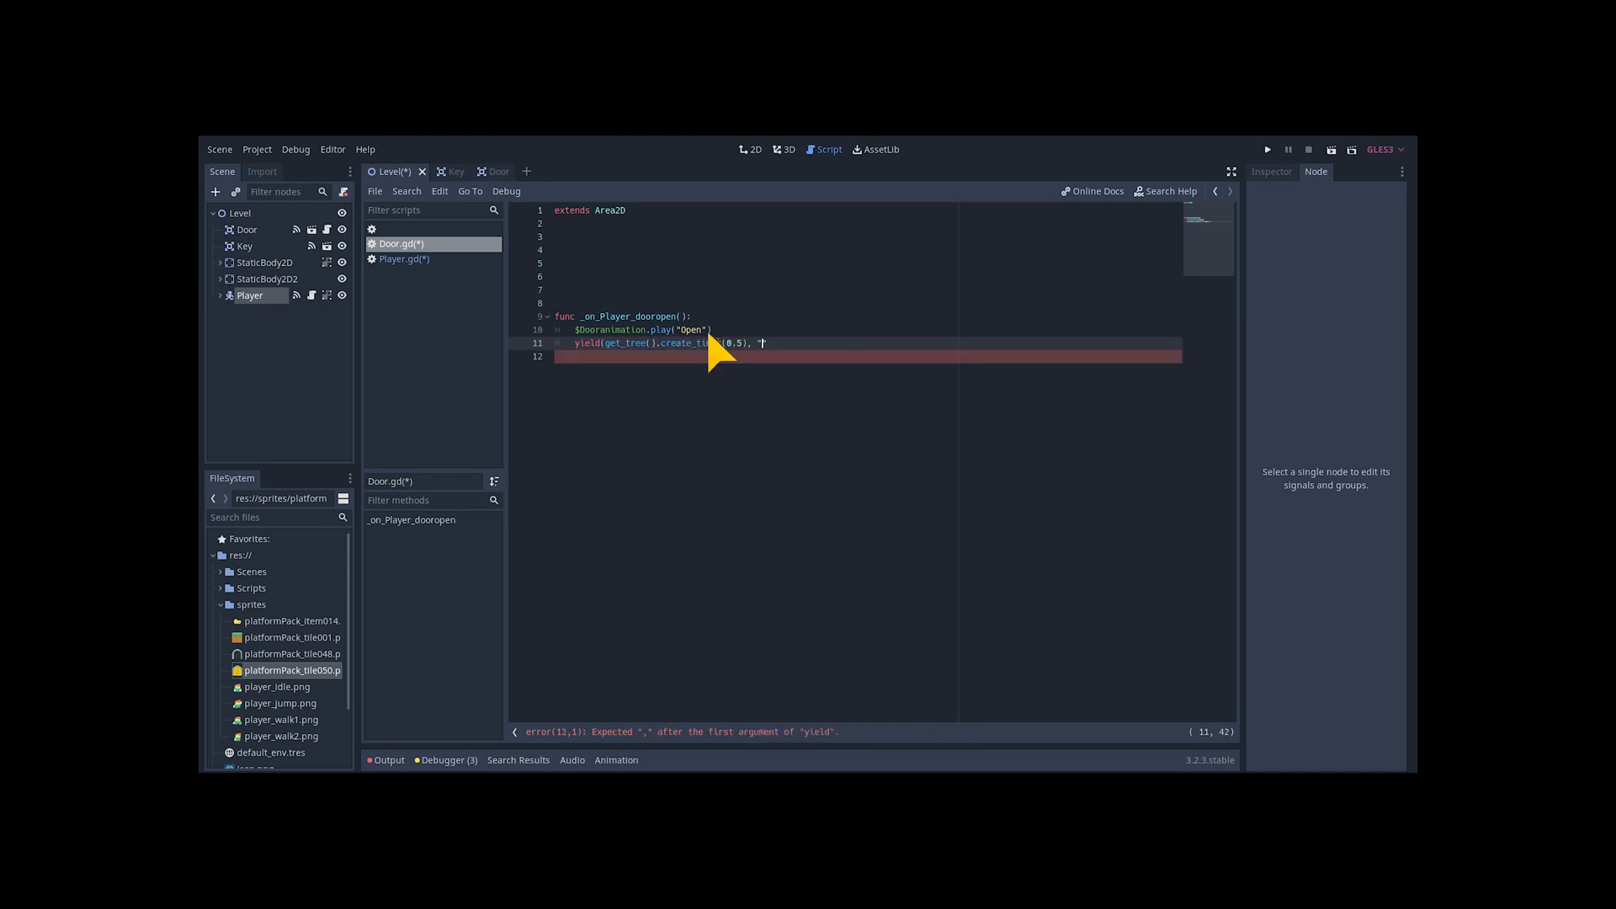
pyautogui.write('imeout")')
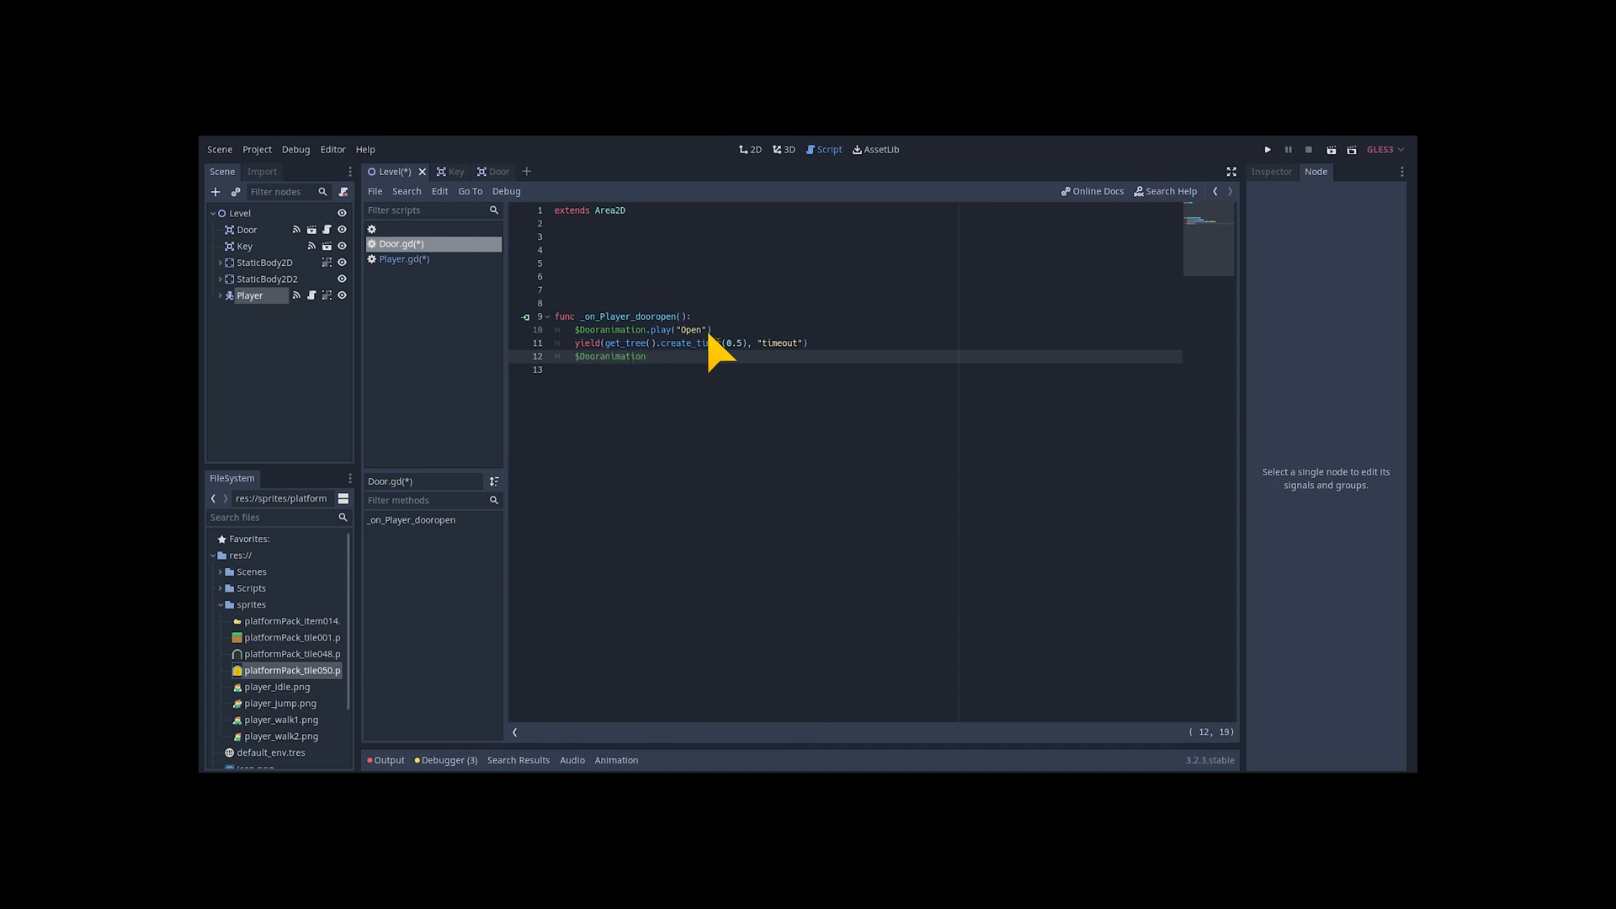
pyautogui.write('.play("Close")')
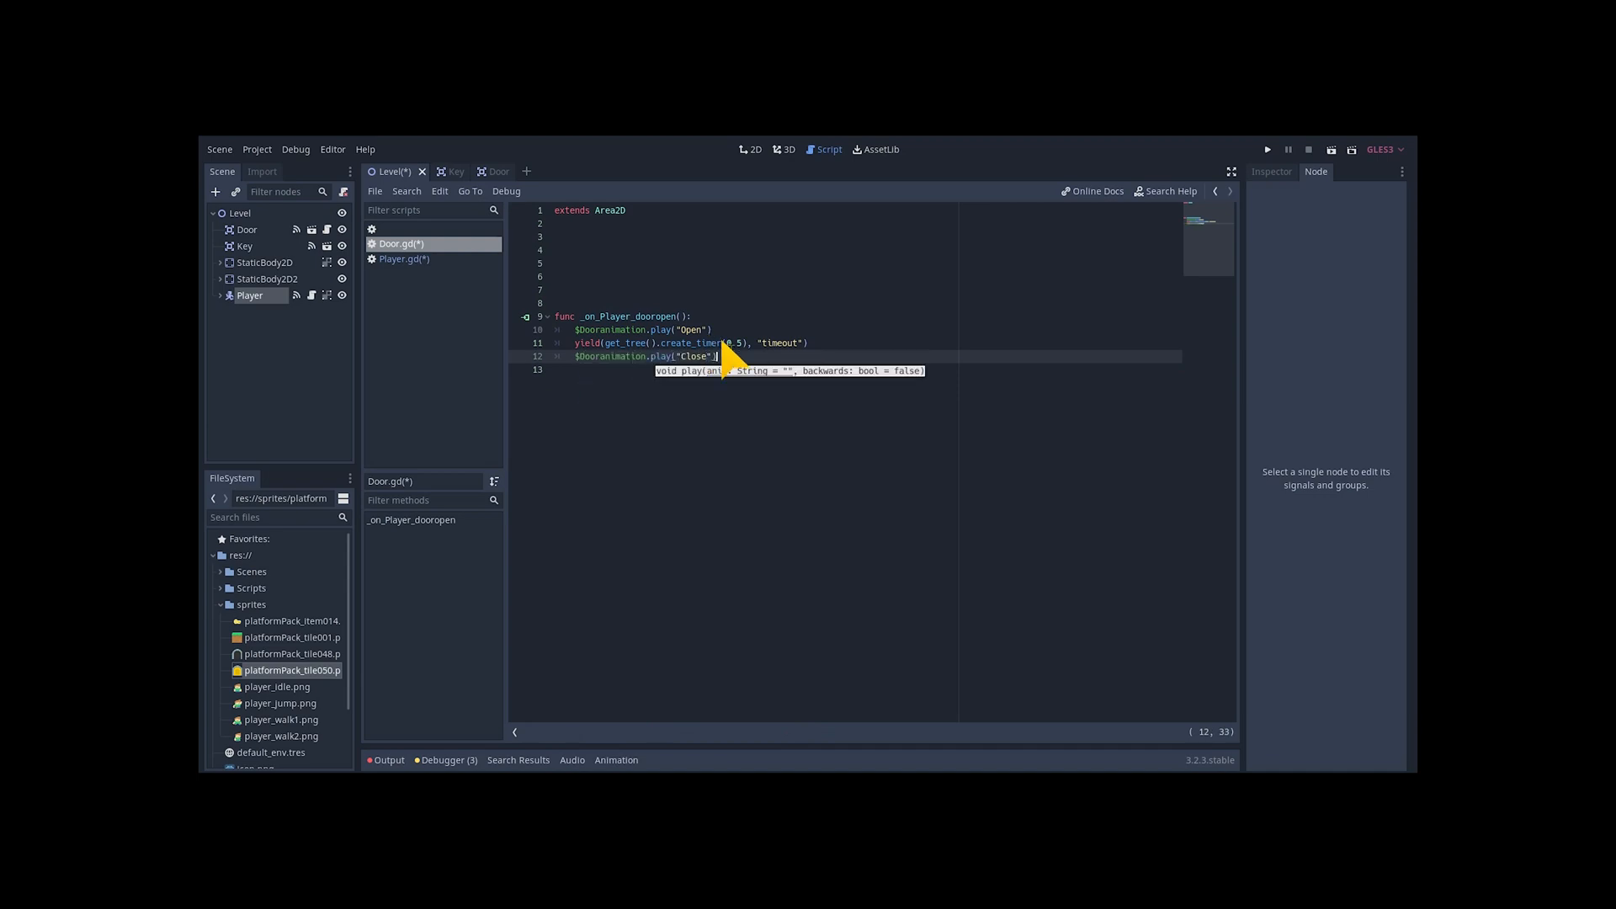
pyautogui.click(1267, 150)
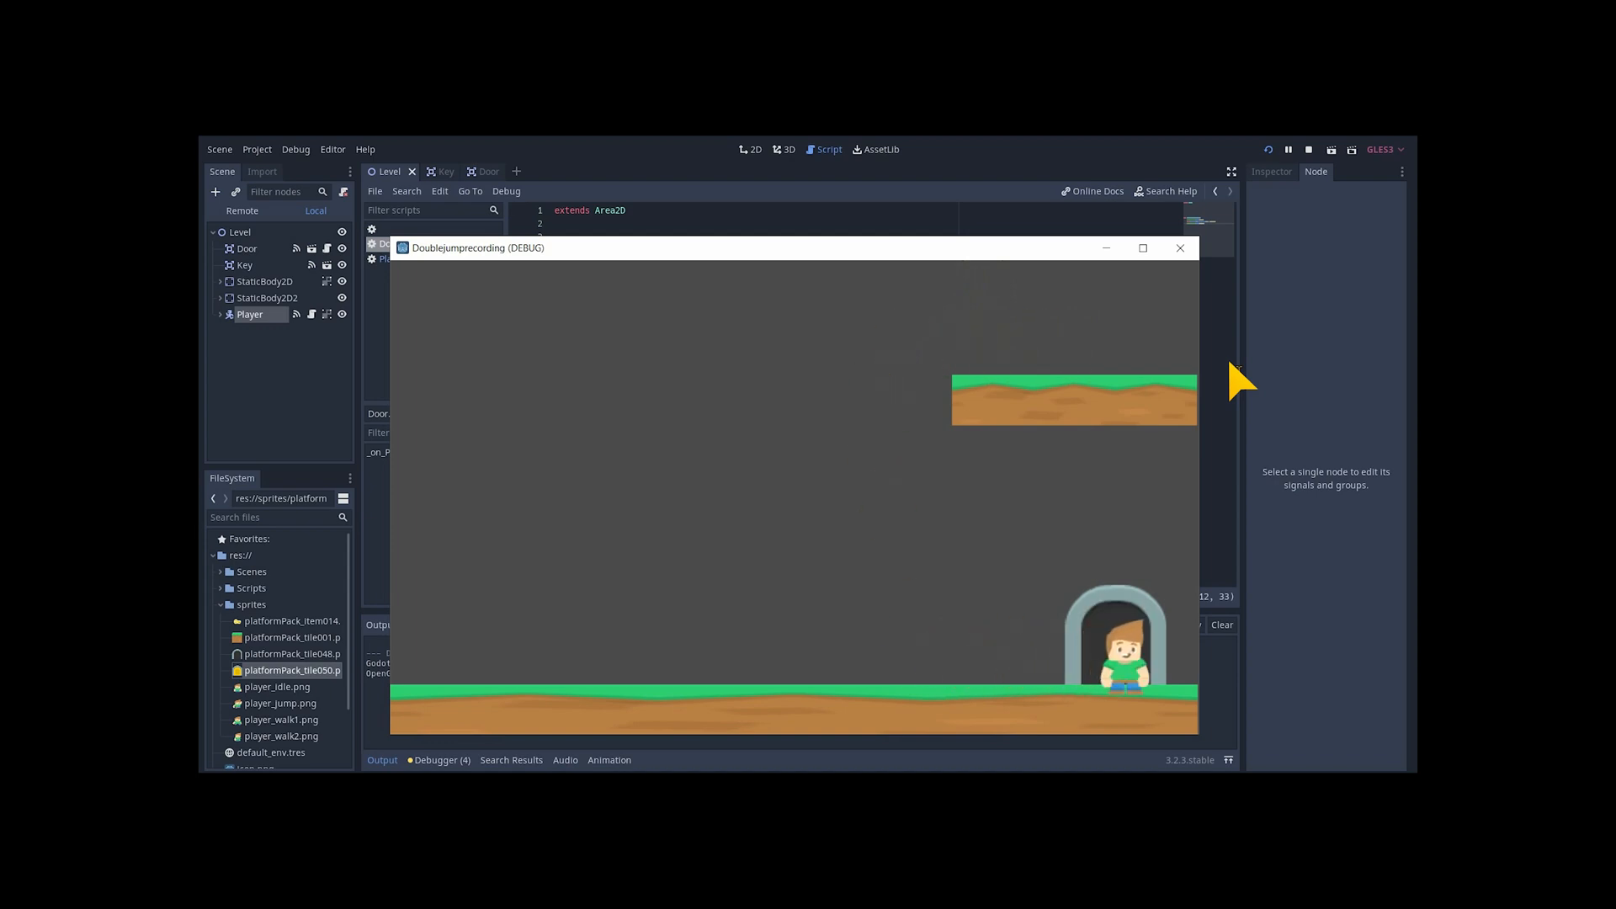
# Save the StaticBody2D platform branch as Platform.tscn
pyautogui.rightClick(266, 280)
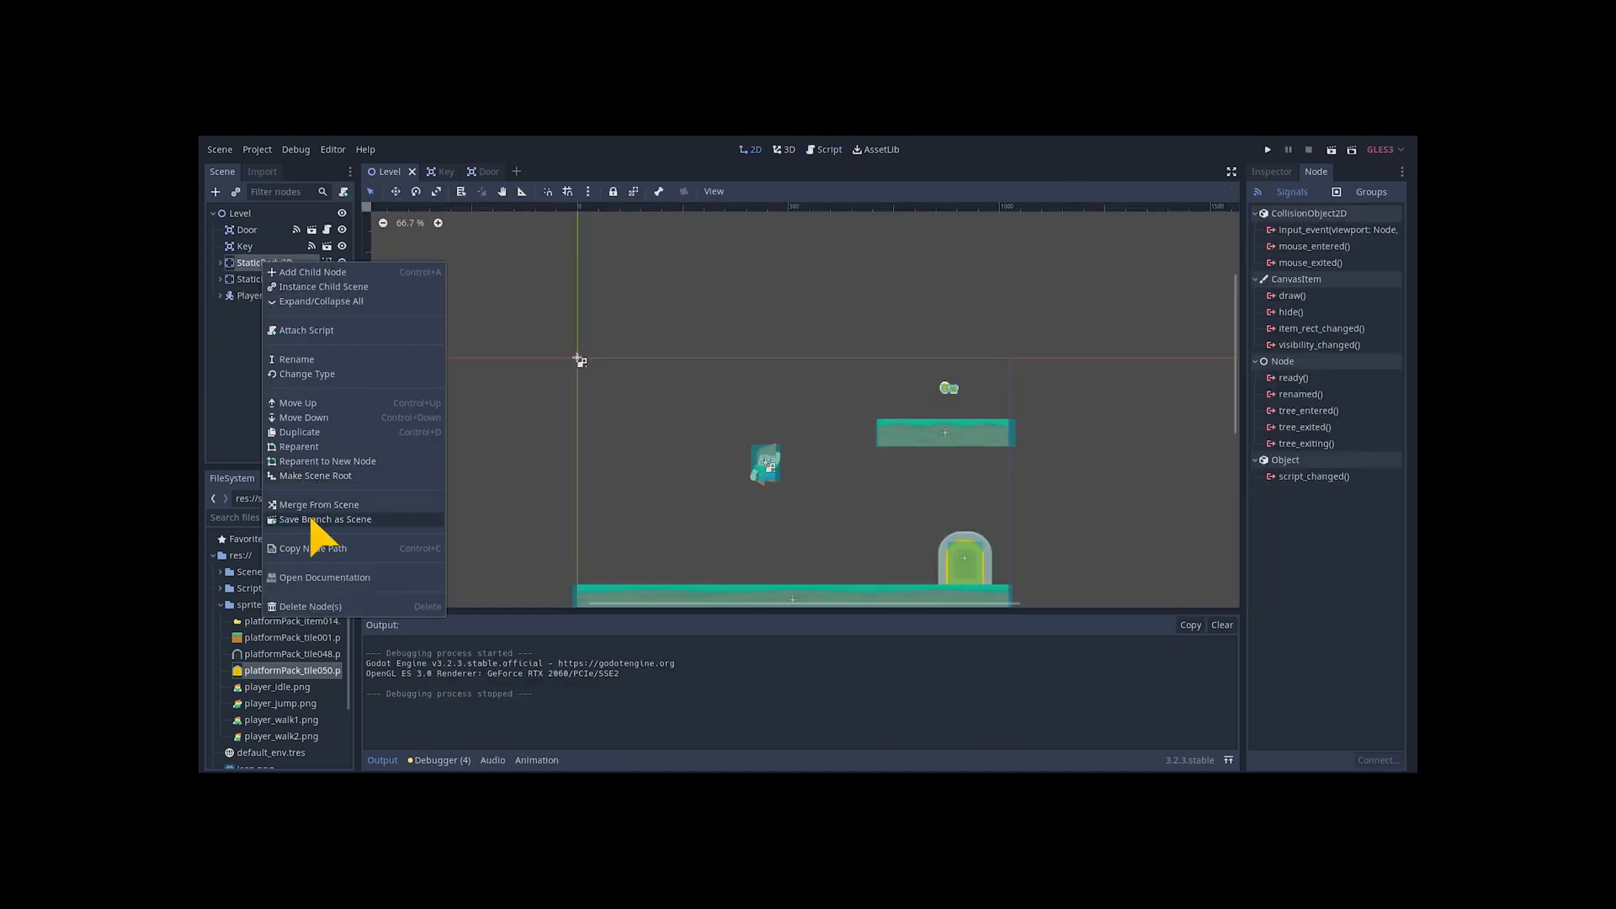
pyautogui.moveTo(340, 541)
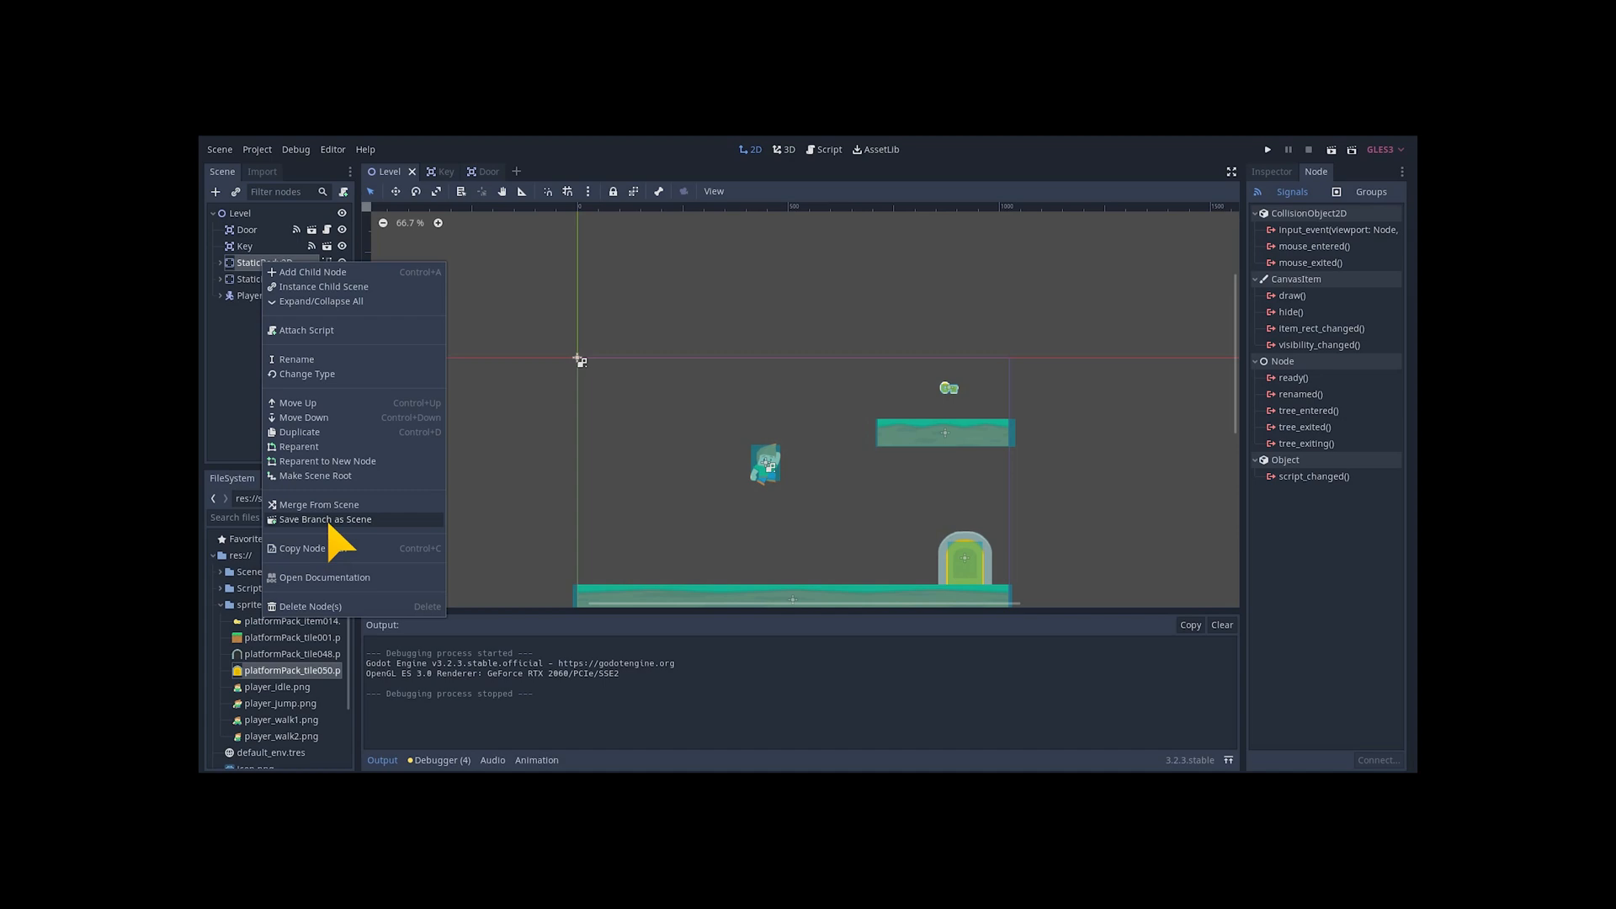
pyautogui.click(325, 519)
pyautogui.write('Platform.tscn')
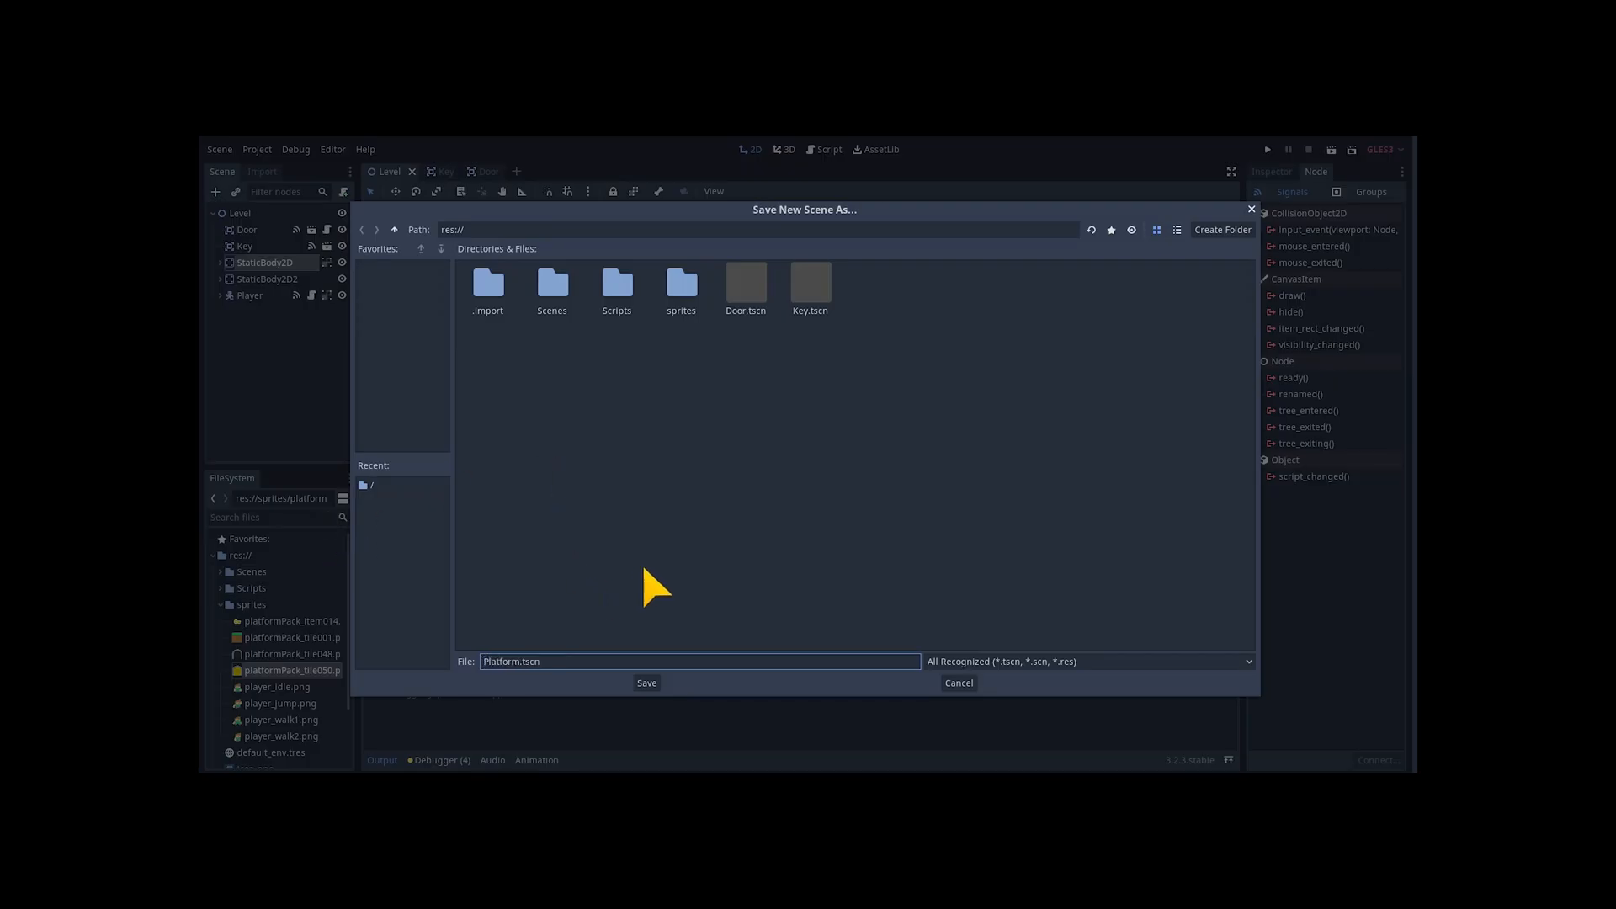
pyautogui.click(646, 683)
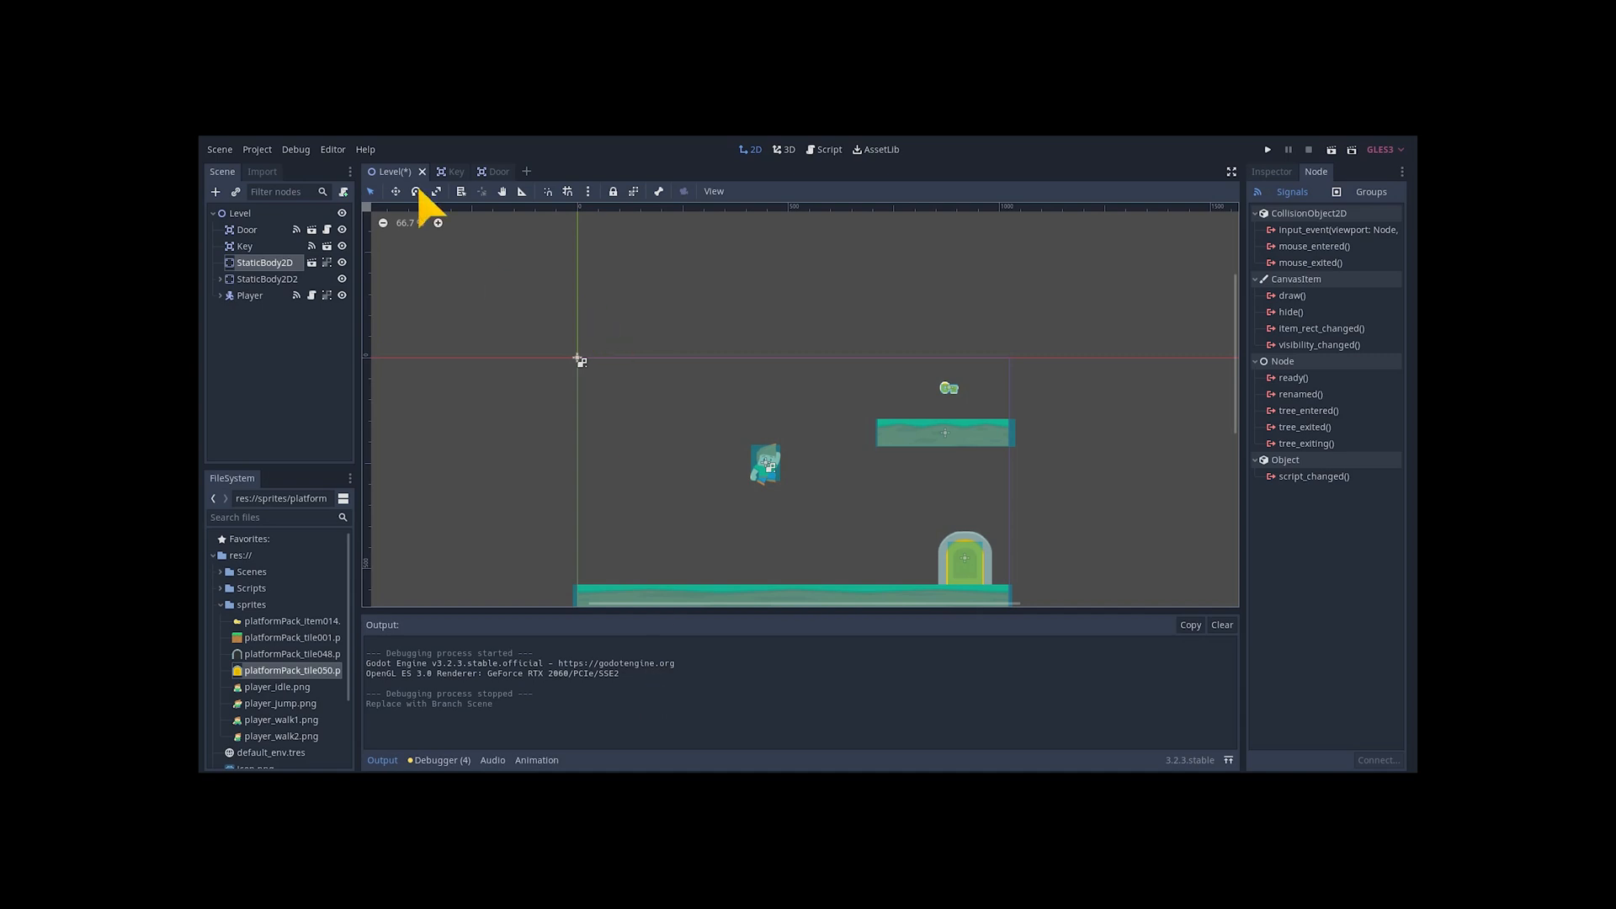
# Build a new Level2 scene with two scaled platforms, the door and the key
pyautogui.click(236, 193)
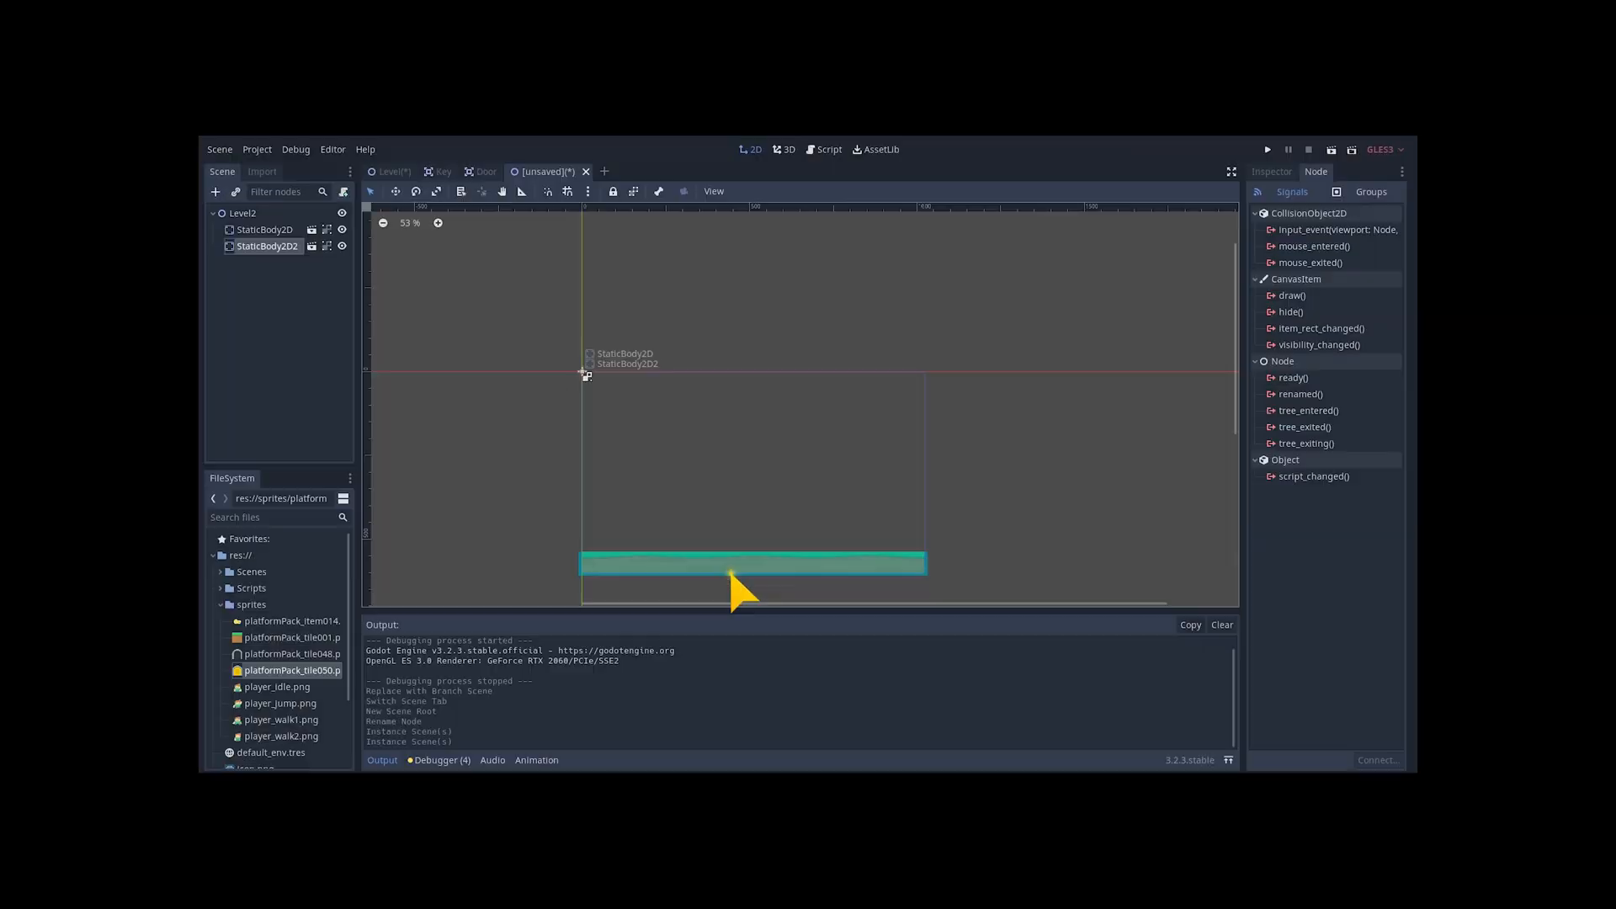
pyautogui.click(1271, 171)
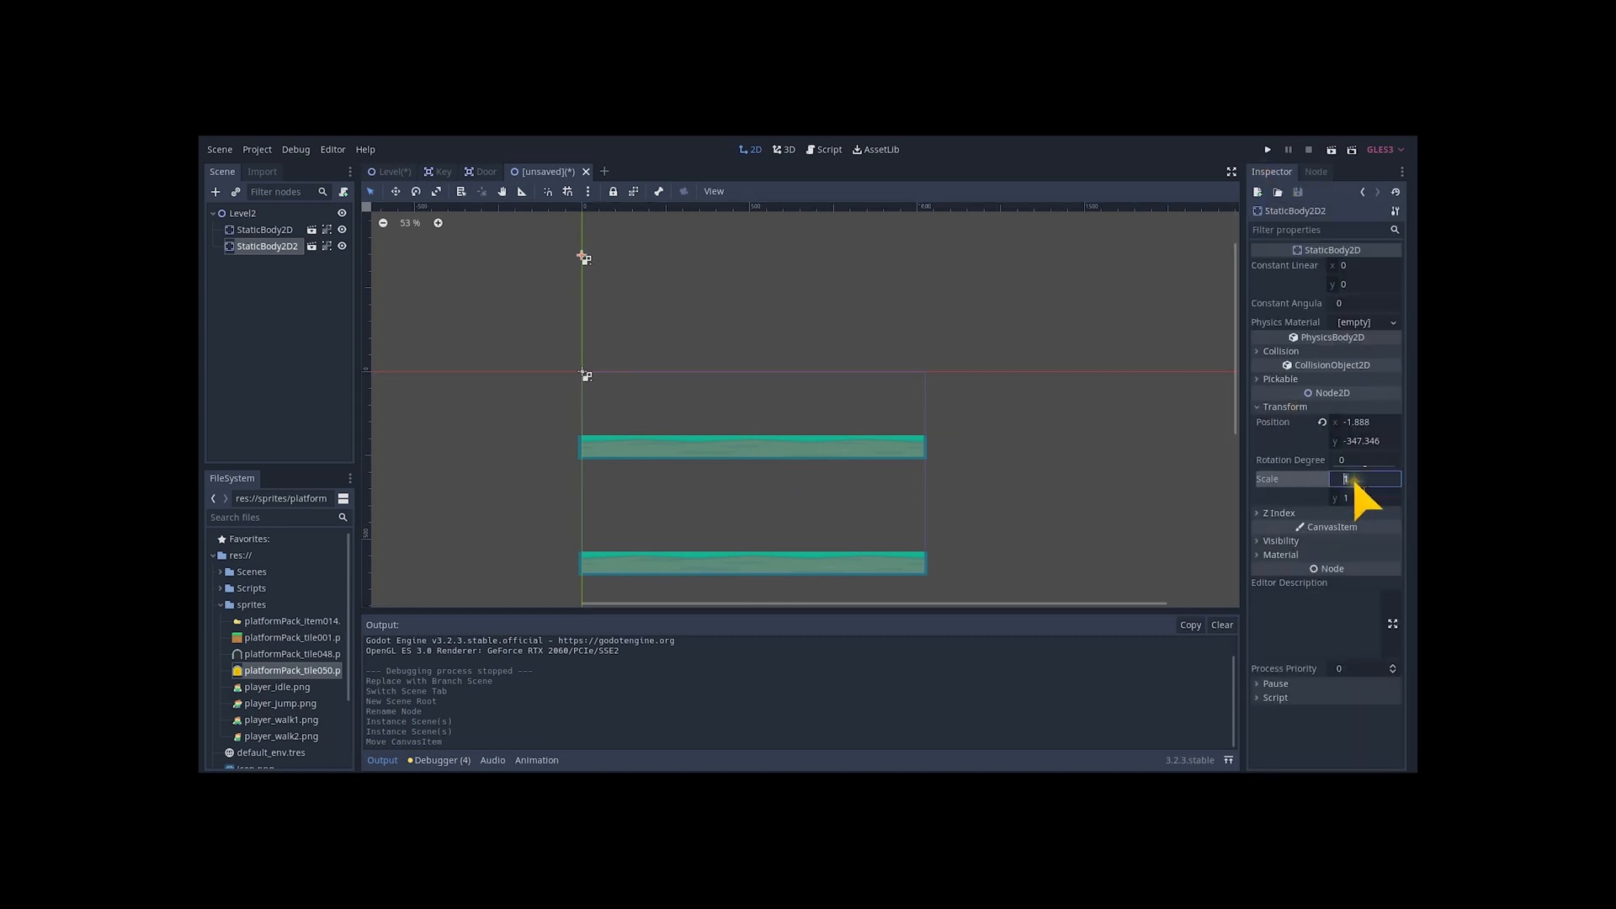
pyautogui.click(247, 262)
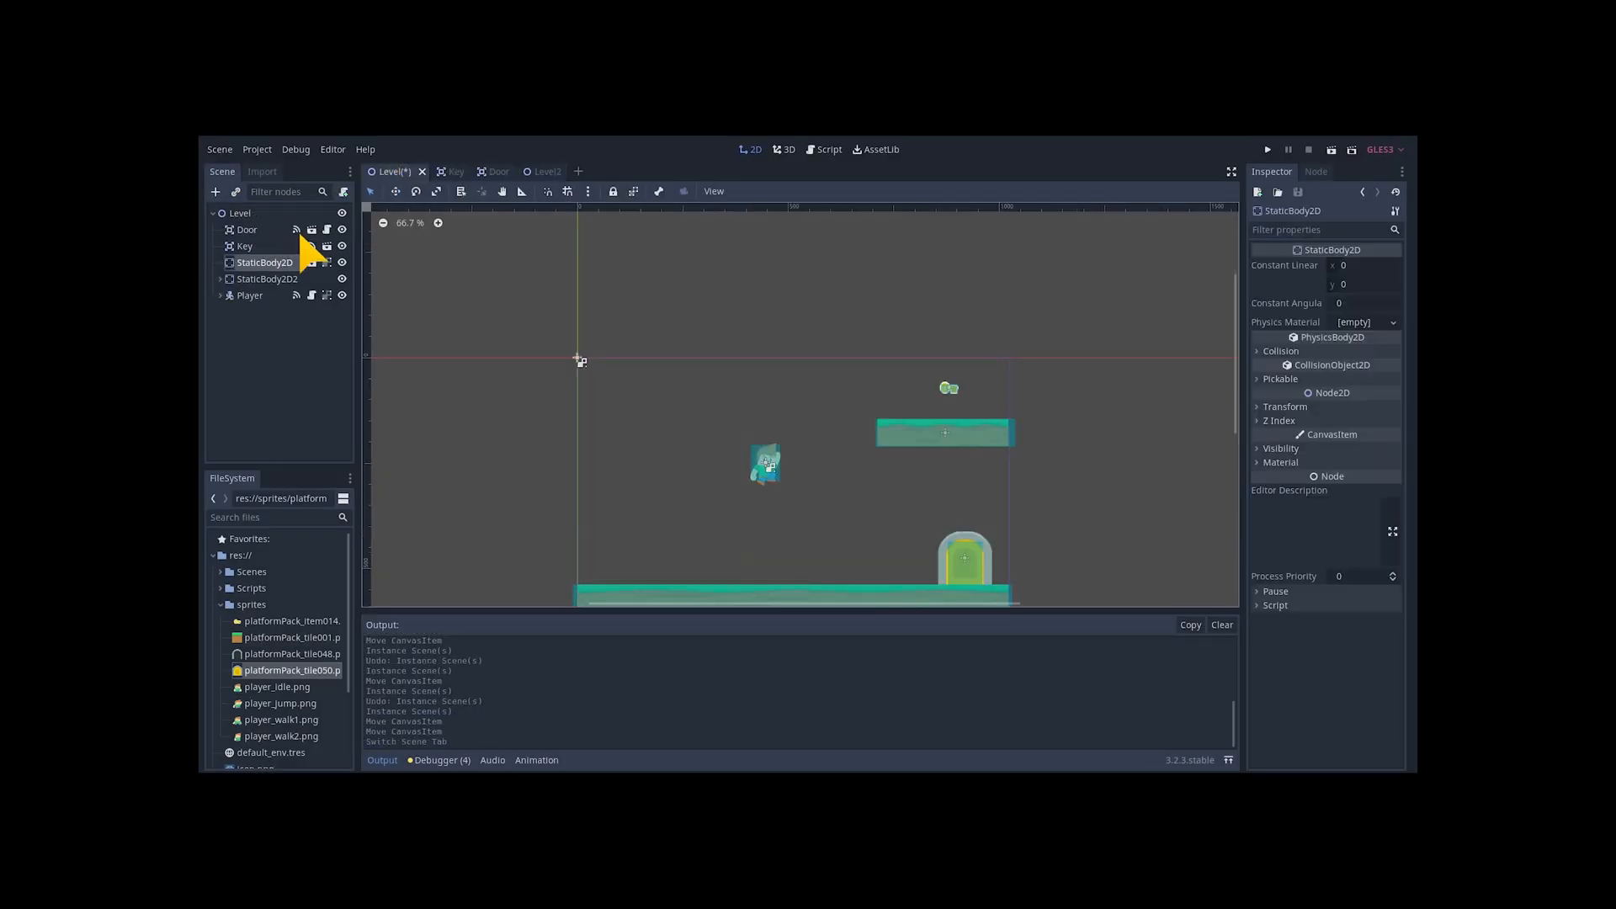
pyautogui.click(542, 171)
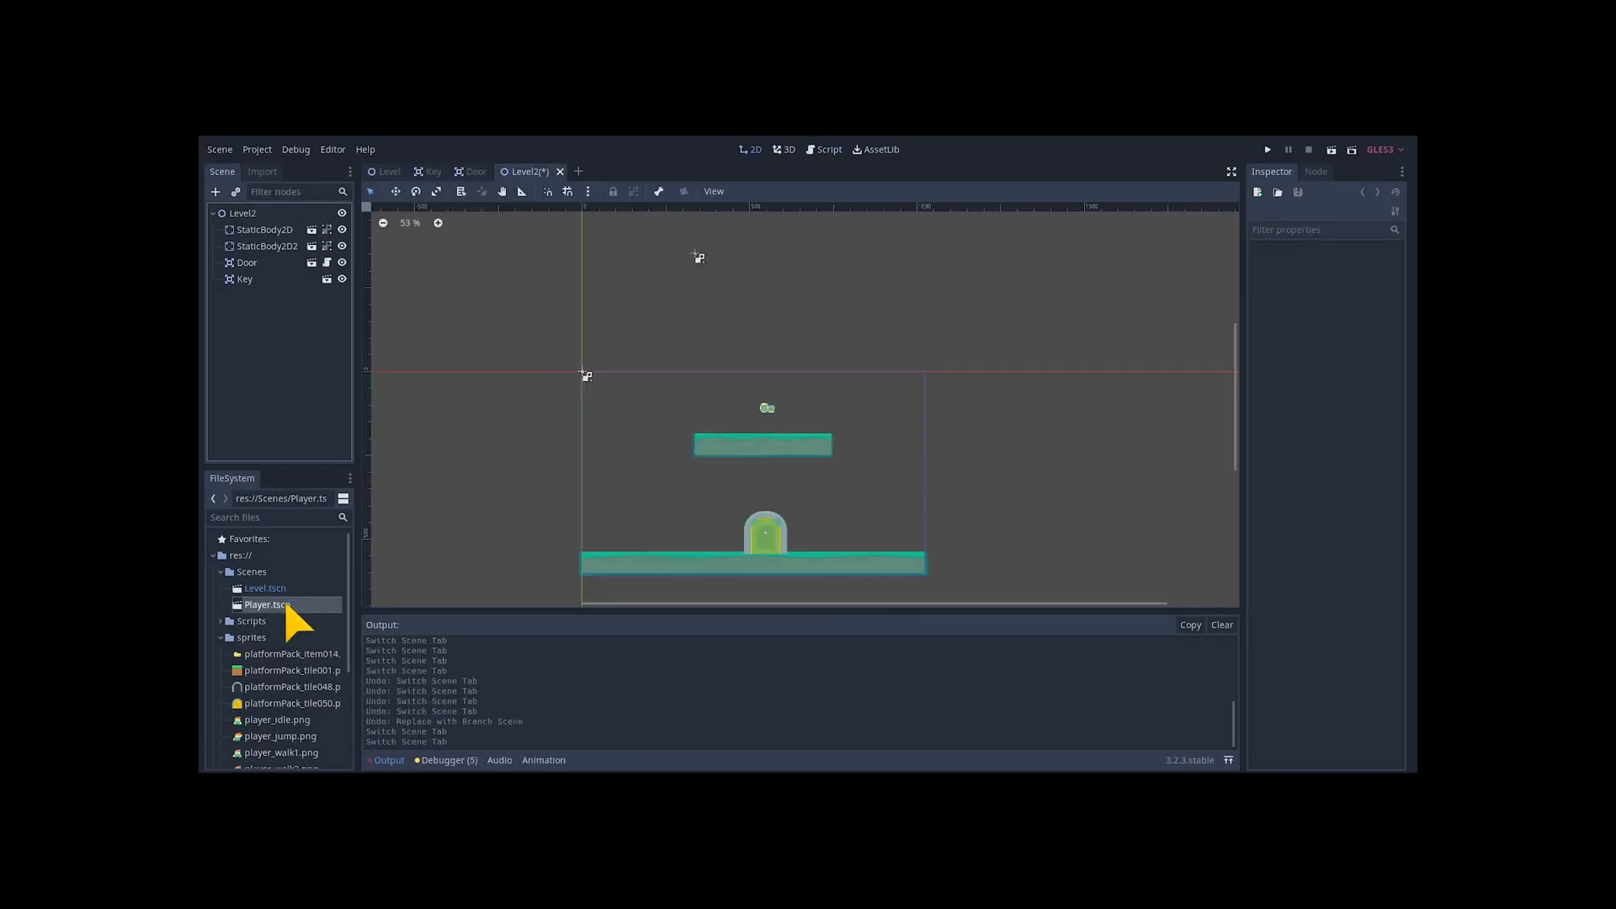
# Open Player.tscn and instance the Player on Level2's ground, left of the door
pyautogui.doubleClick(267, 604)
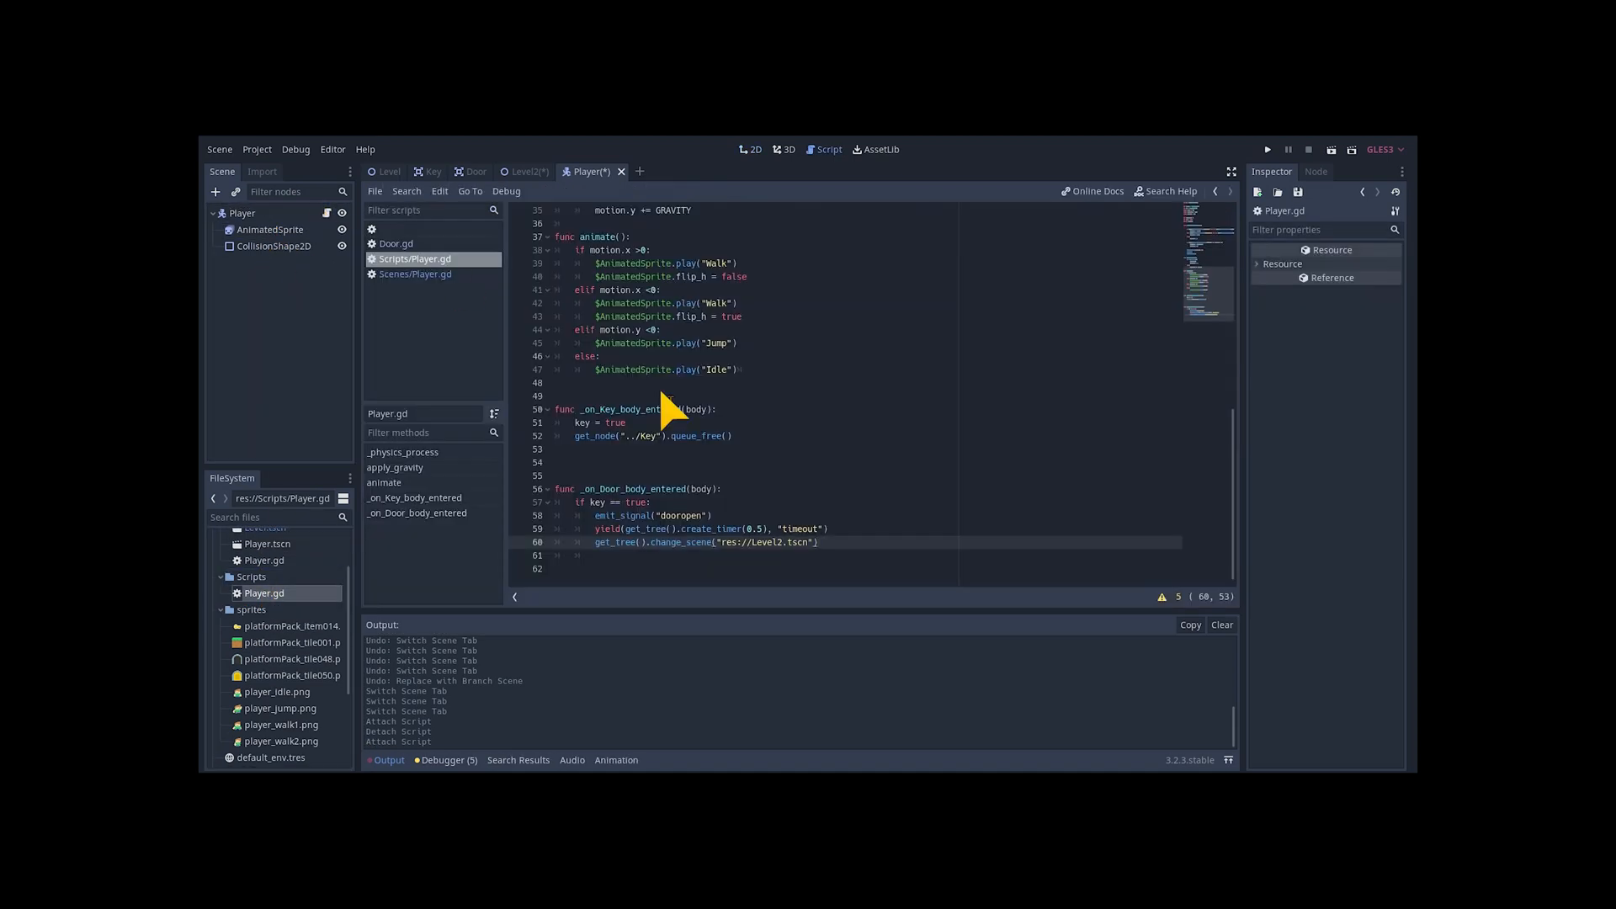
pyautogui.click(754, 150)
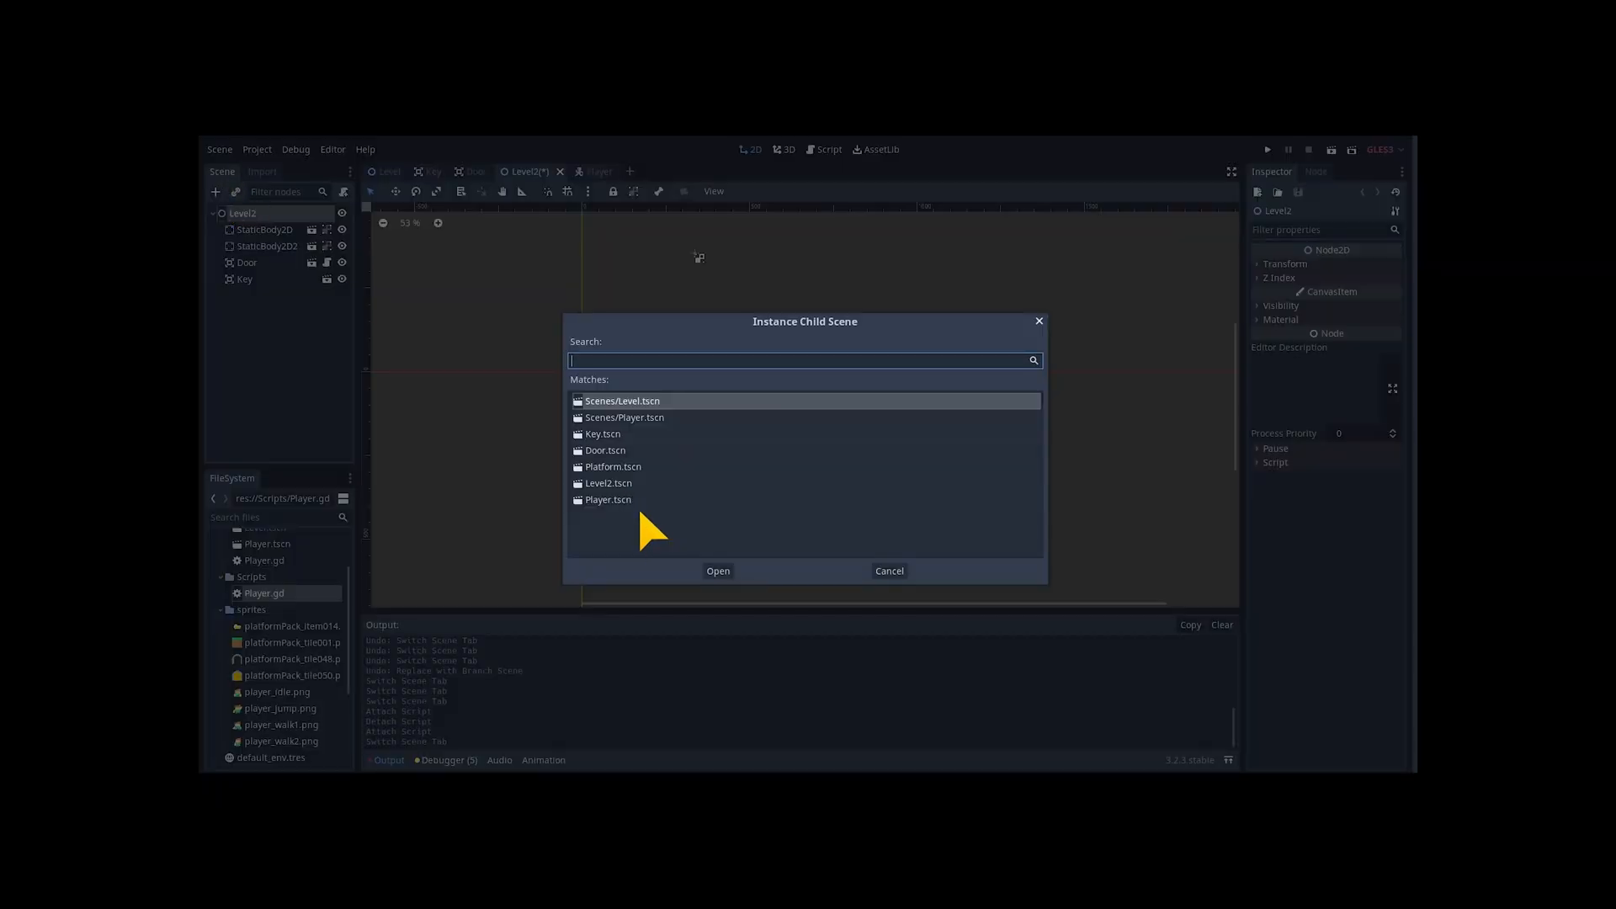
pyautogui.click(717, 571)
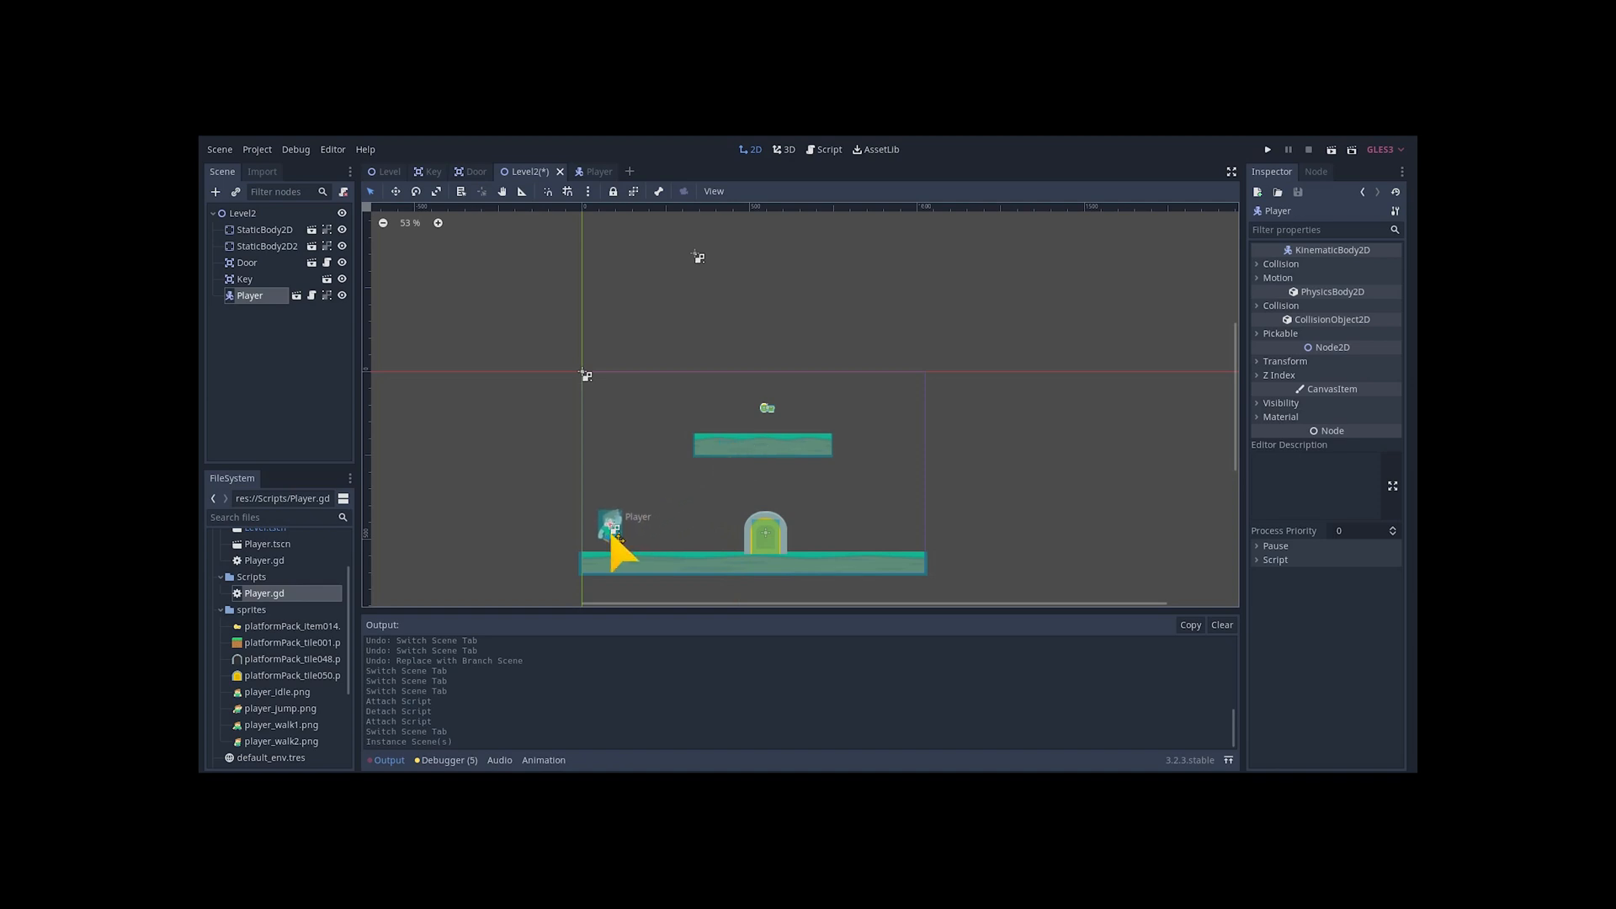
pyautogui.click(827, 150)
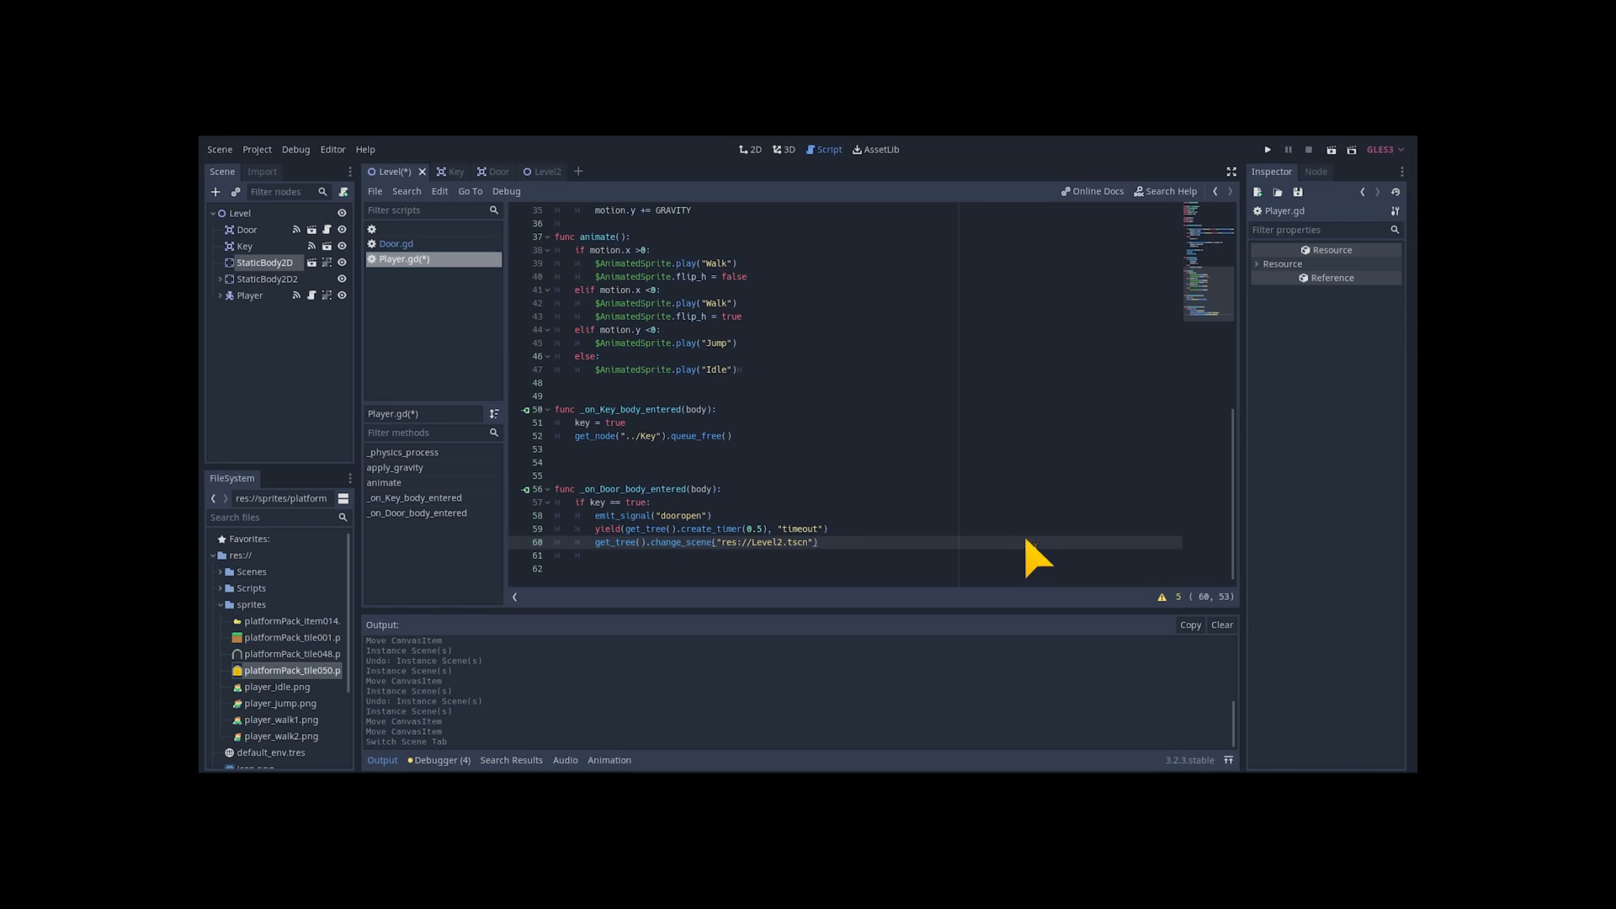
pyautogui.click(1267, 150)
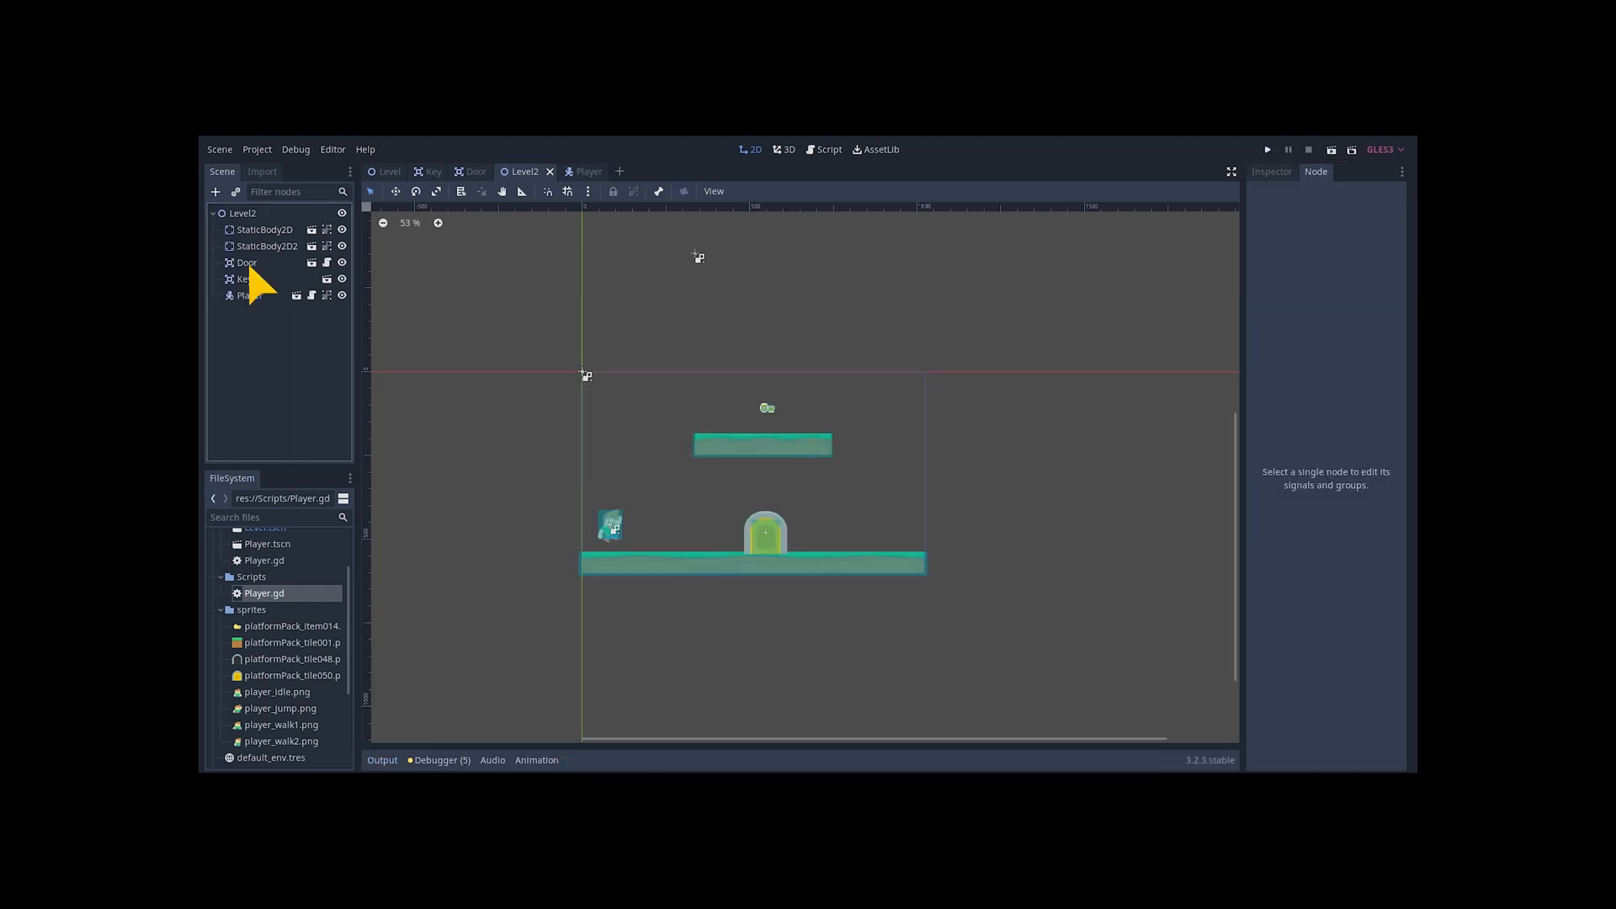
# Connect Key and Door body_entered to Player handlers, wire Player's dooropen signal, then run the game
pyautogui.click(245, 278)
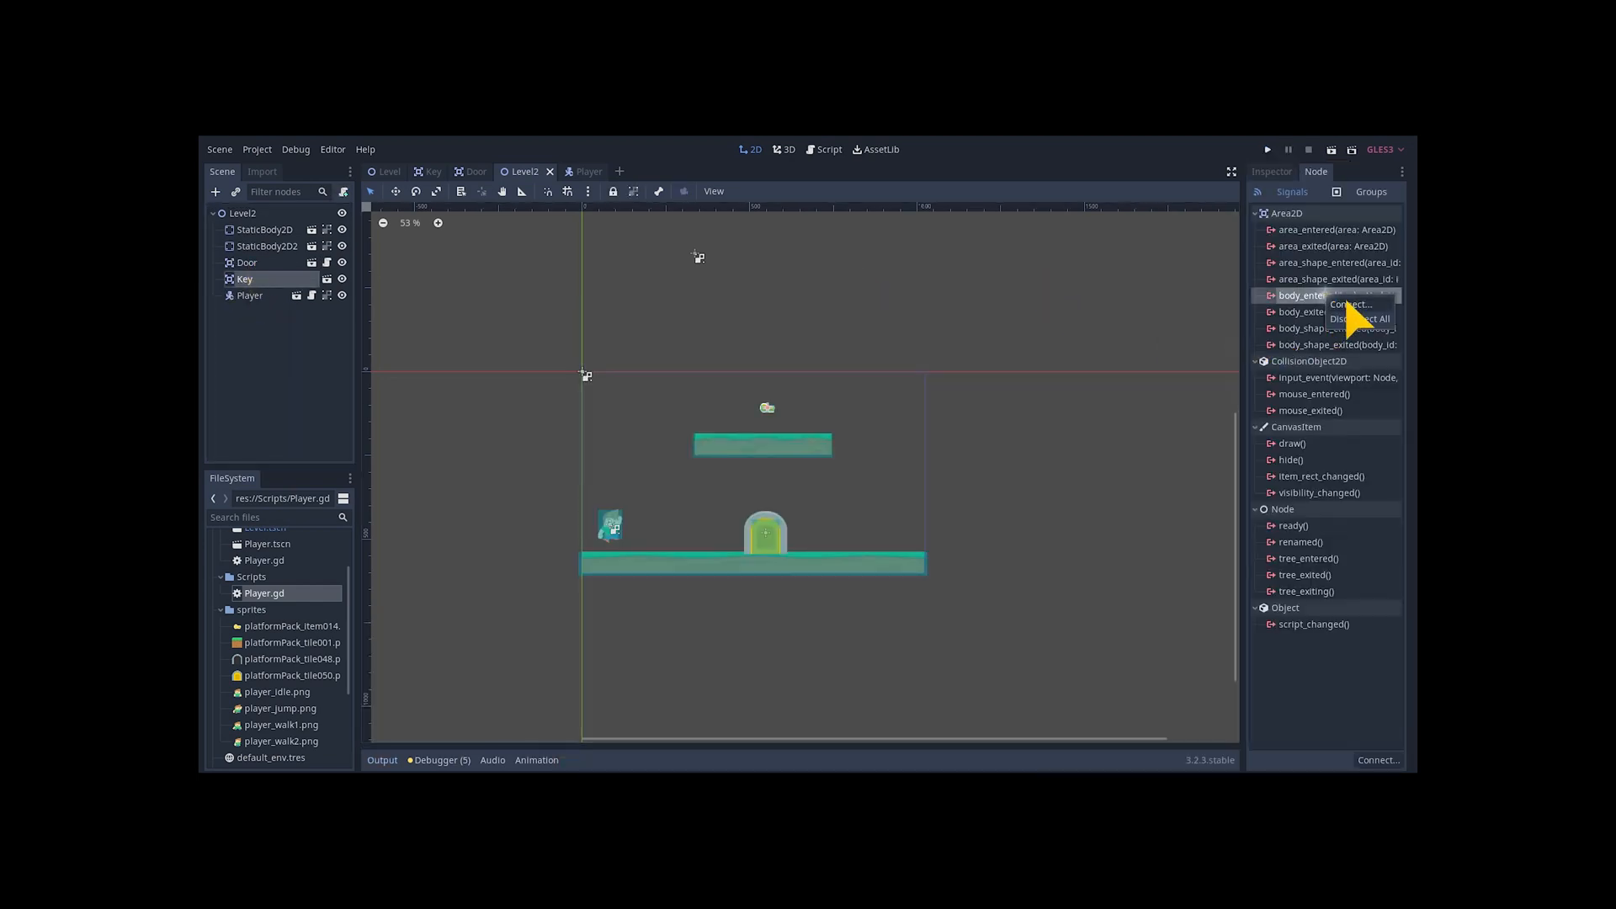
pyautogui.click(1350, 303)
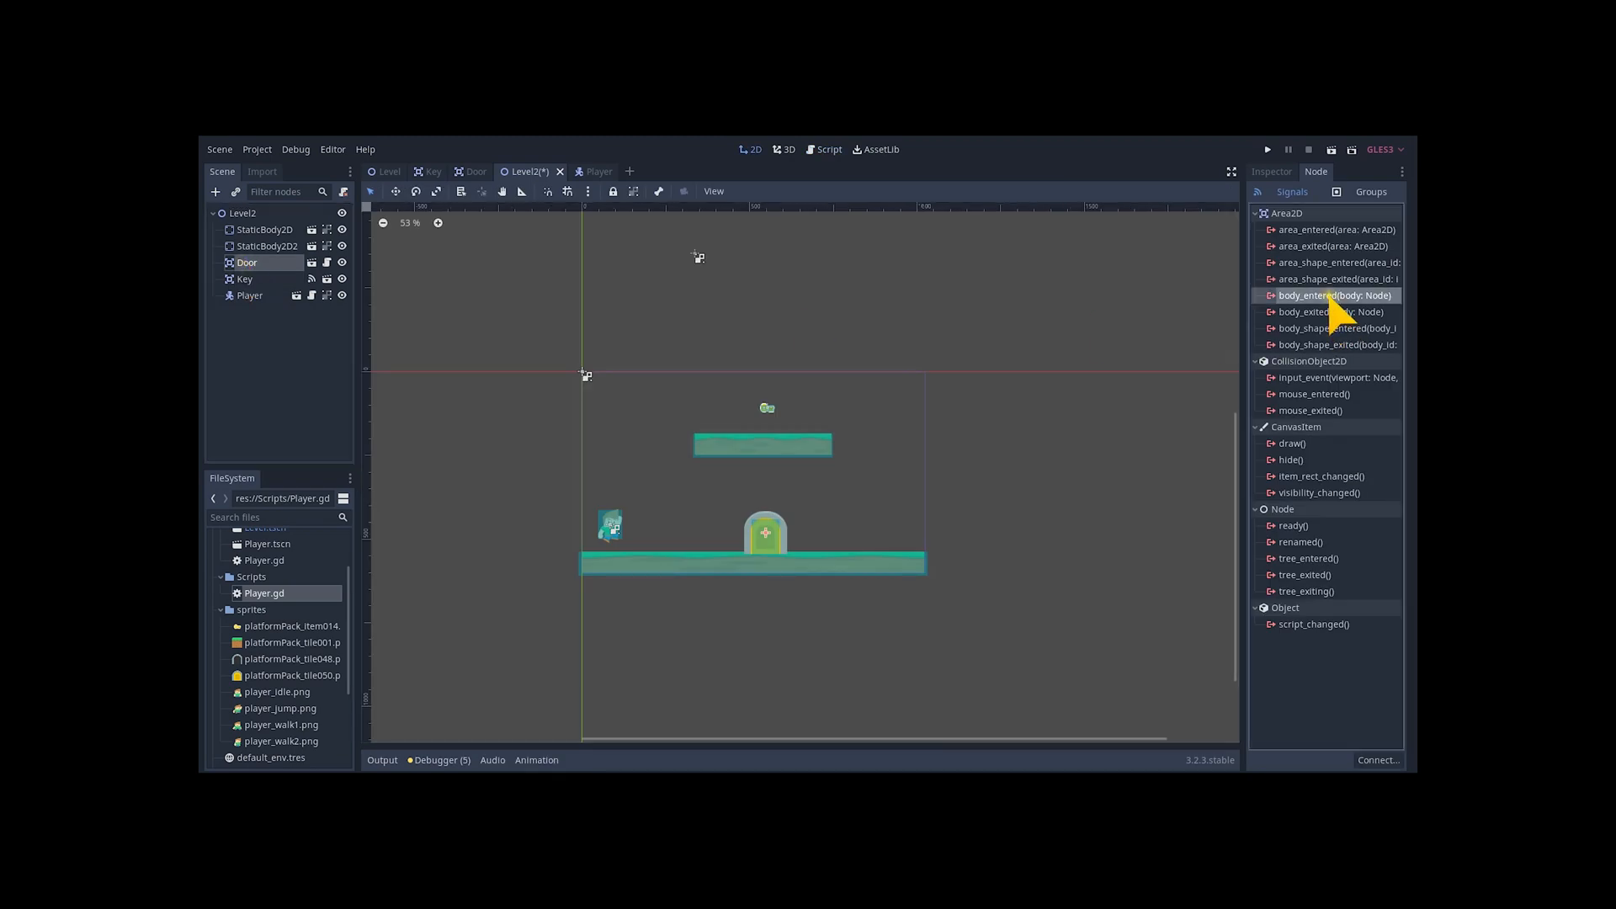
pyautogui.doubleClick(1333, 296)
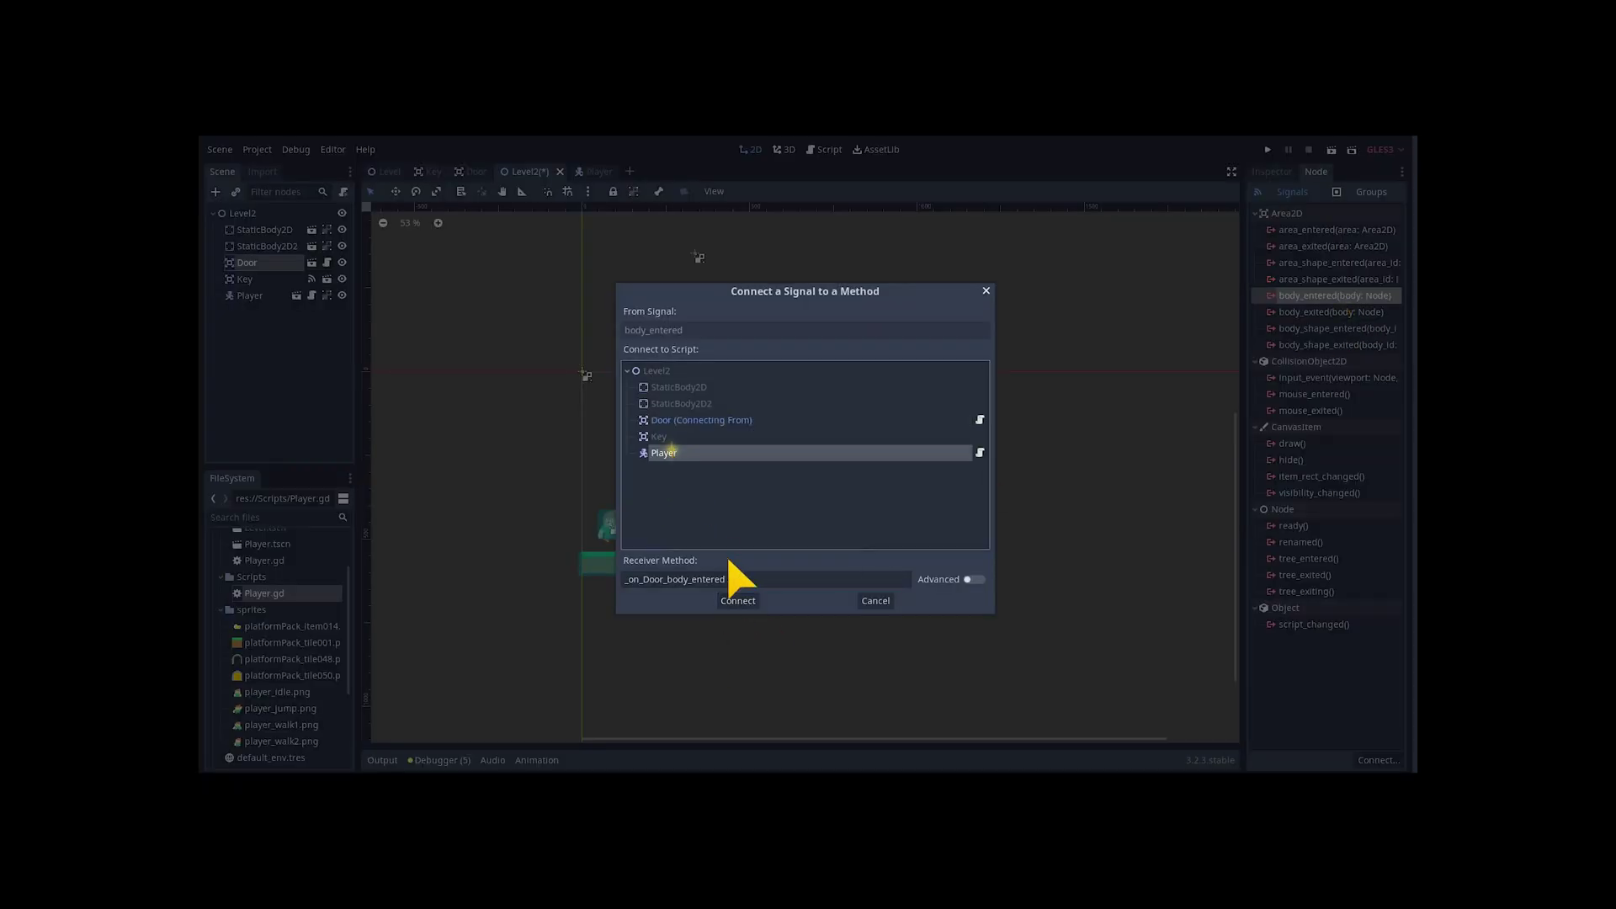
pyautogui.click(737, 601)
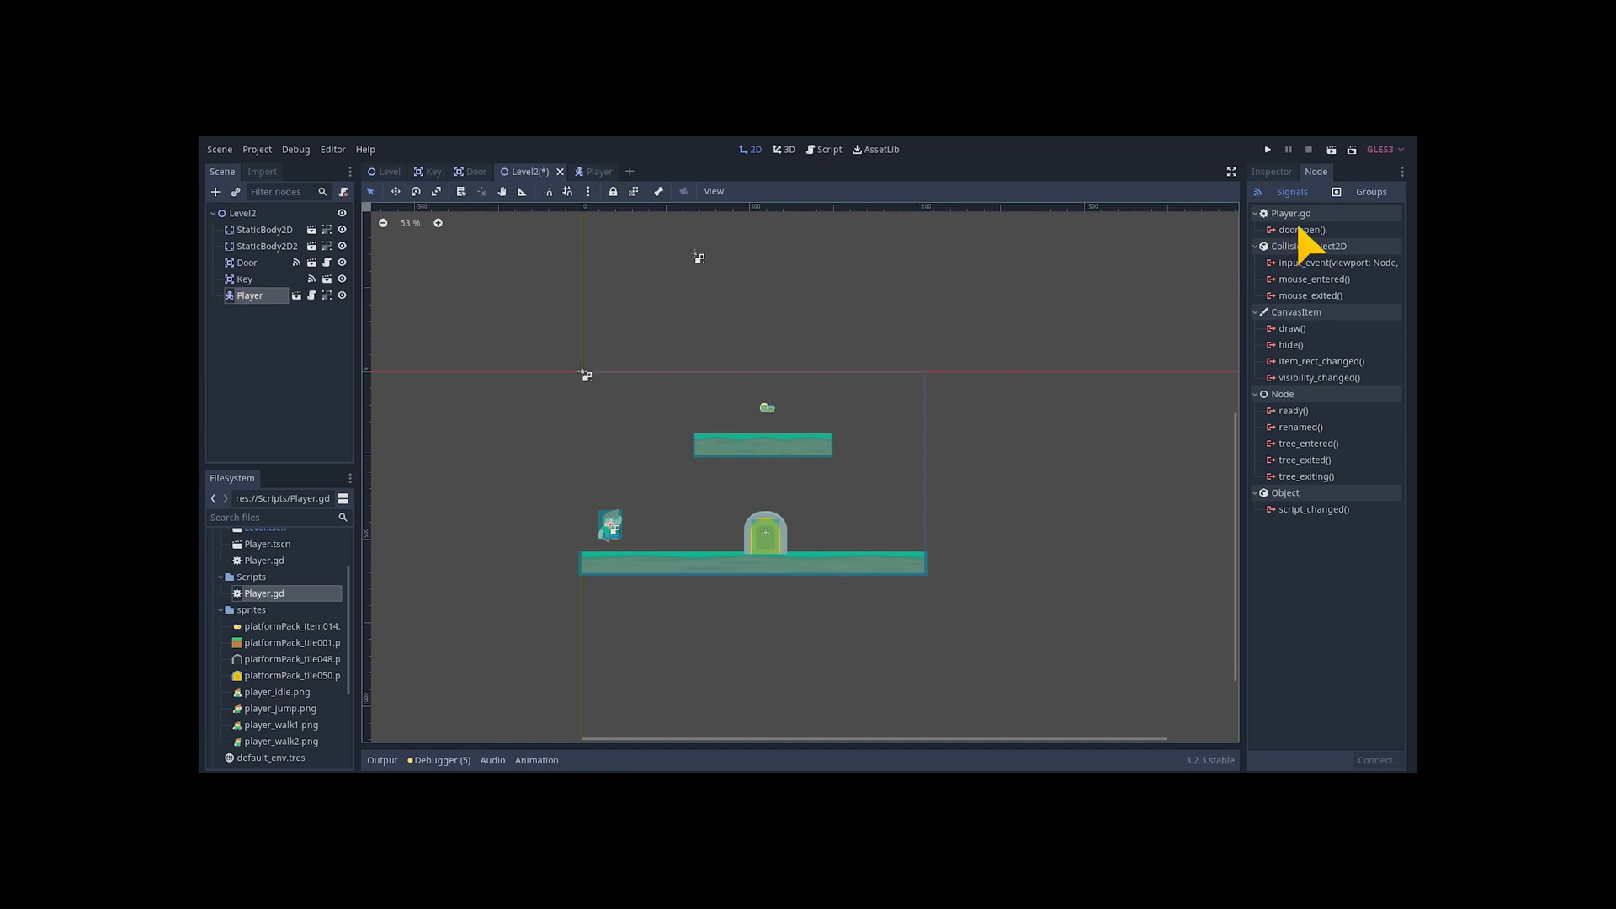
pyautogui.doubleClick(1299, 229)
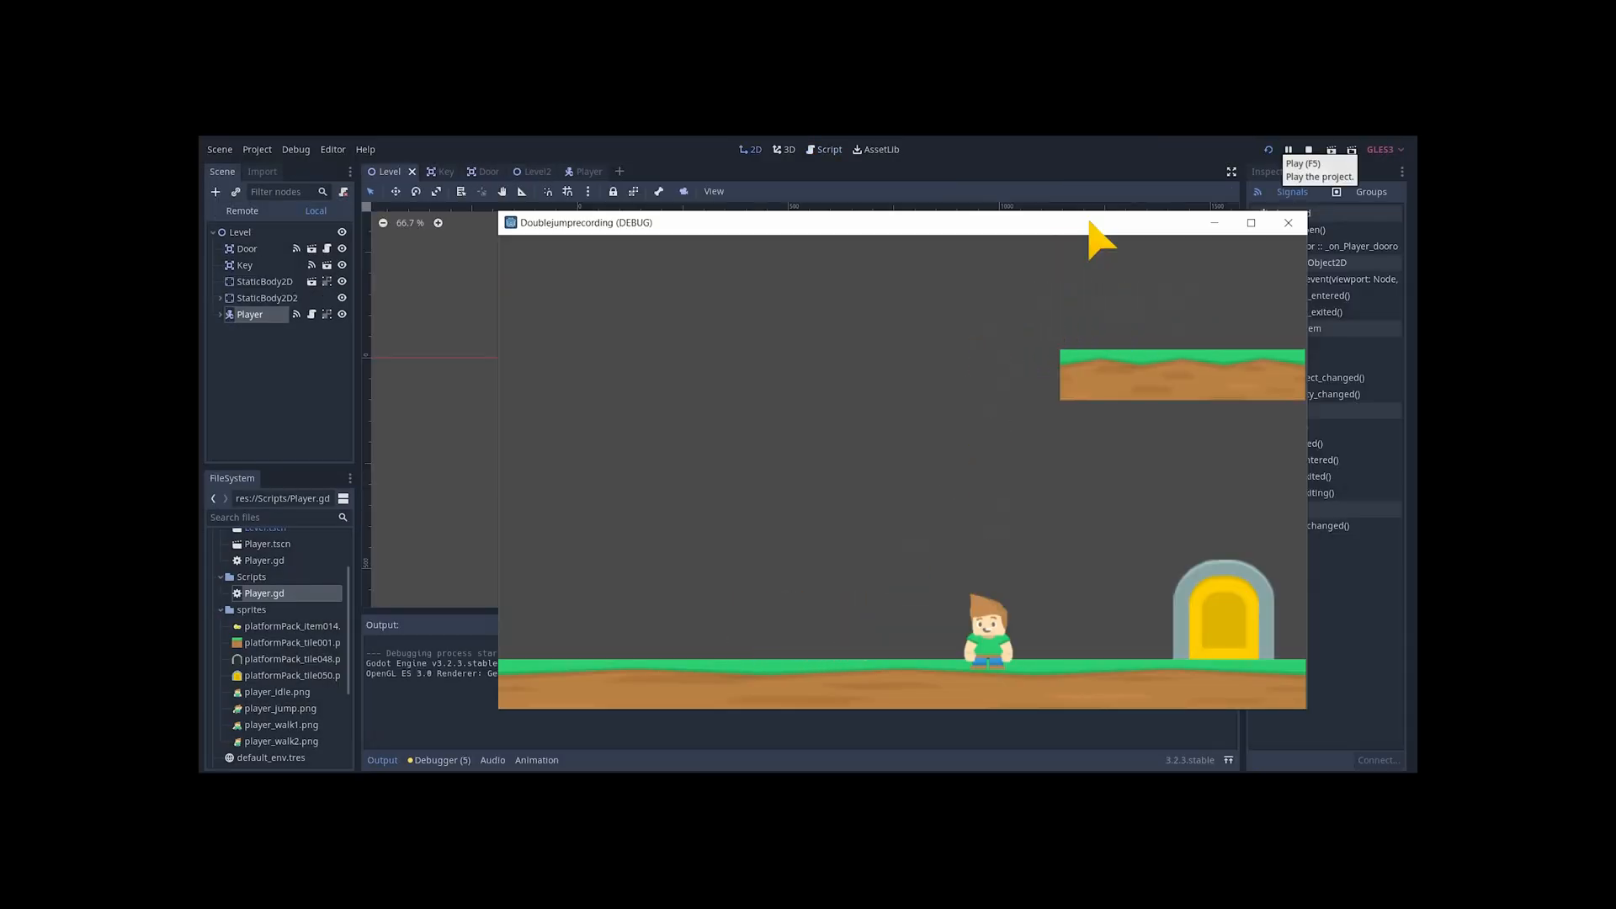
pyautogui.press('Left')
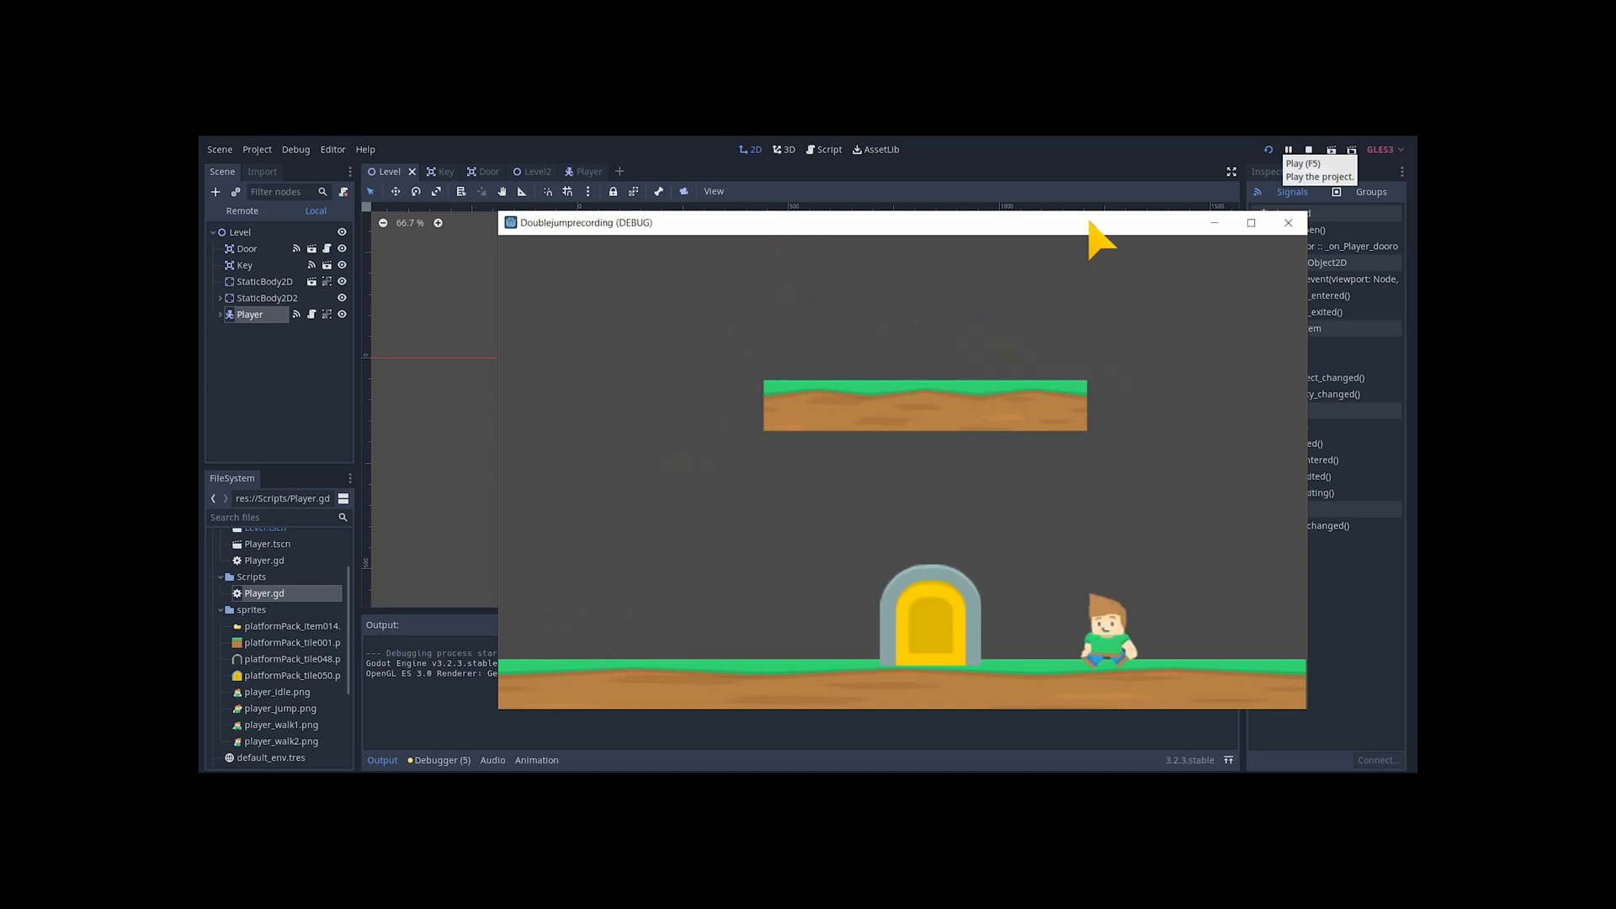